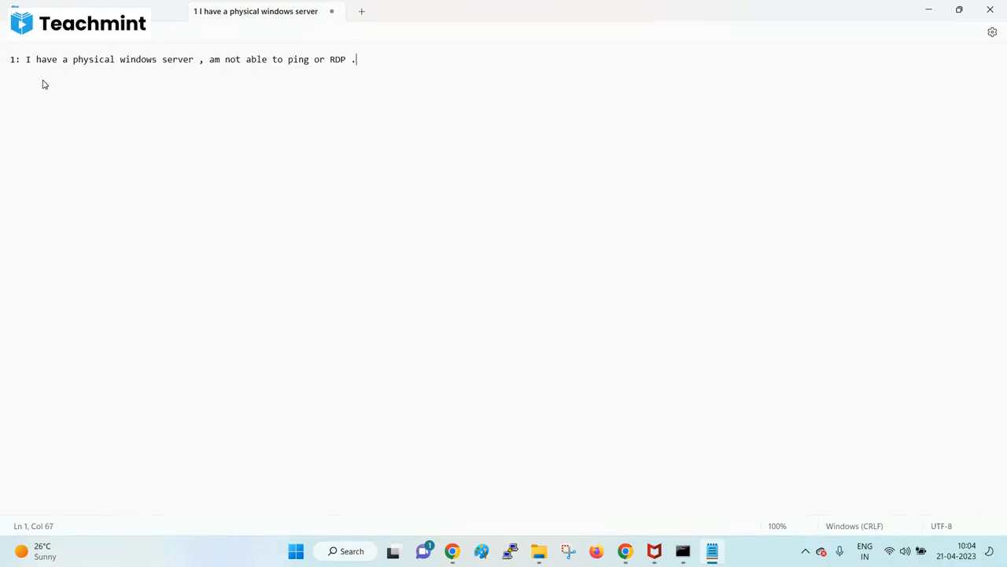
- Finish question 1 with 'how to troubleshoot ?' and add the 'Ans:' line below
text(how to to)
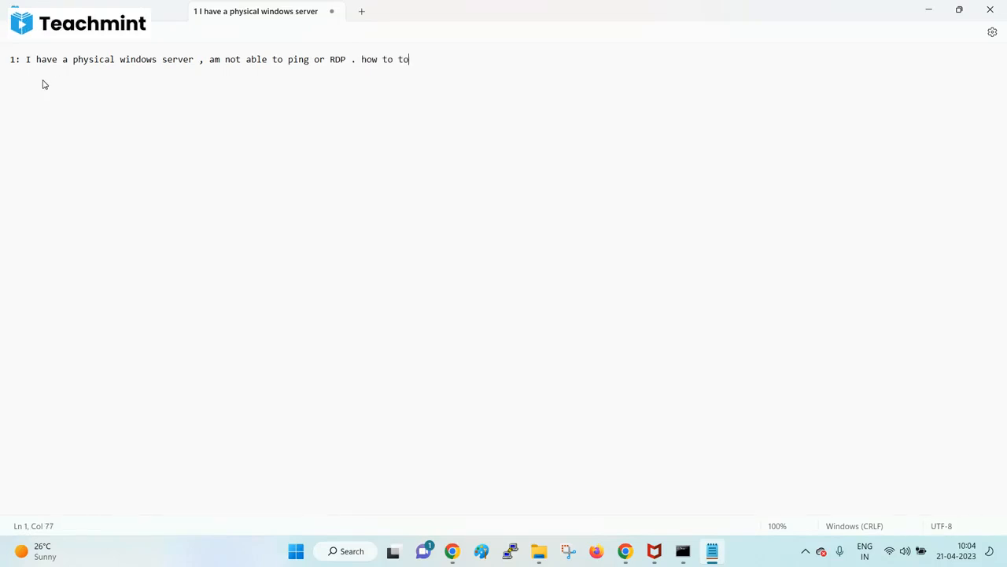
text(troubels)
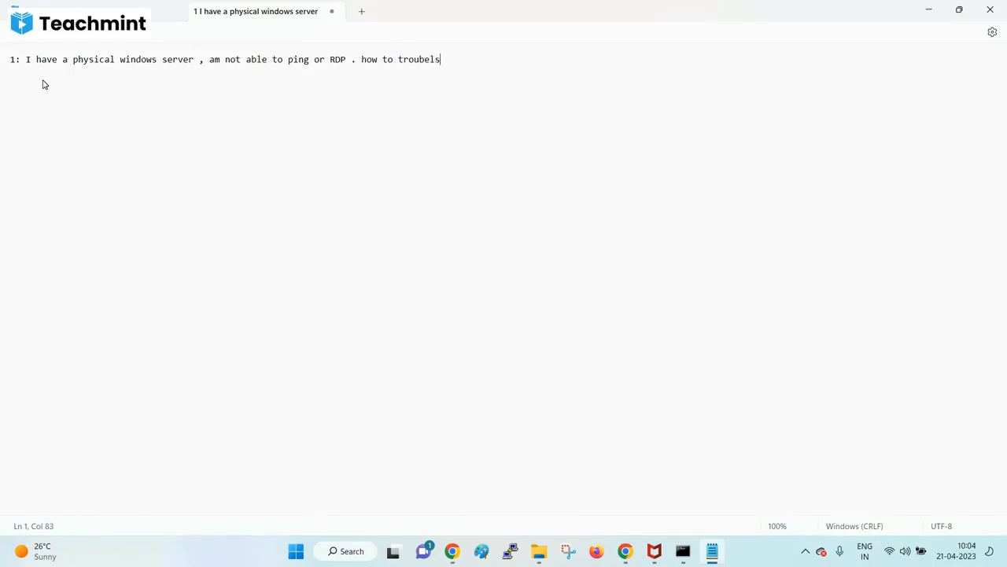
key(backspace)
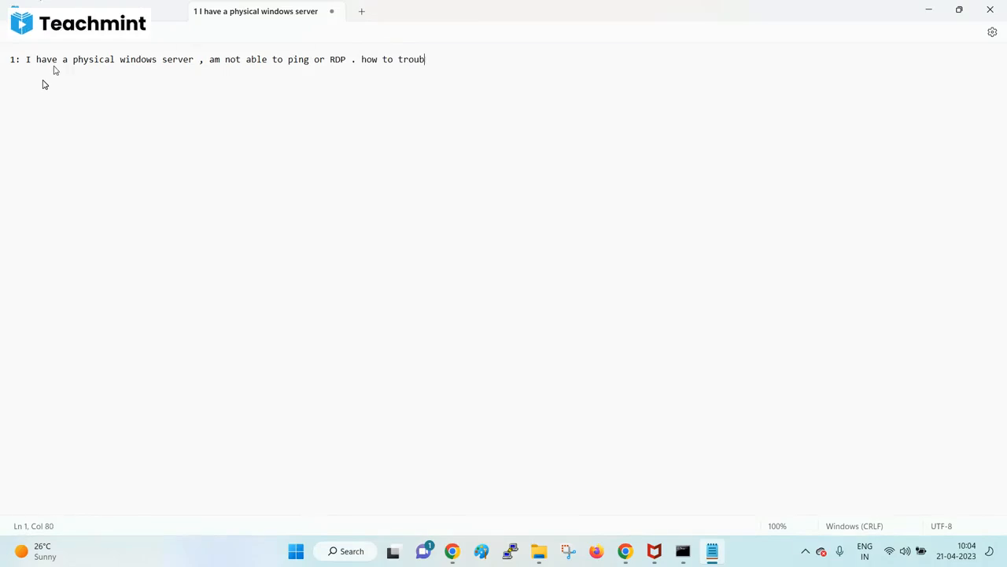
text(leshoot)
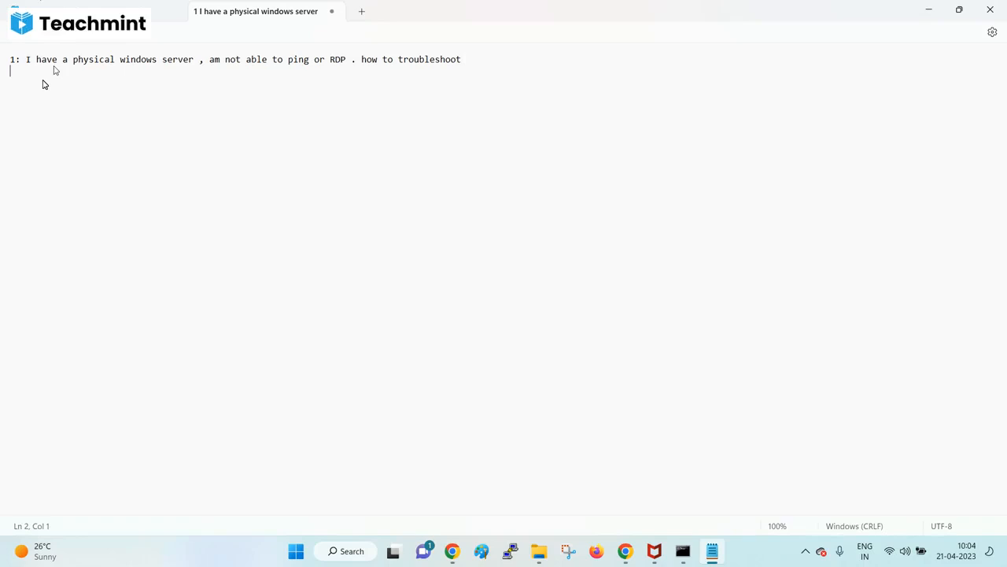
click(469, 60)
text(Ans)
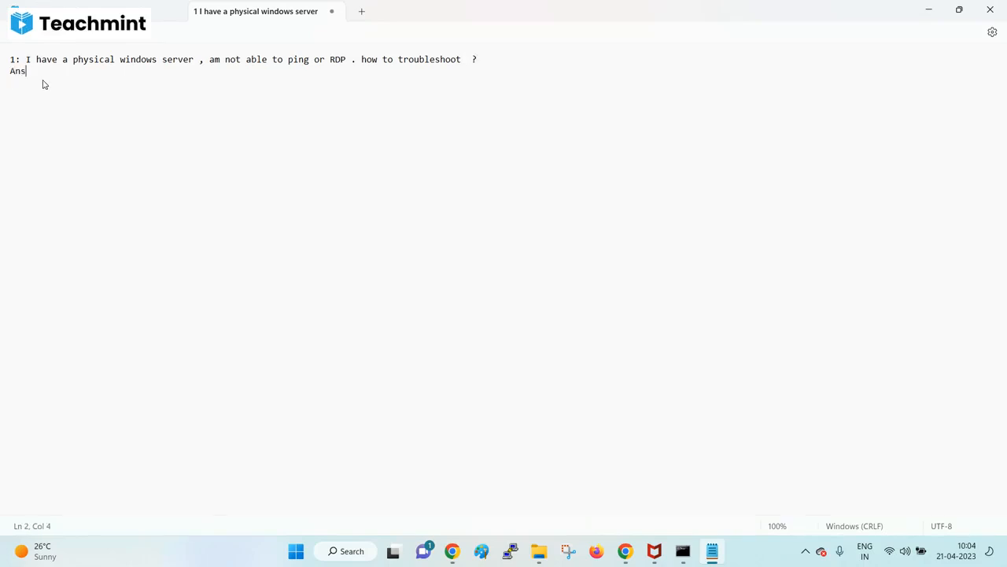
text(:)
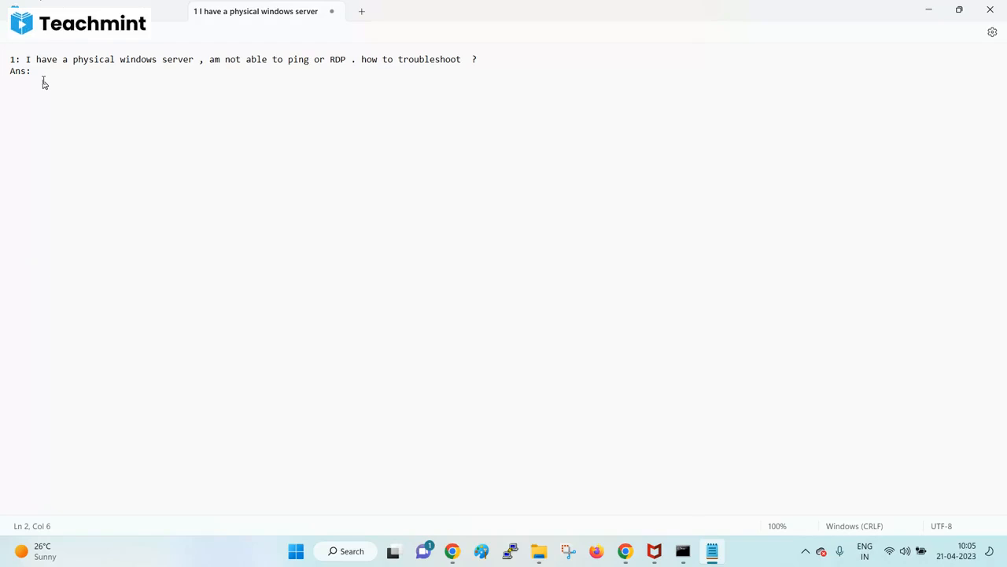
mouse_move(321, 88)
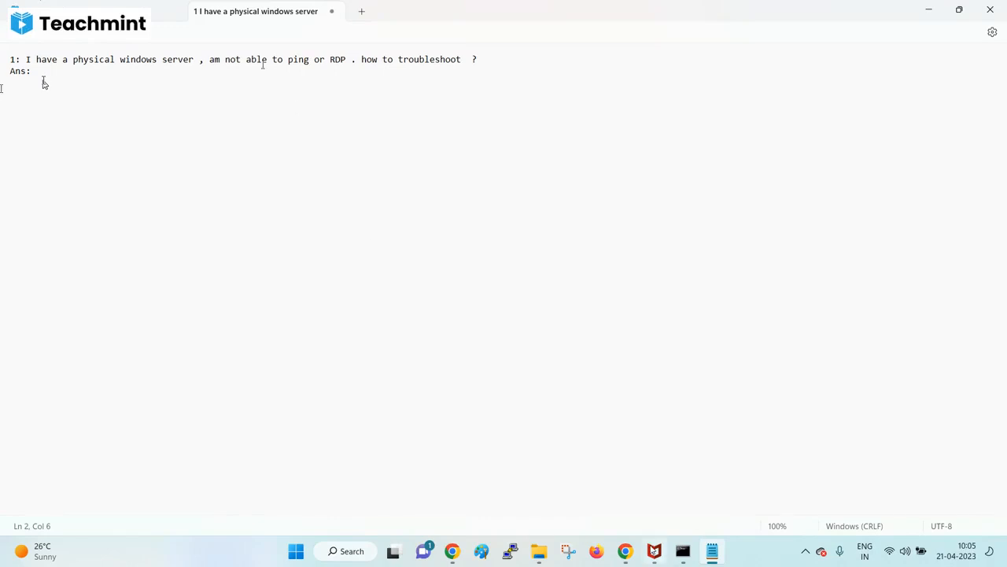
- Switch between the open windows from the taskbar
click(625, 551)
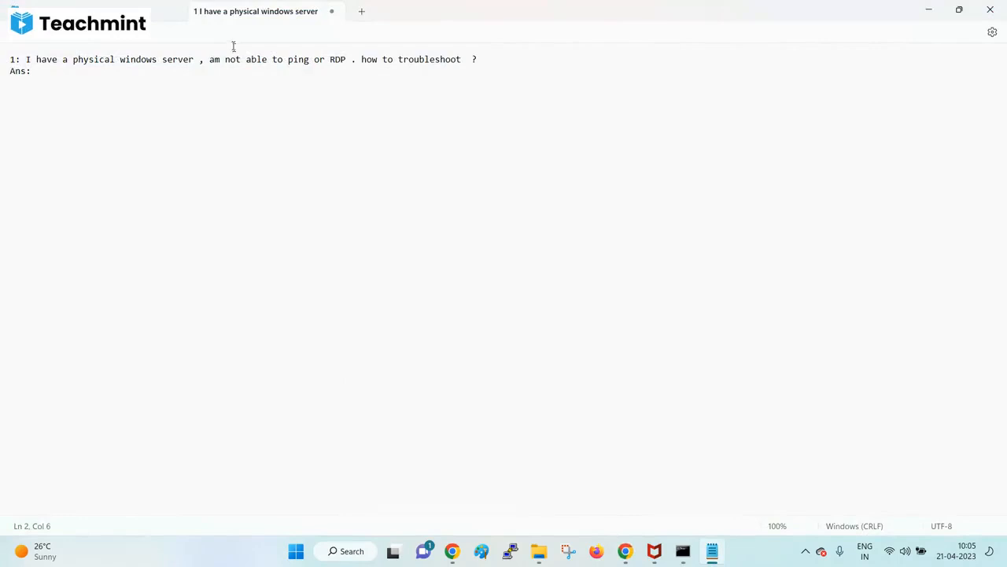
mouse_move(164, 88)
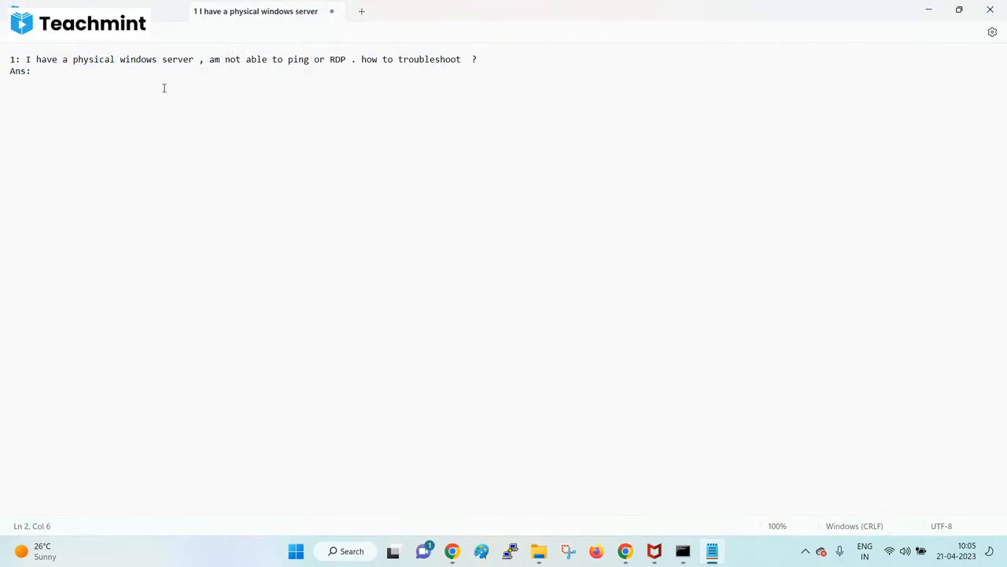
mouse_move(306, 85)
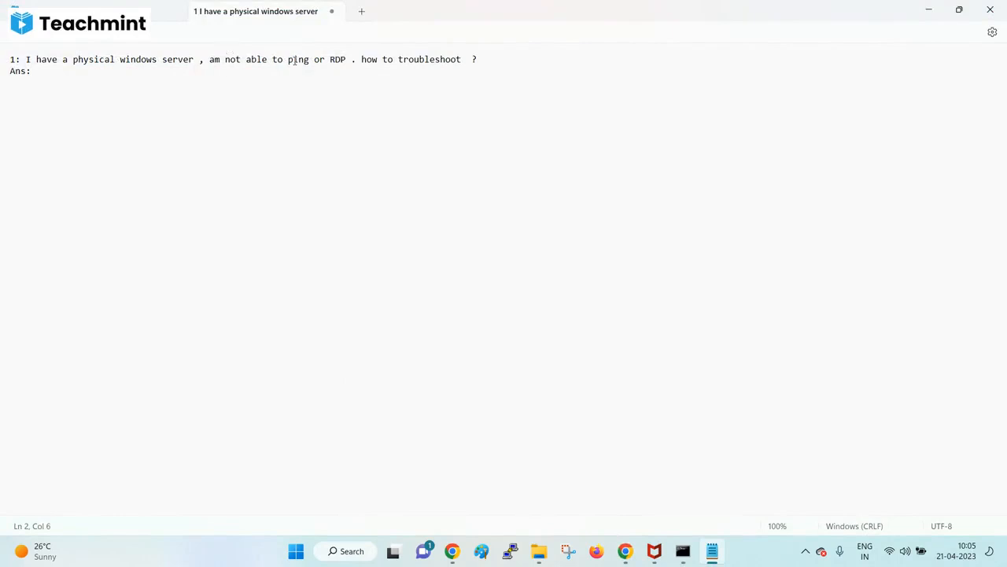
mouse_move(308, 60)
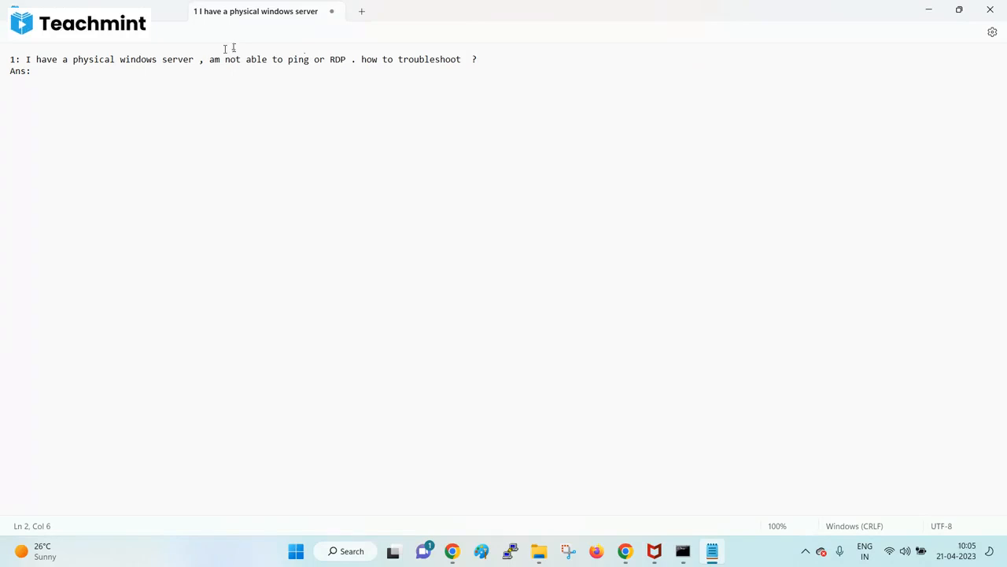
click(624, 551)
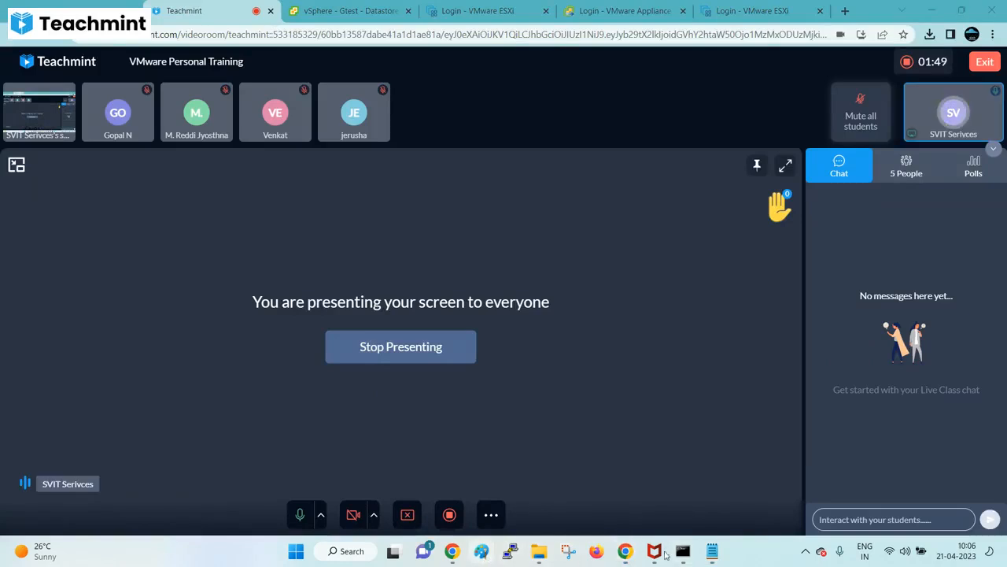
- Switch to File Explorer and browse from This PC into New Volume (D:)
click(711, 551)
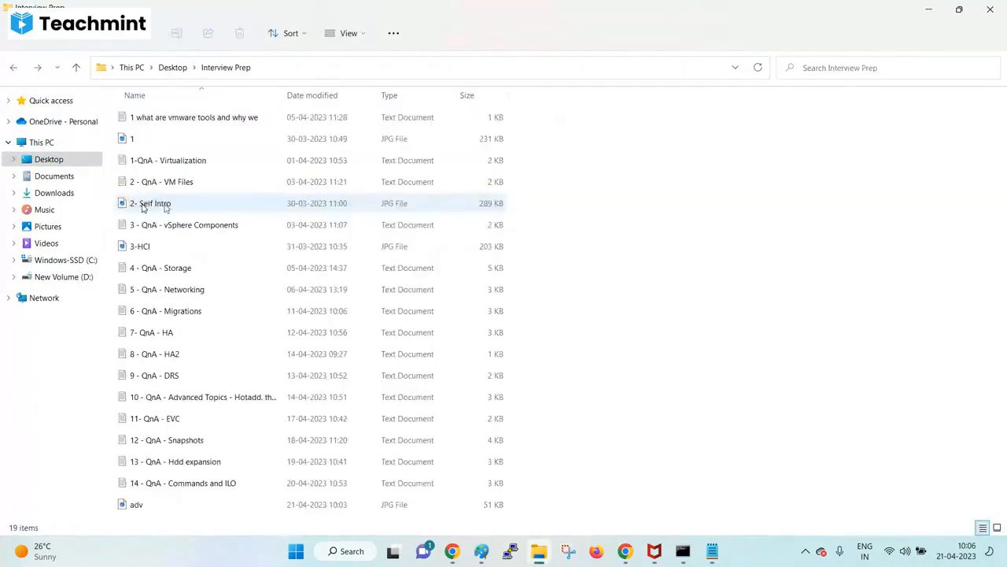
click(41, 141)
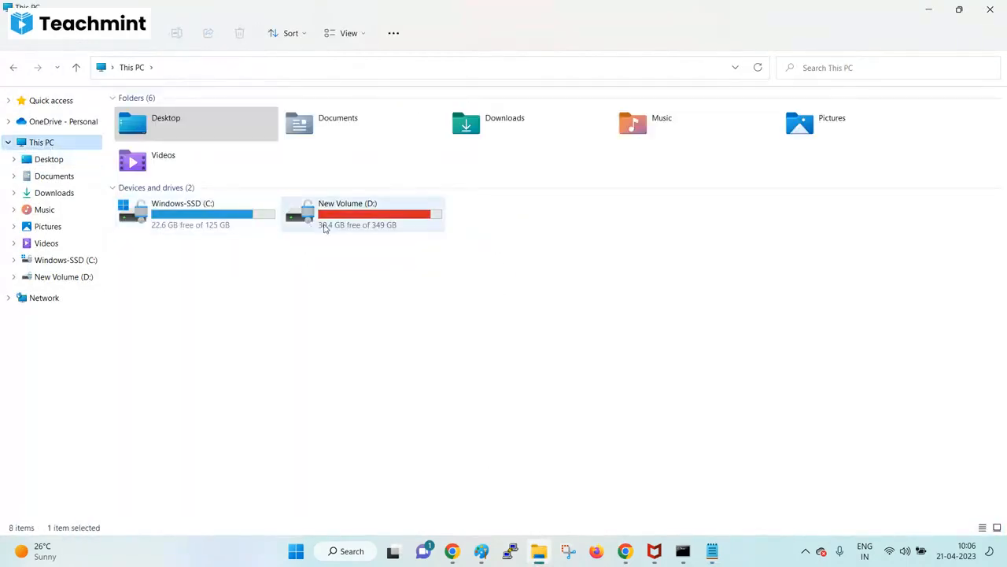
double_click(362, 212)
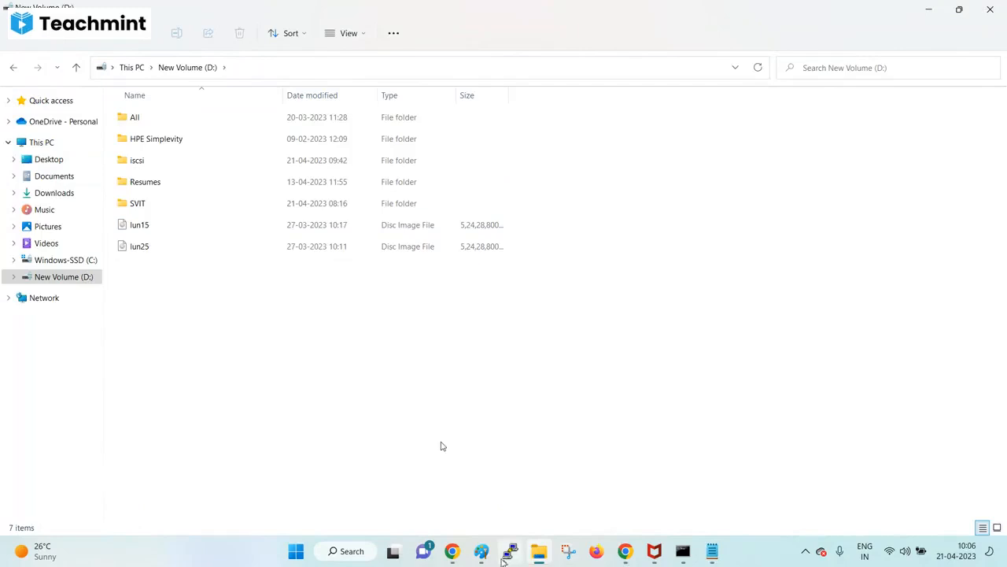
- Add the heading 'Windows machine' with a '1:' line beneath it on the Paint canvas
click(711, 551)
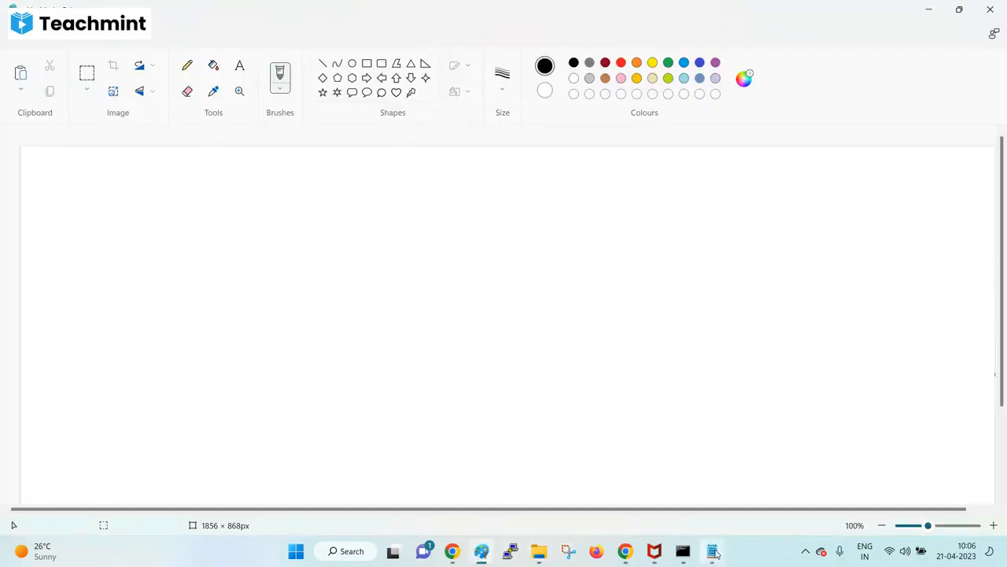
click(711, 551)
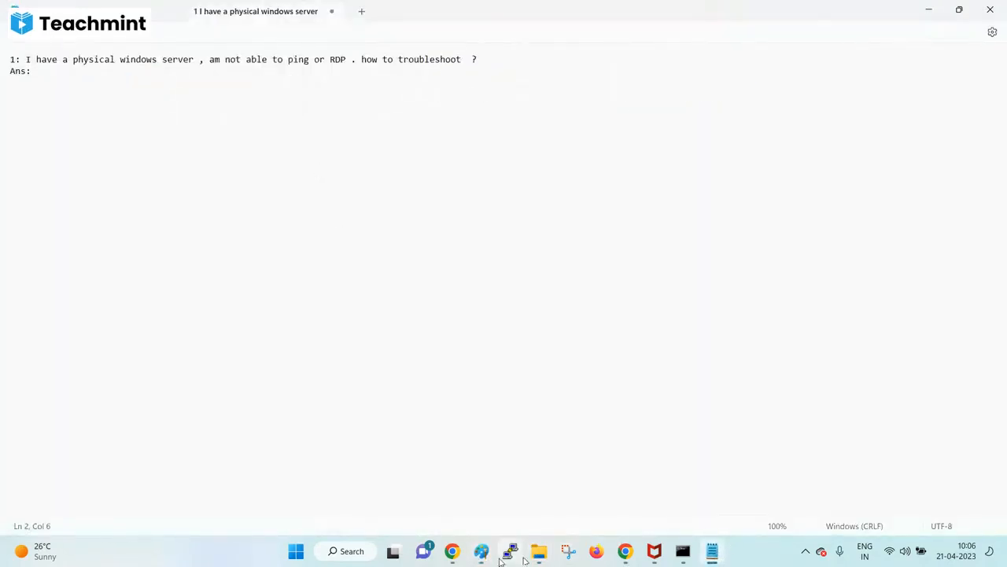
click(482, 551)
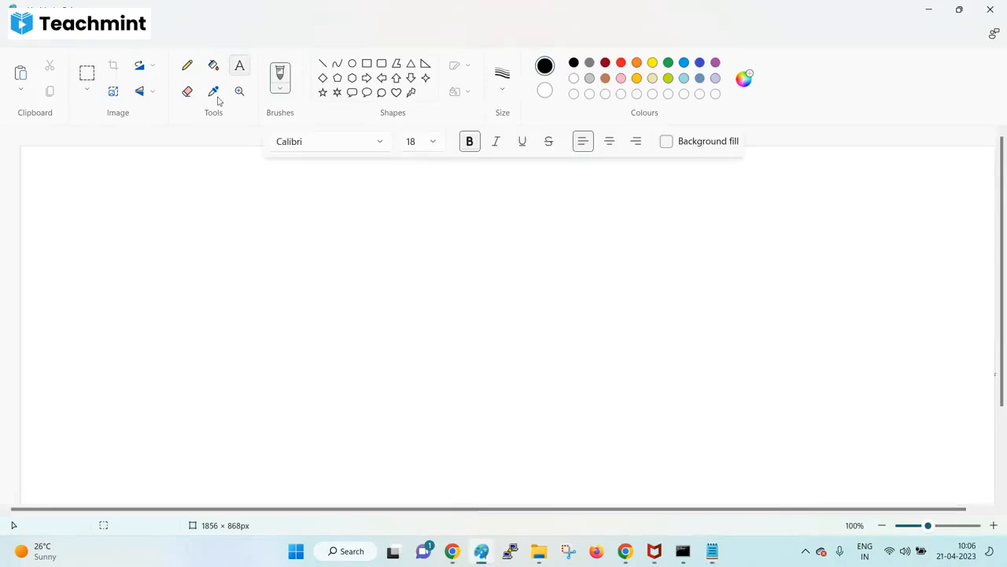
text(Wind)
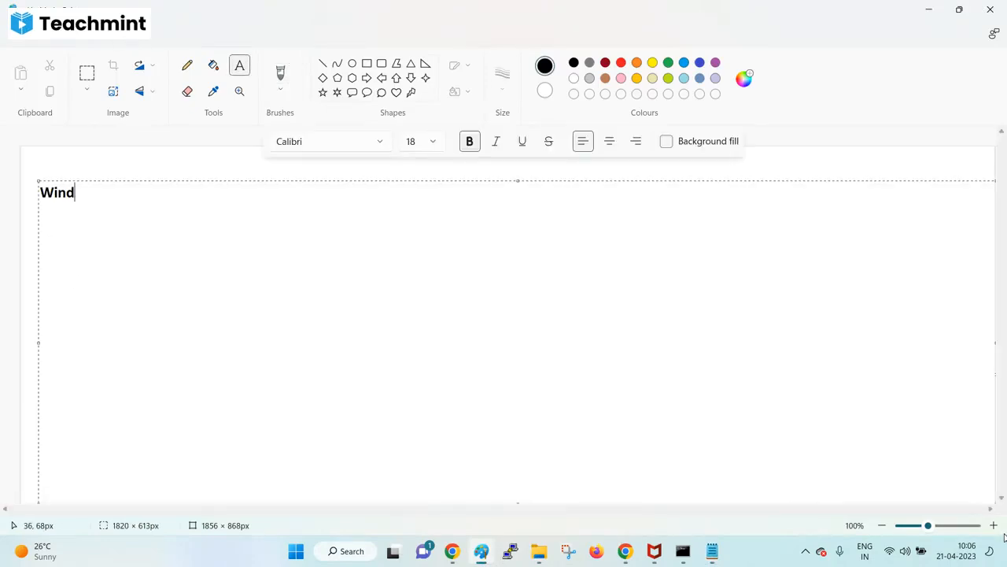
text(ows machn)
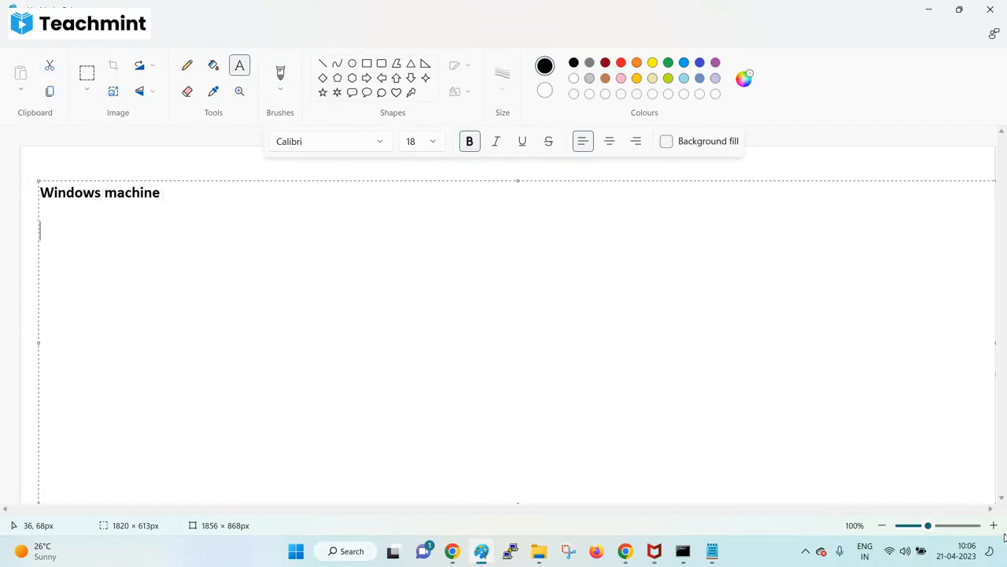
text(1:)
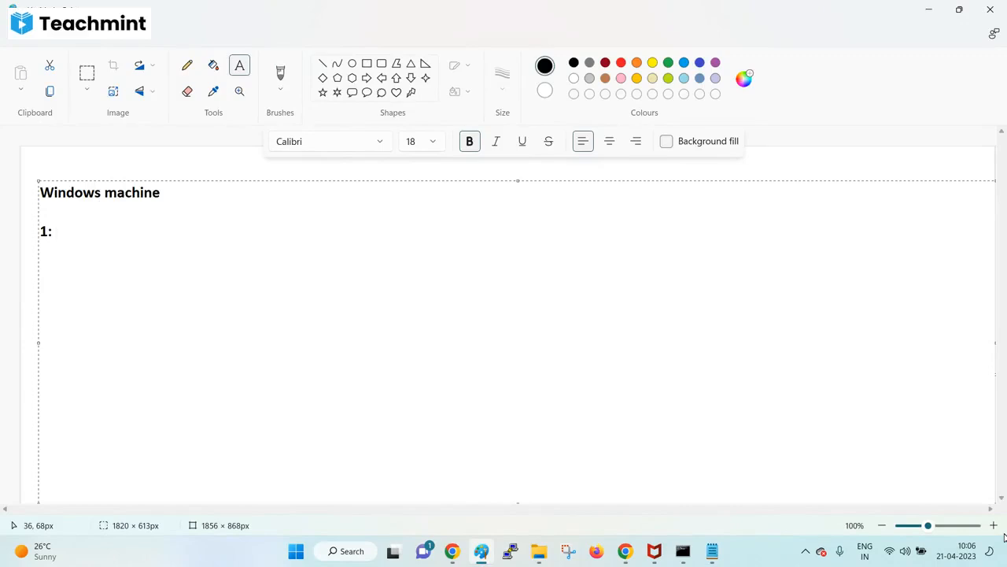
click(56, 229)
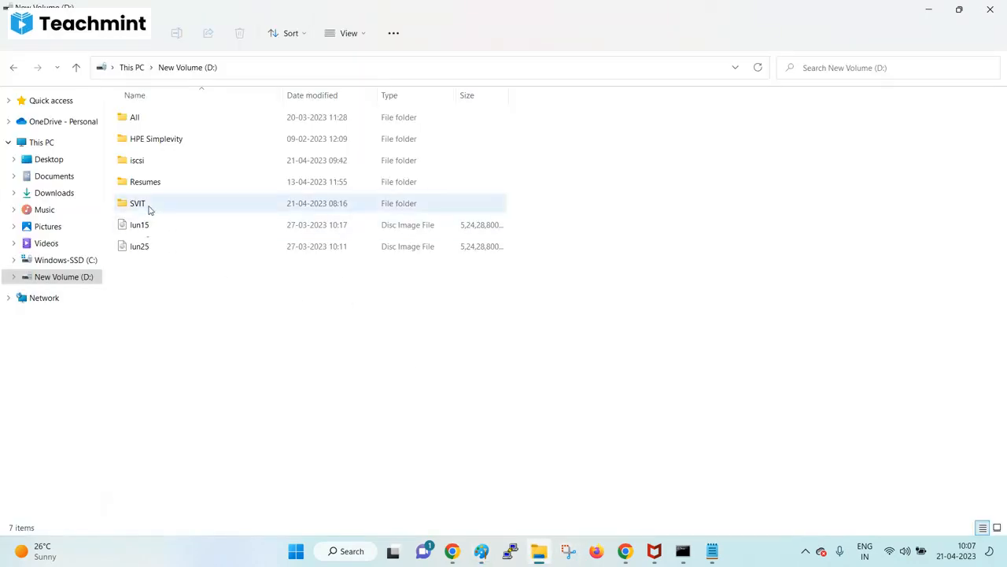
- Browse SVIT > vSphere-300 > Class screens and view the Windows Basics diagram image
double_click(137, 203)
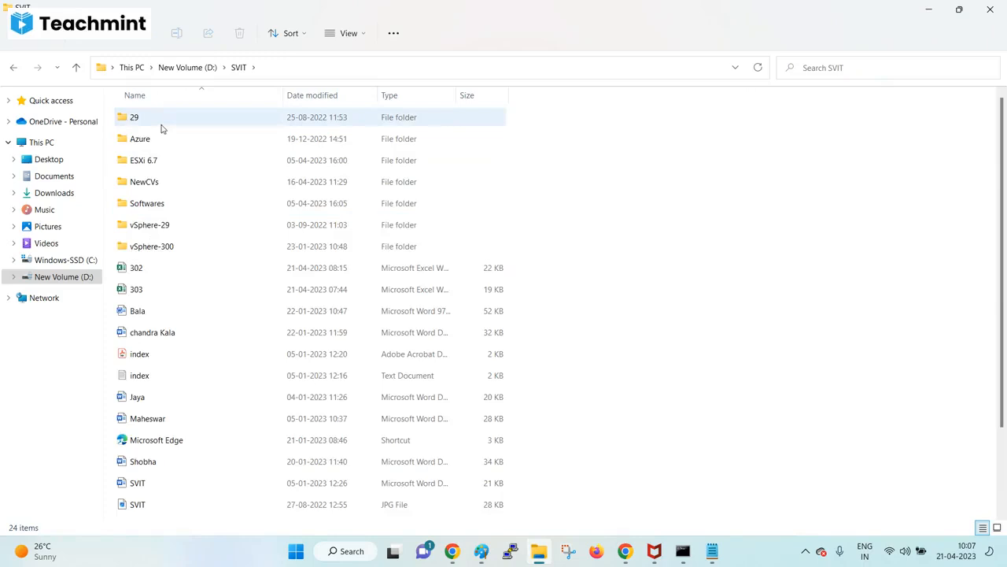
double_click(151, 245)
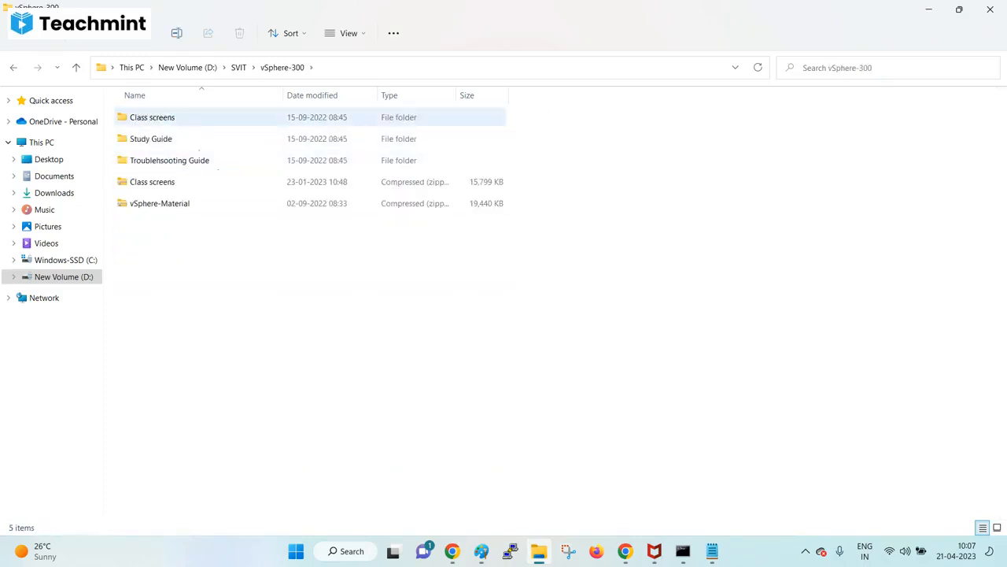
double_click(151, 116)
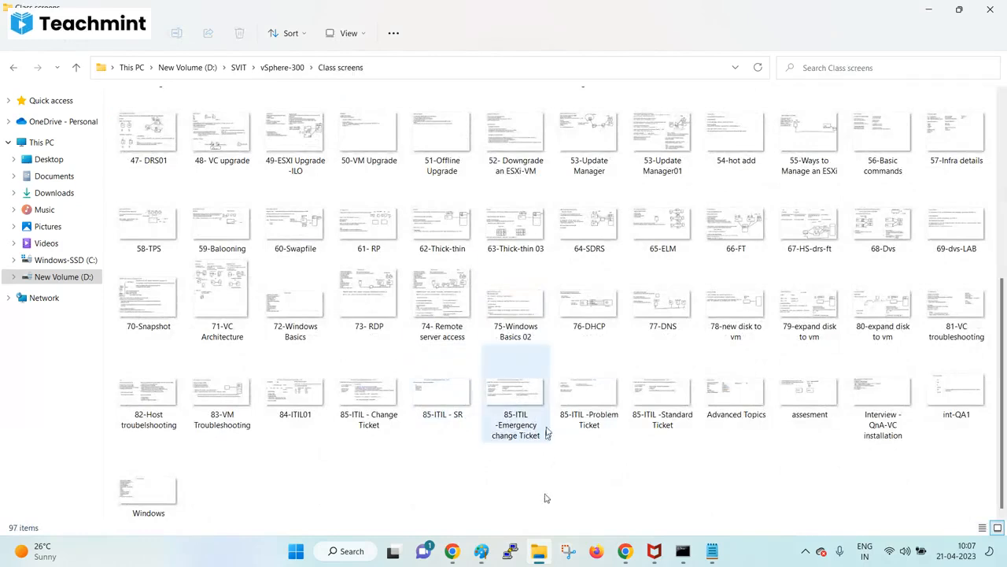
double_click(516, 391)
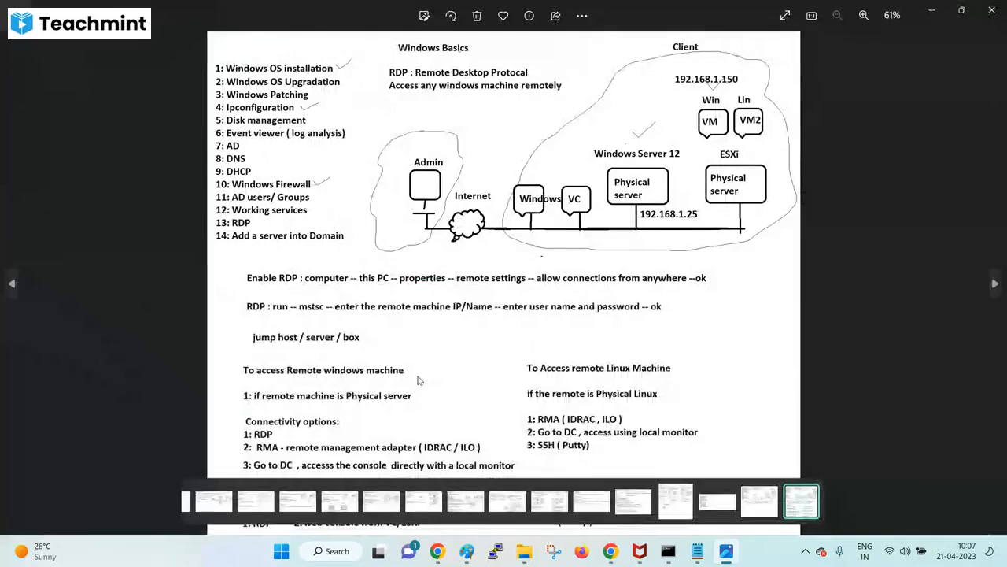
mouse_move(451, 425)
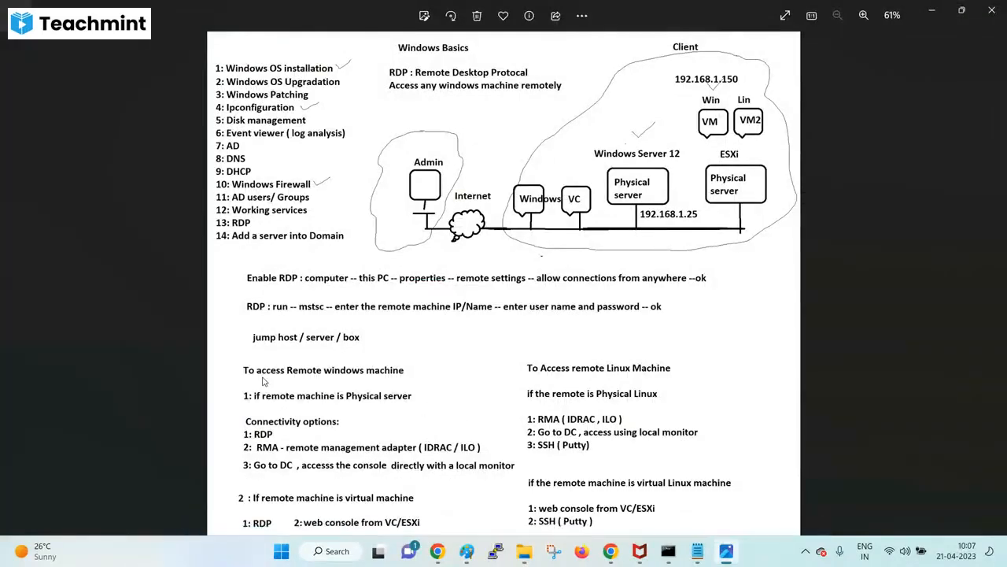
mouse_move(460, 414)
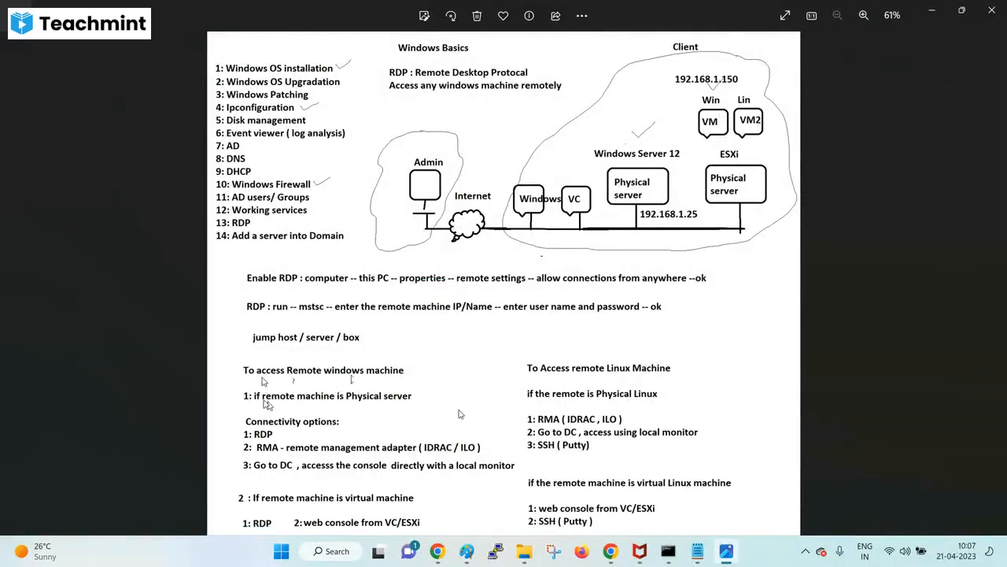
mouse_move(370, 406)
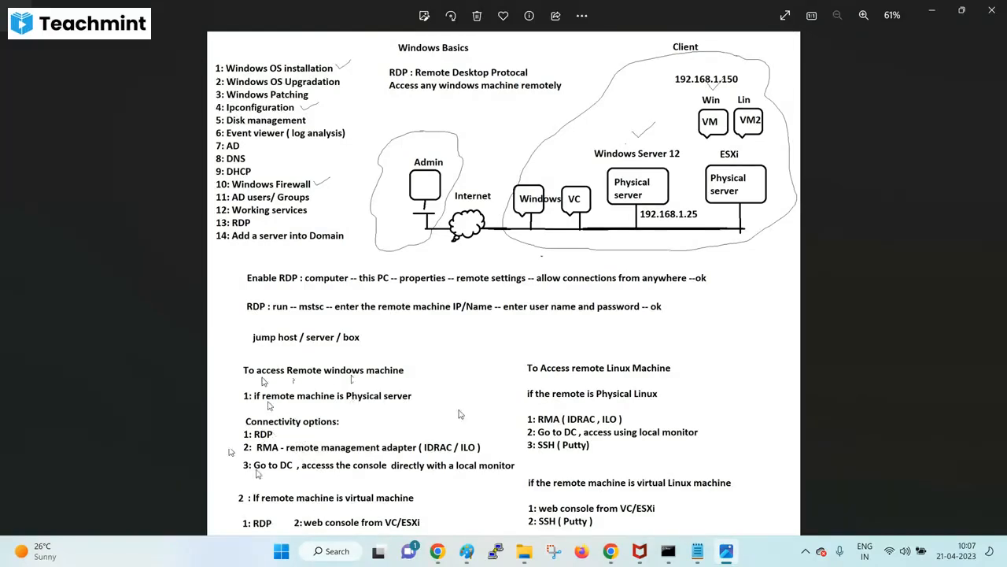
mouse_move(370, 408)
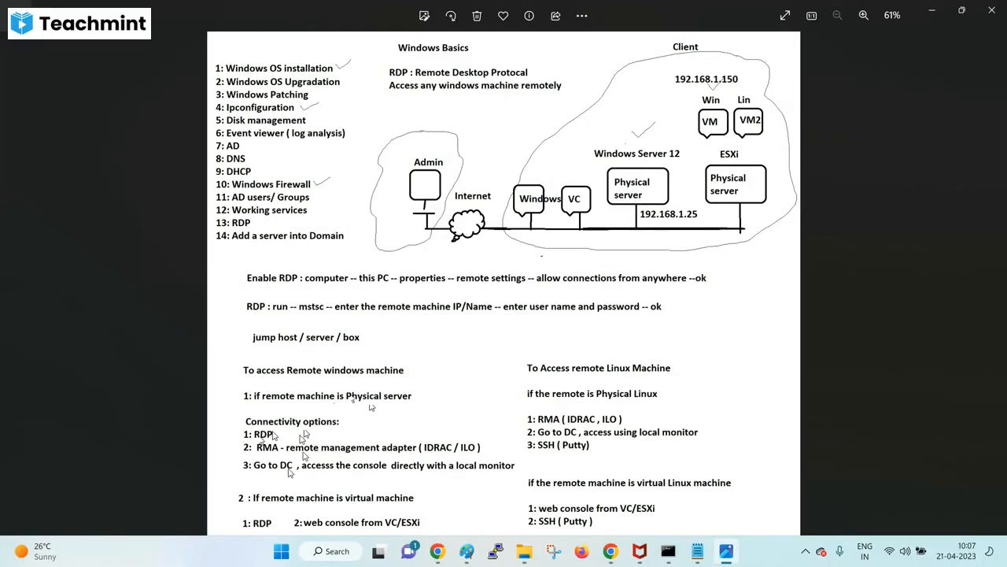
click(696, 551)
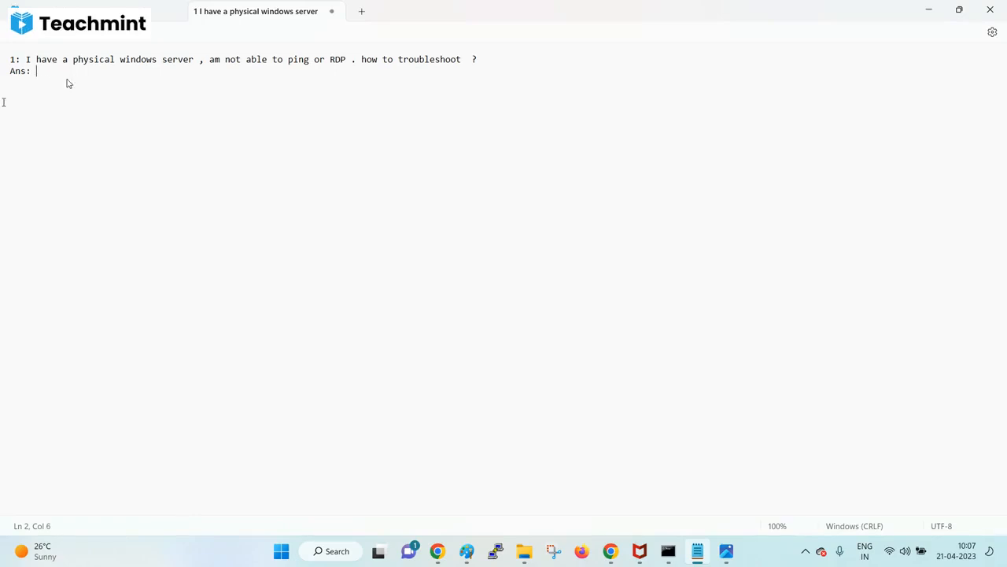
- Write 'RMA ( ILO/iDRAC )' in the answer line
text(RMA ()
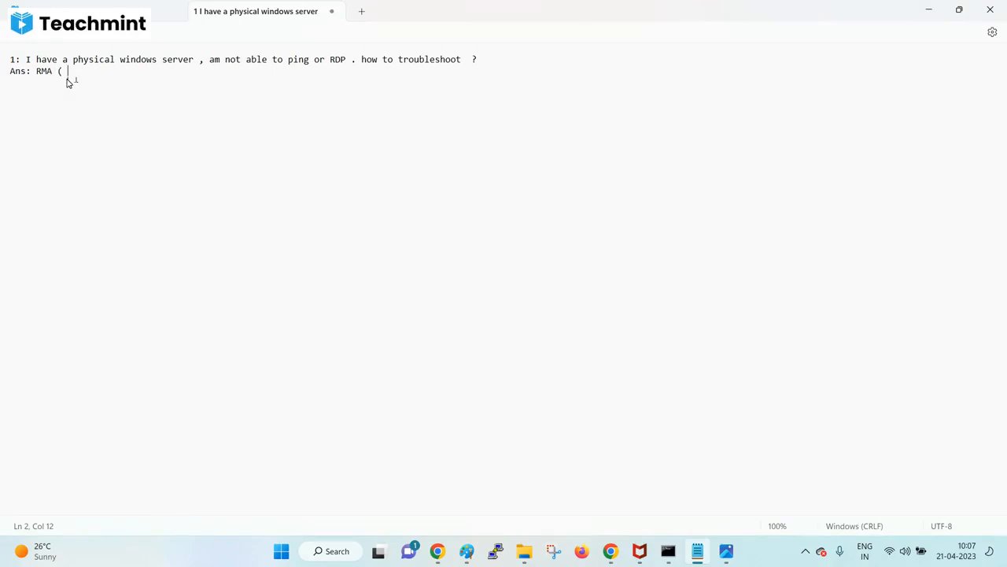
text(ILO/)
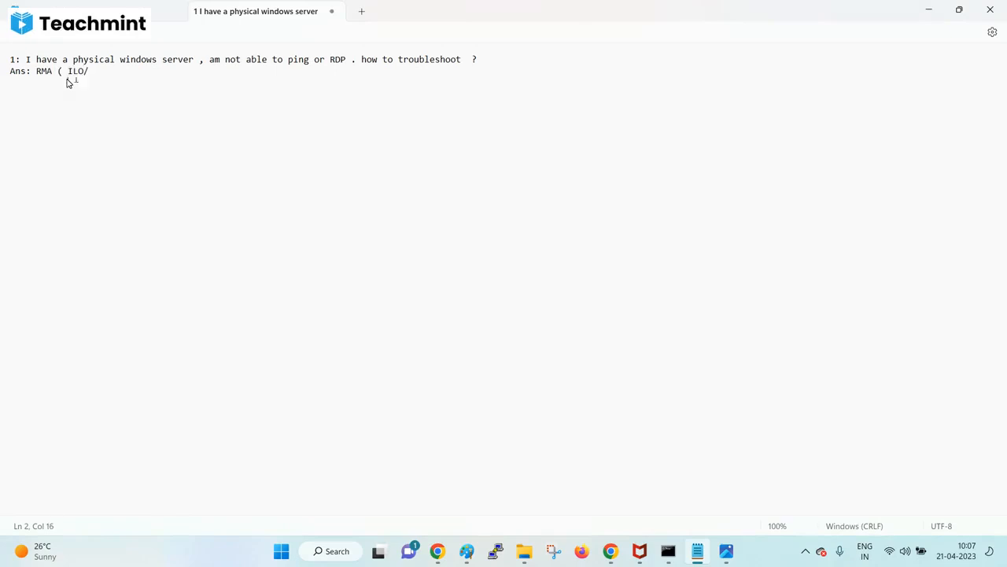
text(iDRA)
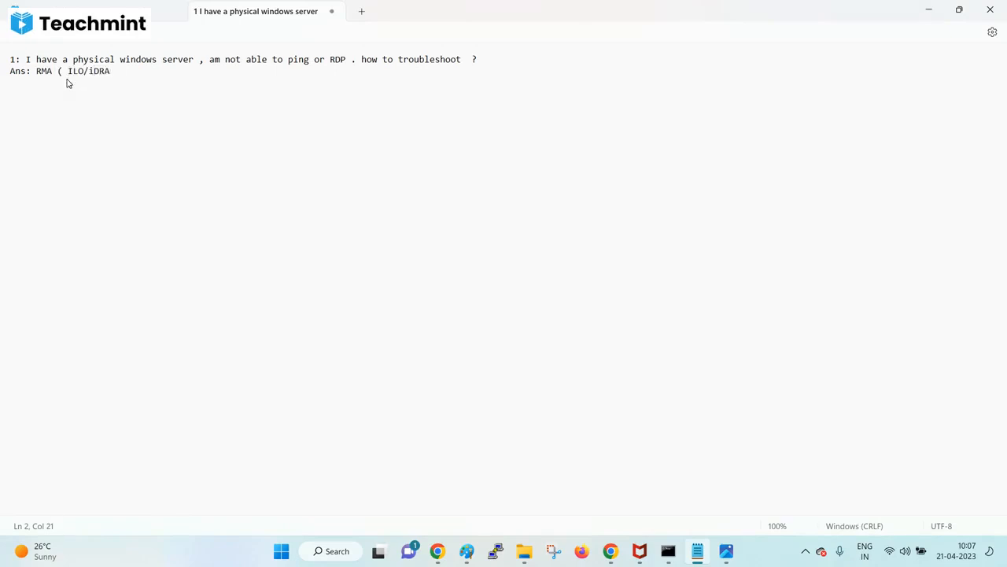
text(C ))
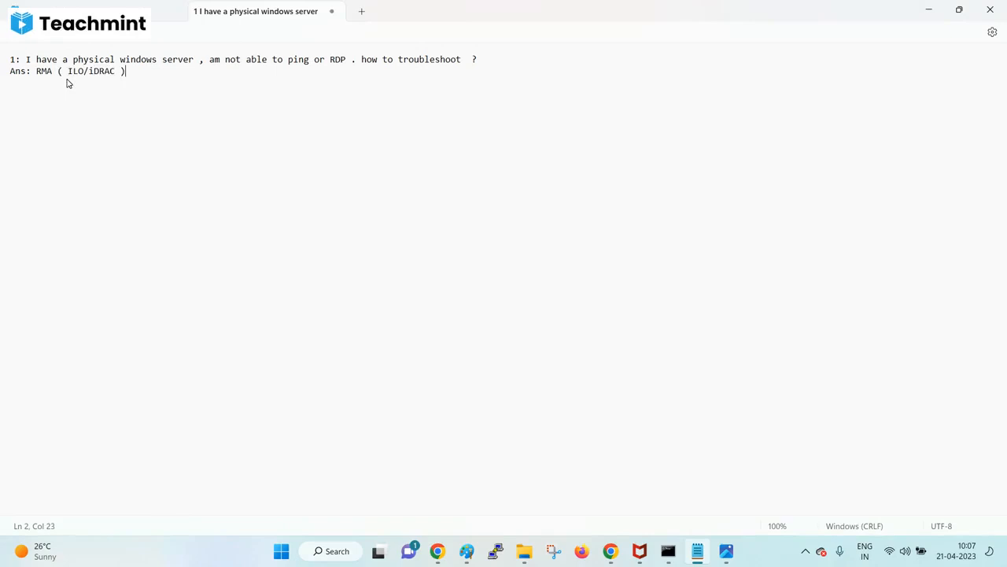
mouse_move(82, 85)
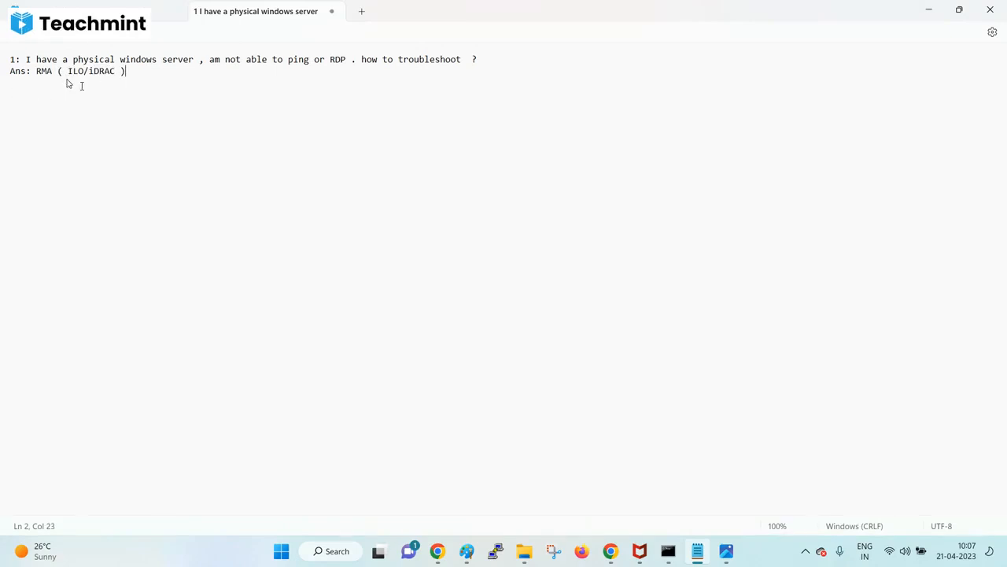
mouse_move(284, 92)
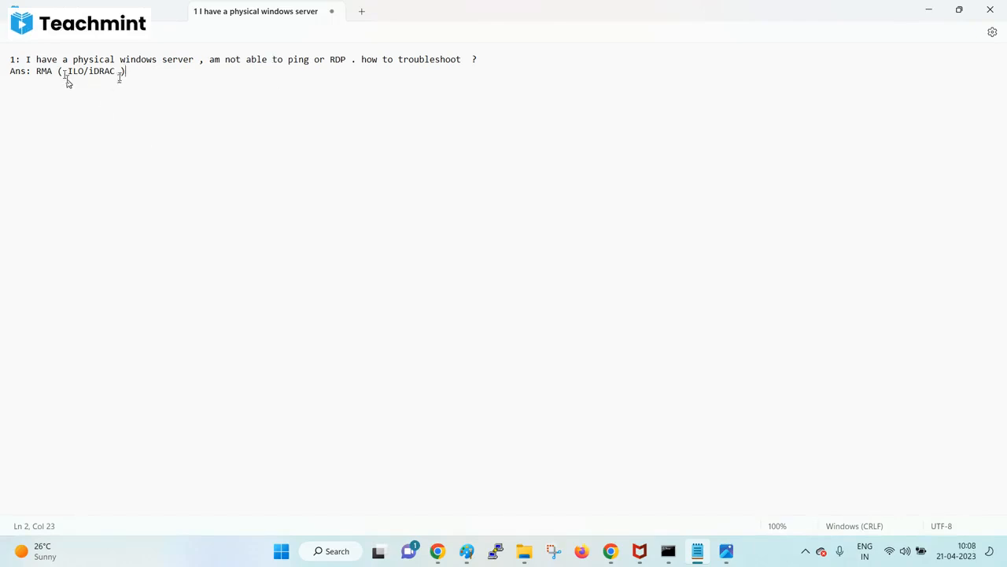
mouse_move(171, 71)
text(M)
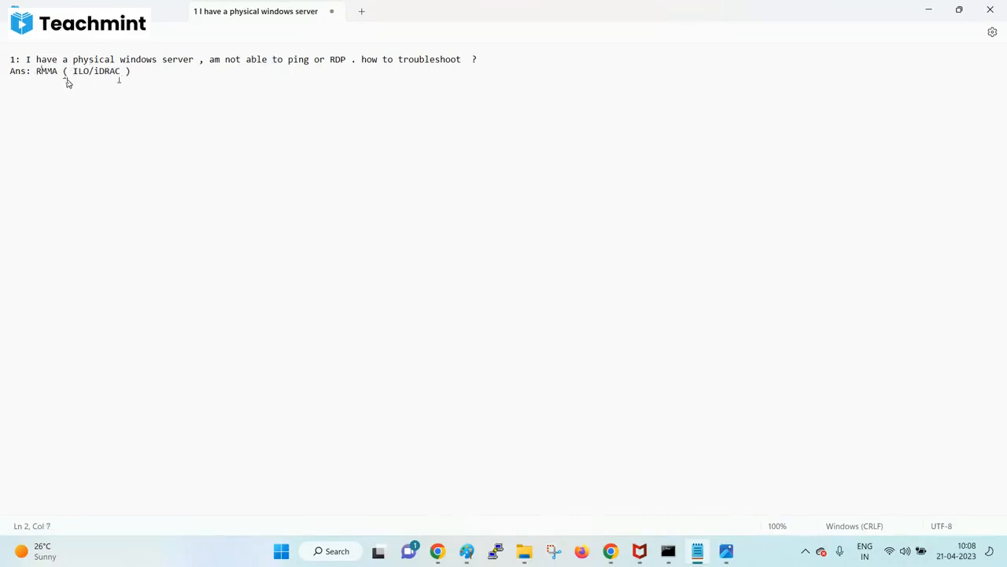
- Complete the answer: 'I will login via RMA..., check the console and login'
text(I wi)
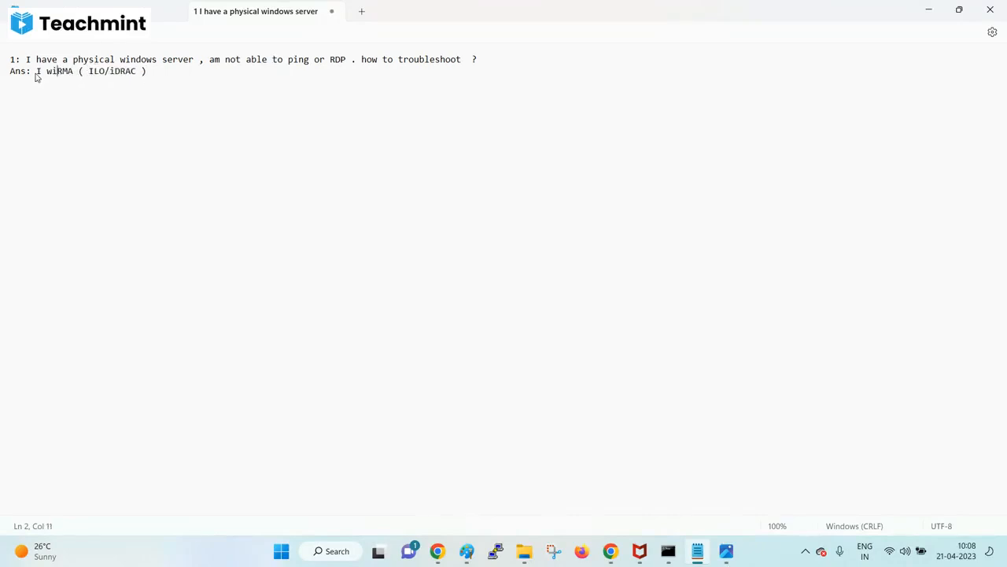
text(ll)
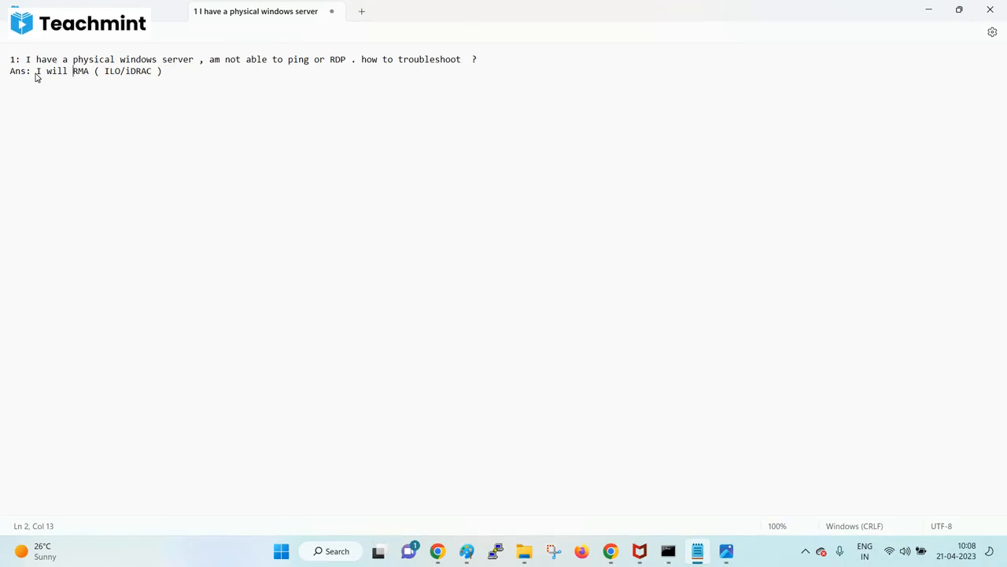
text(login via)
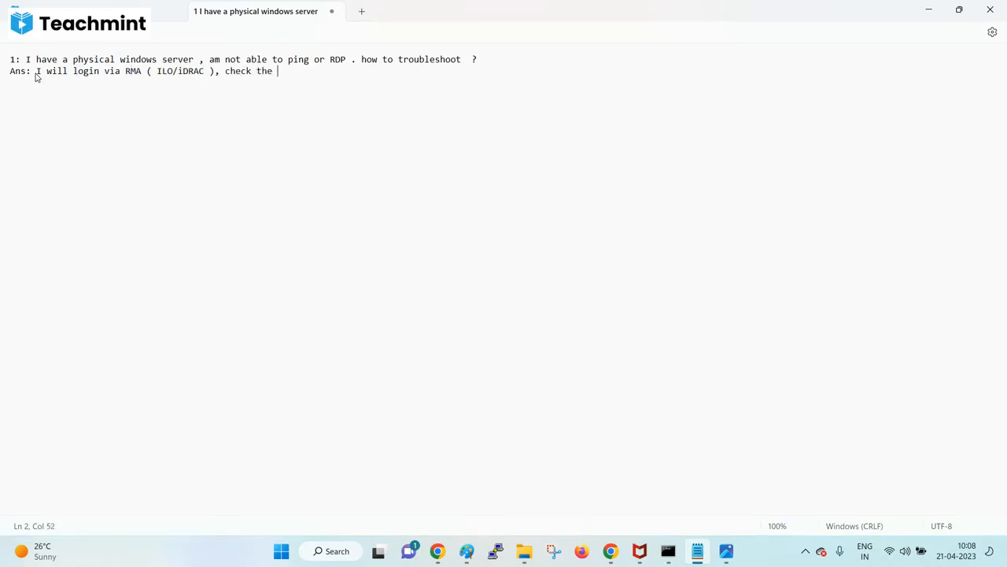
text(console)
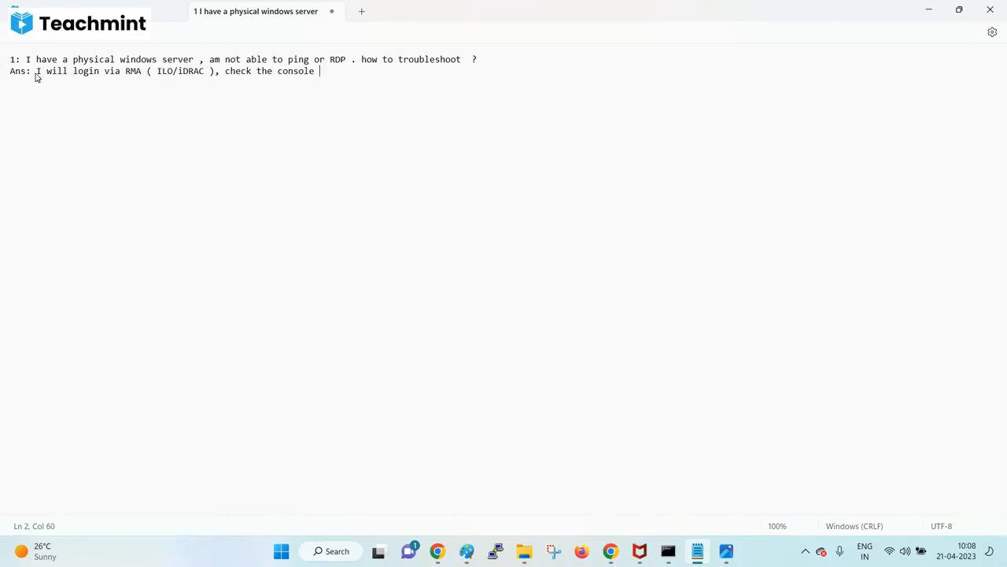
text(n)
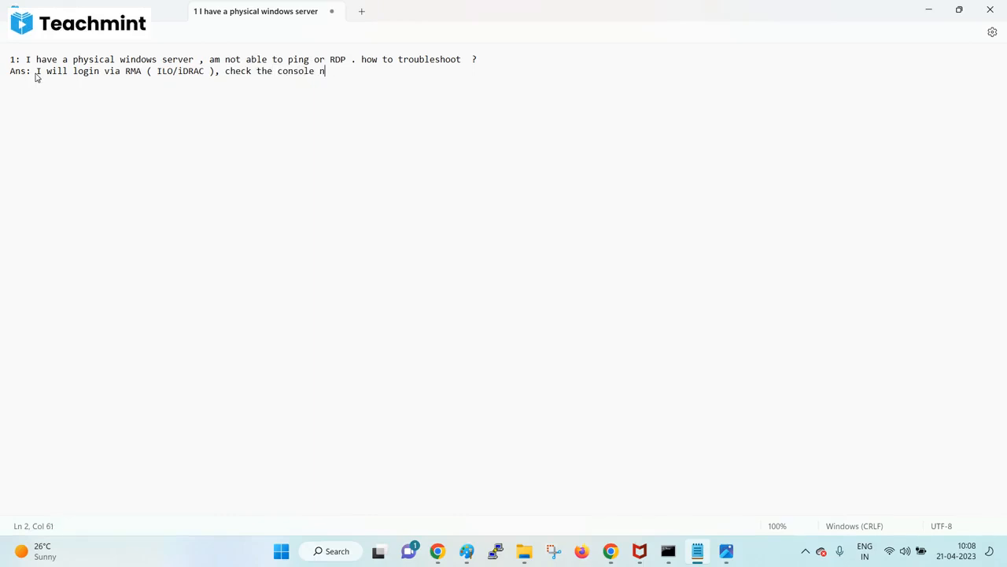
text(and login)
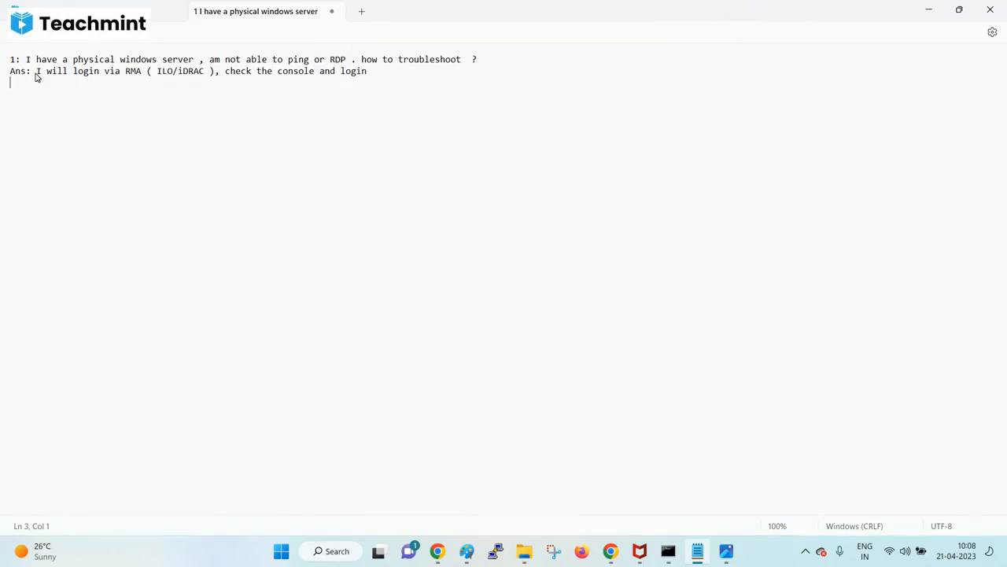
mouse_move(282, 91)
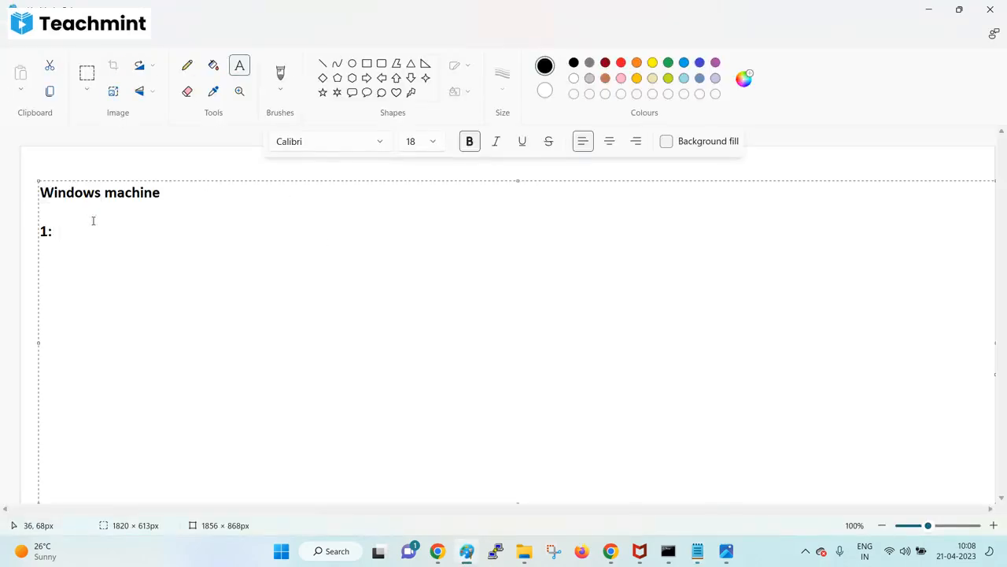
- List '1: RDP' and '2: ILO - if its Physical server' under Windows machine
text(RDP)
text(2: ILO)
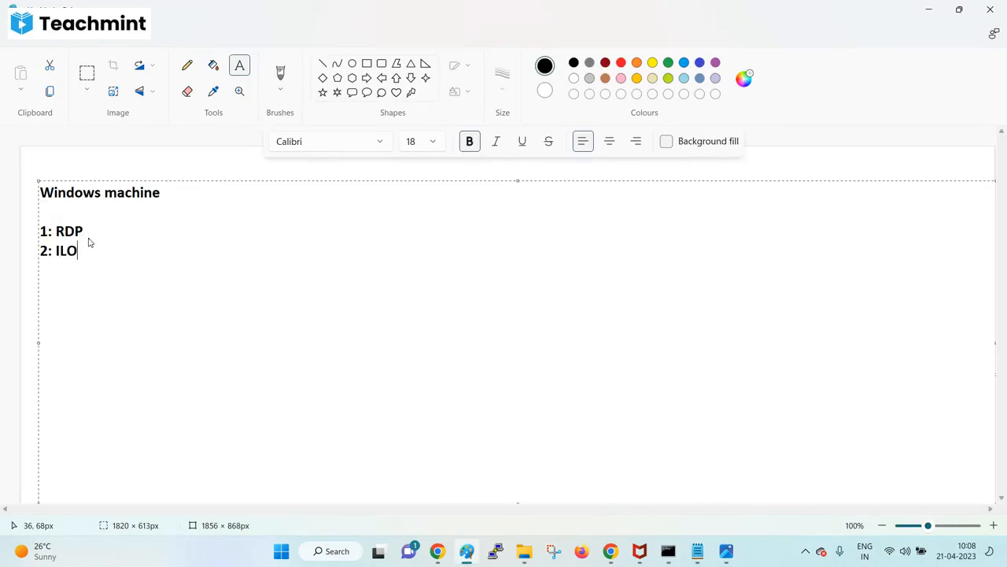
text(- if i)
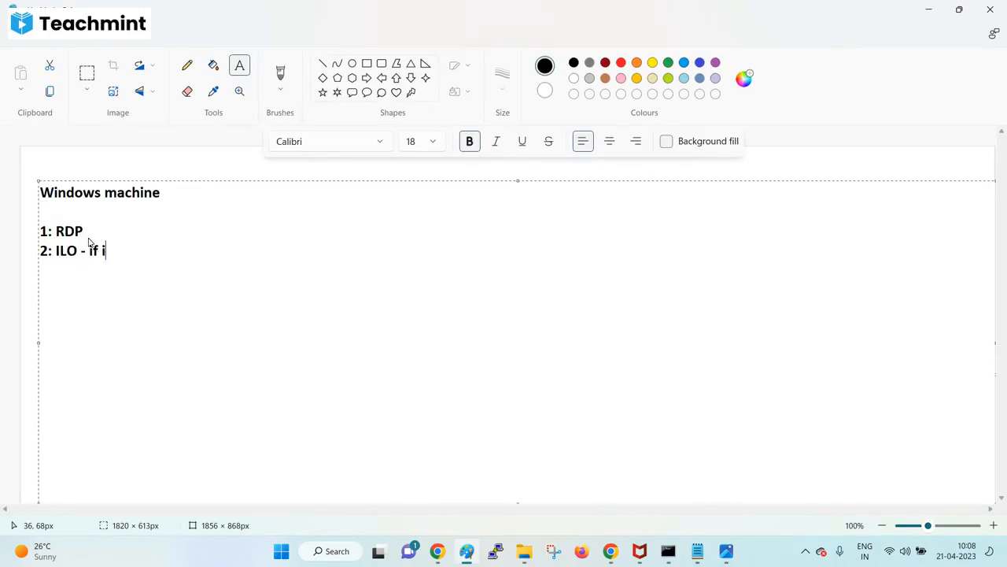
text(ts Physi)
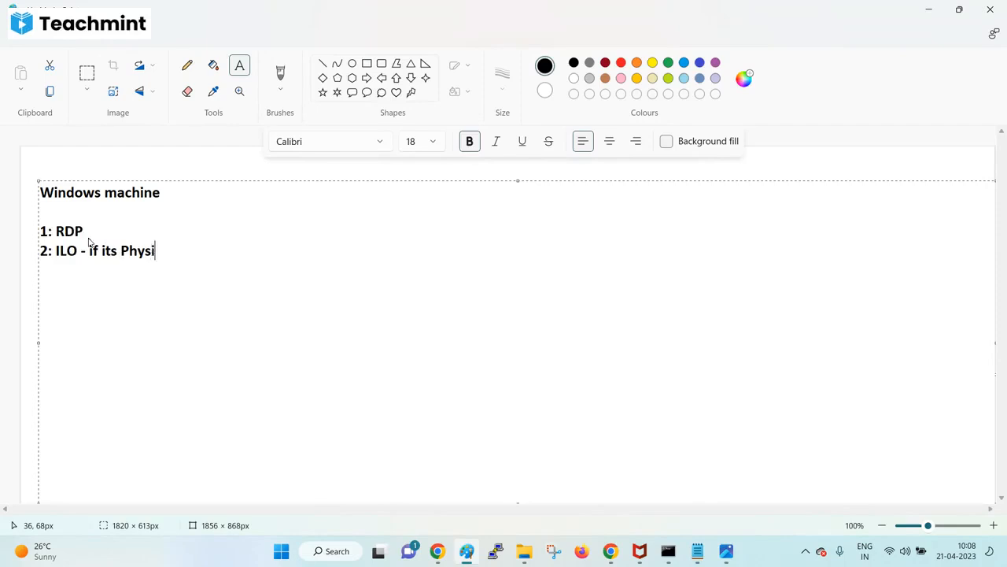
text(cal sere)
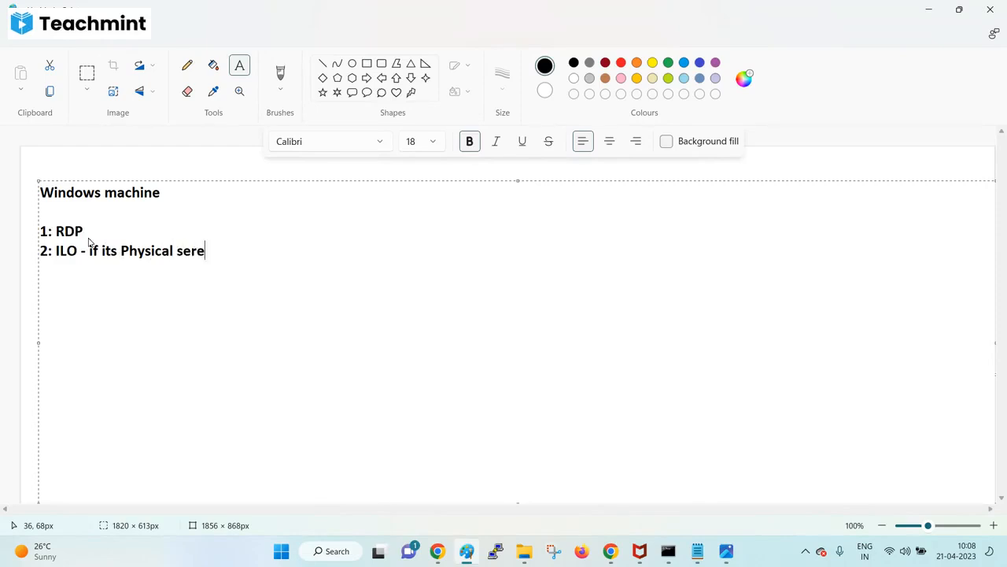
text(ver)
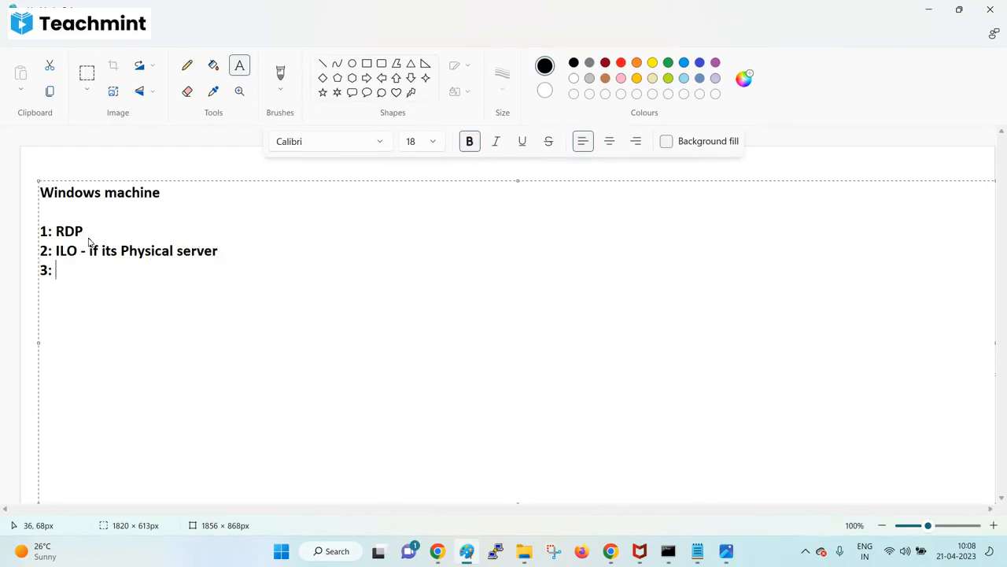
- Add '3: webconsole if its a VM' as the third access option
text(webconsole)
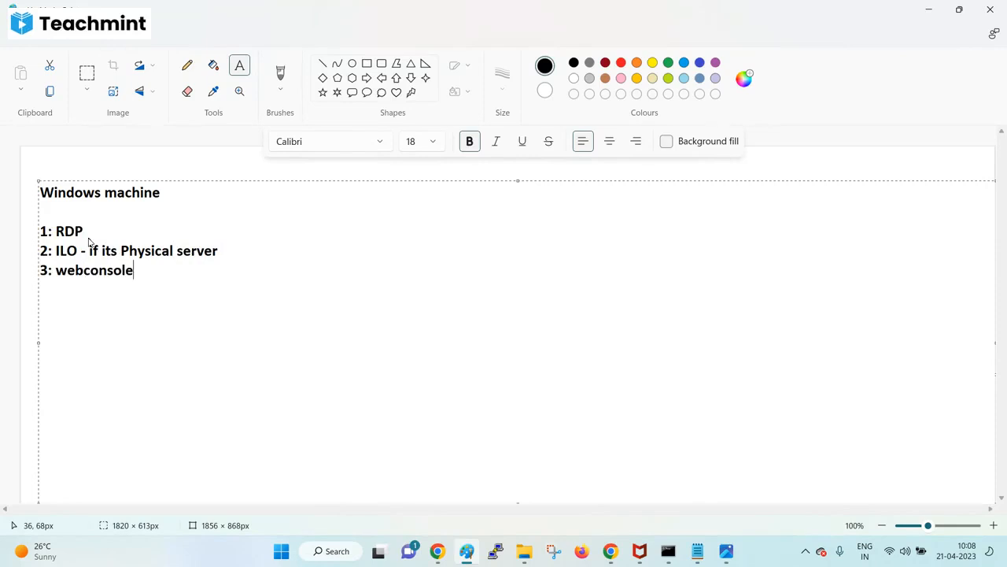
text(it)
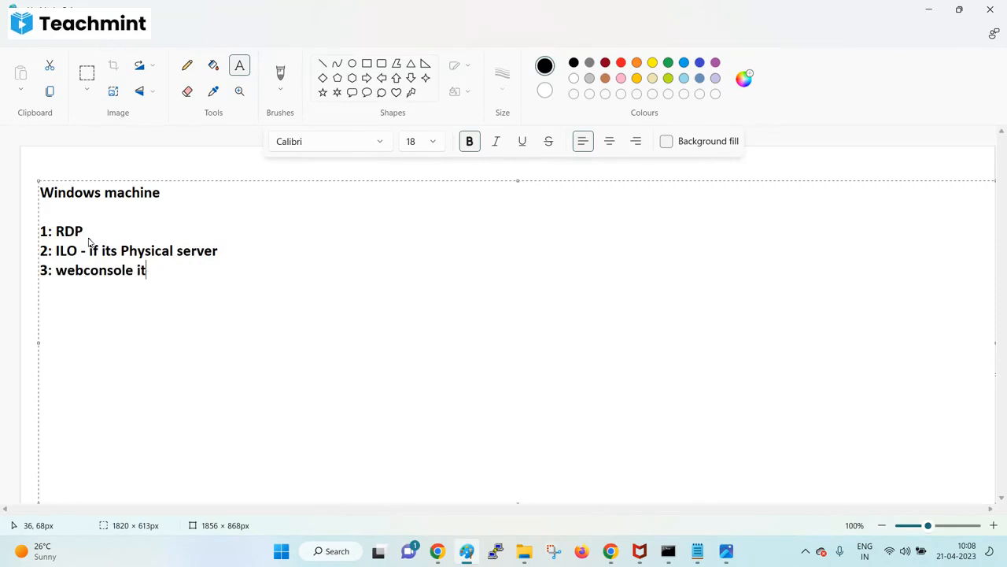
text(f)
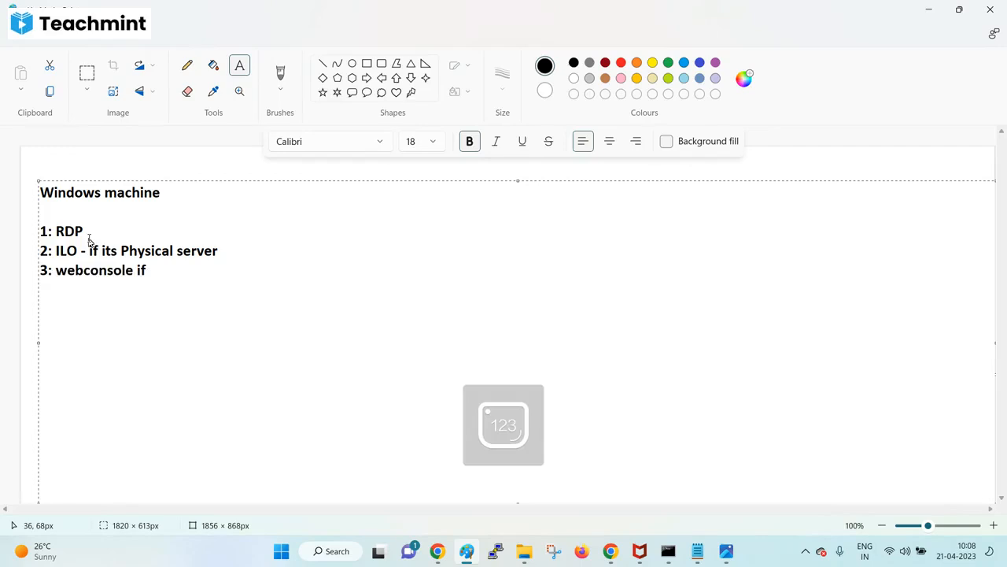
text(its a)
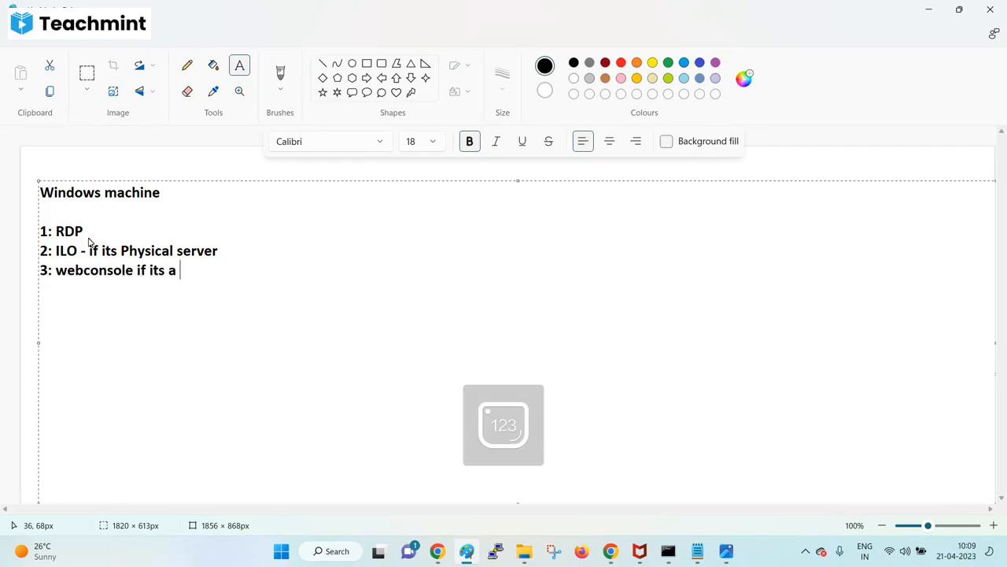
text(VM)
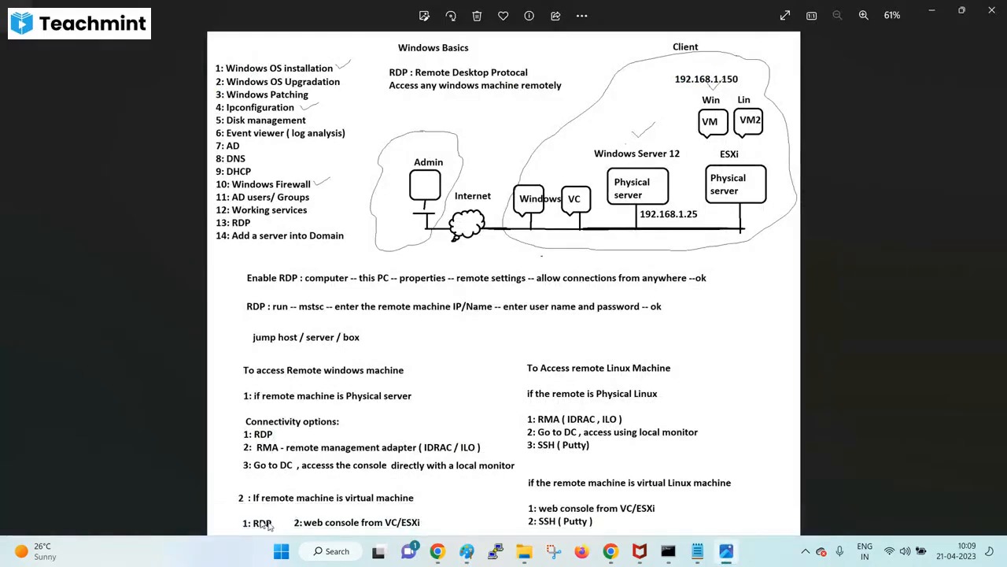
mouse_move(354, 524)
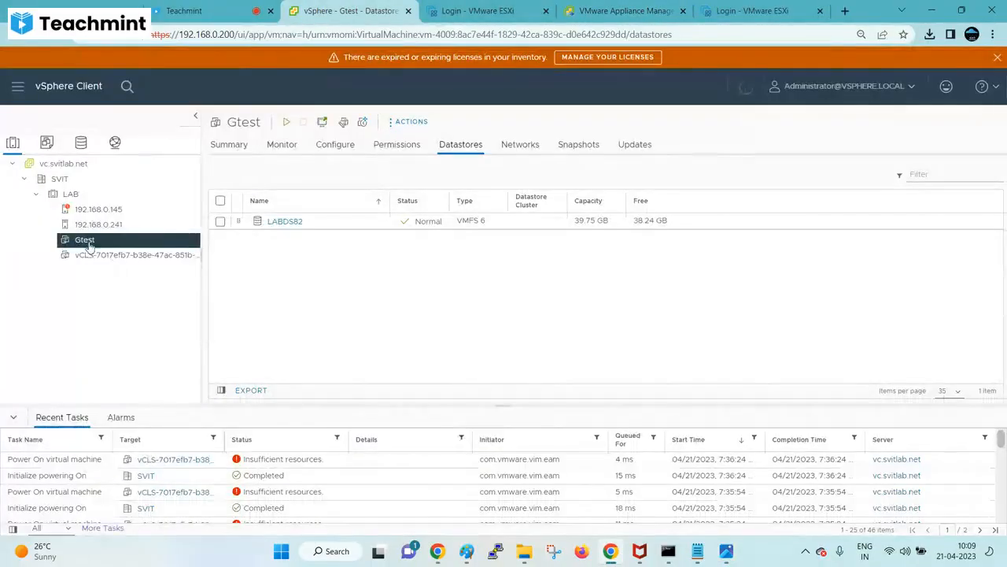
- Power on the Gtest VM, dismiss the insufficient-memory failure, and return to the notes image
right_click(85, 239)
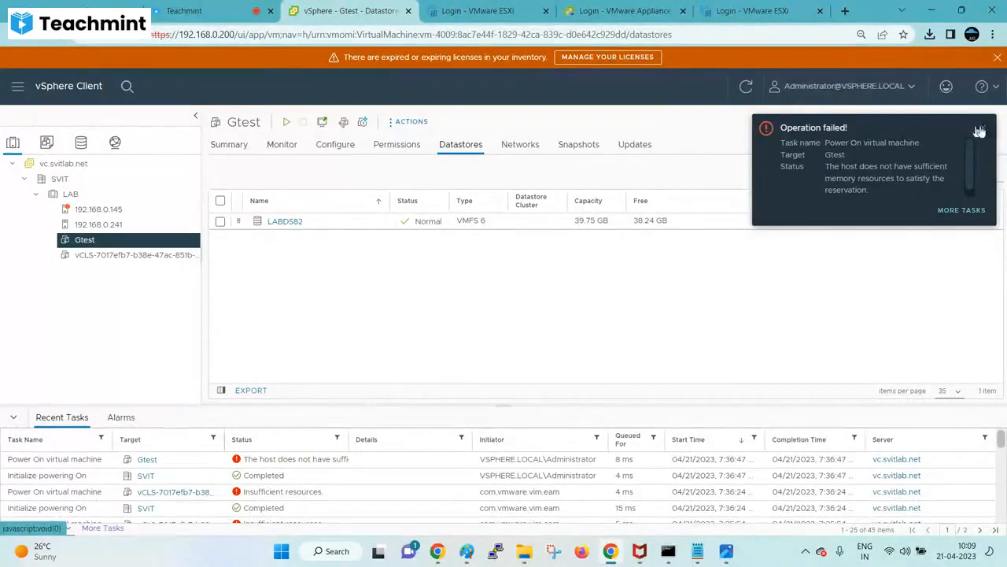
click(979, 131)
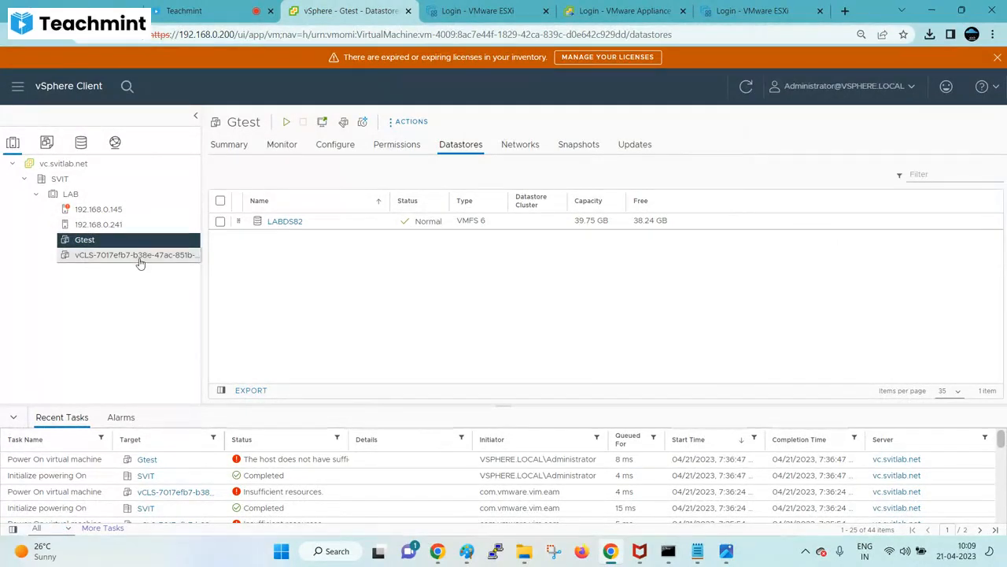
mouse_move(139, 255)
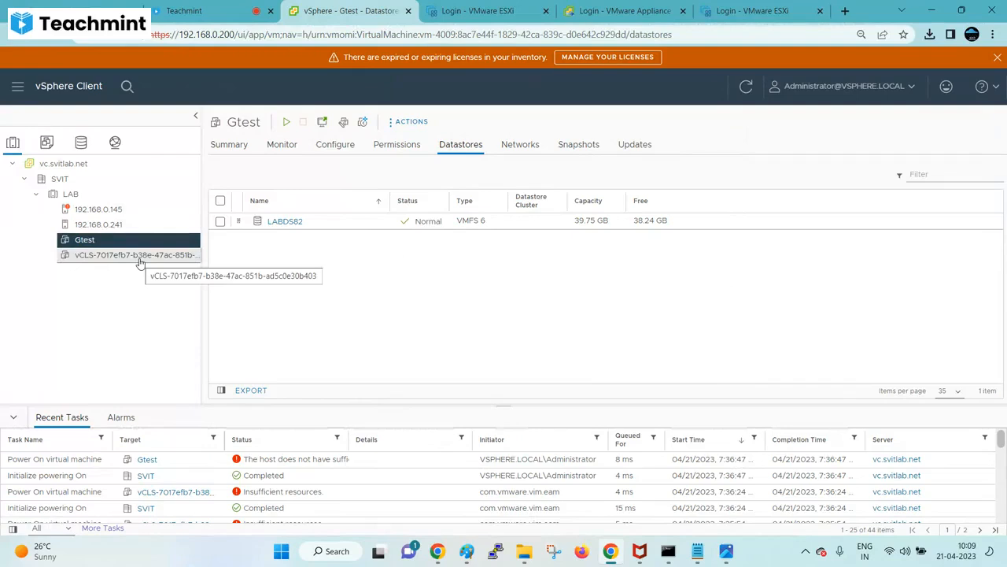
click(696, 551)
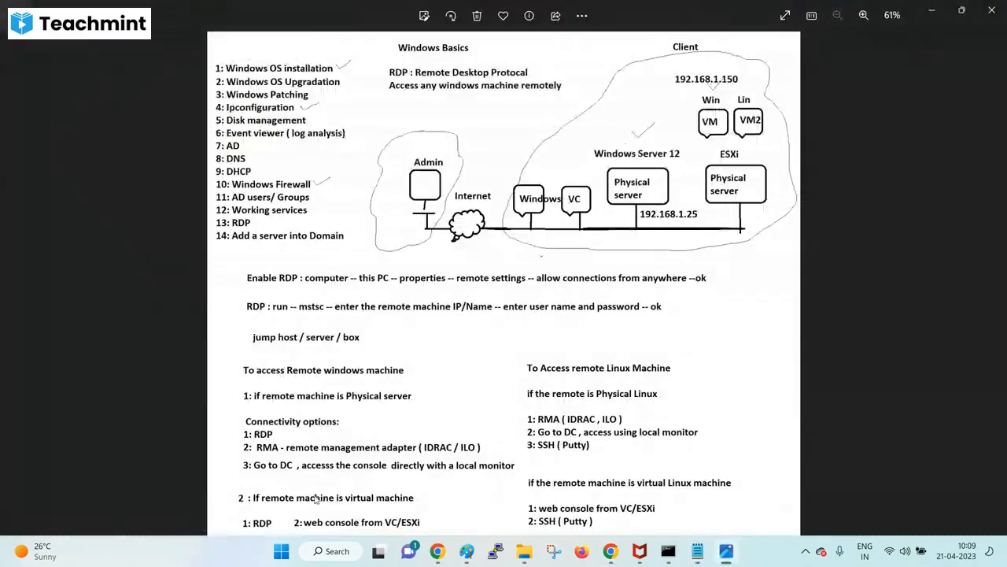
mouse_move(584, 375)
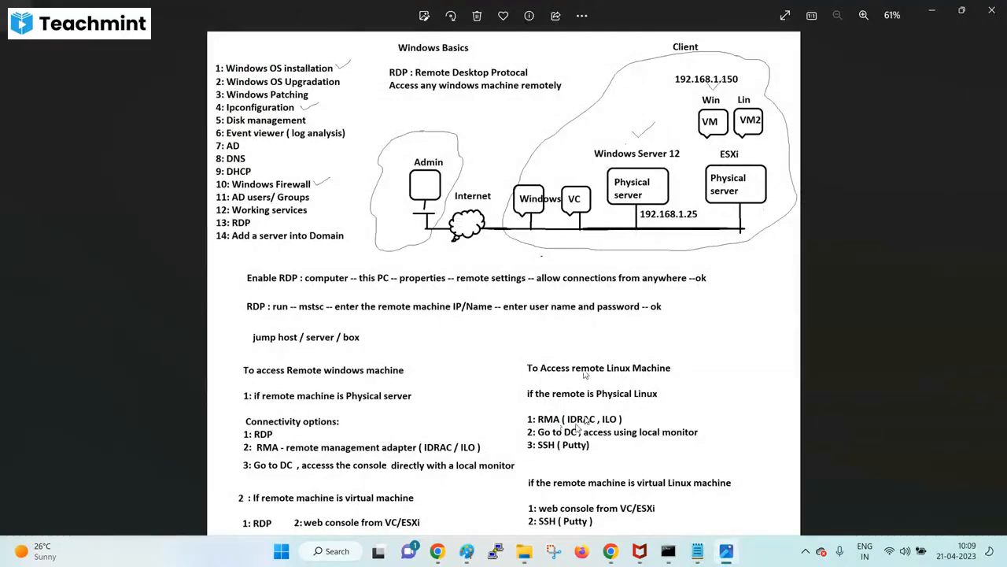
mouse_move(586, 444)
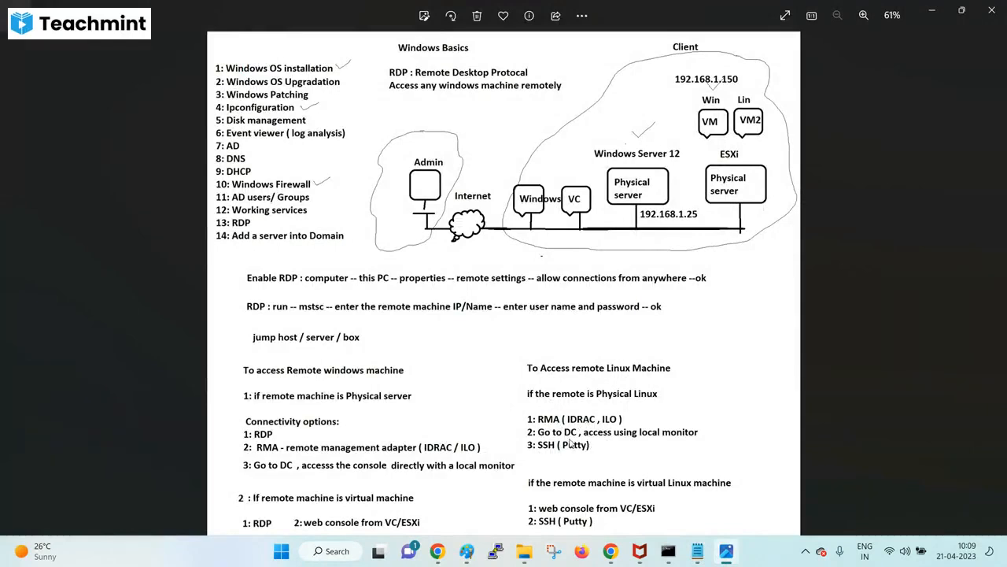
mouse_move(557, 476)
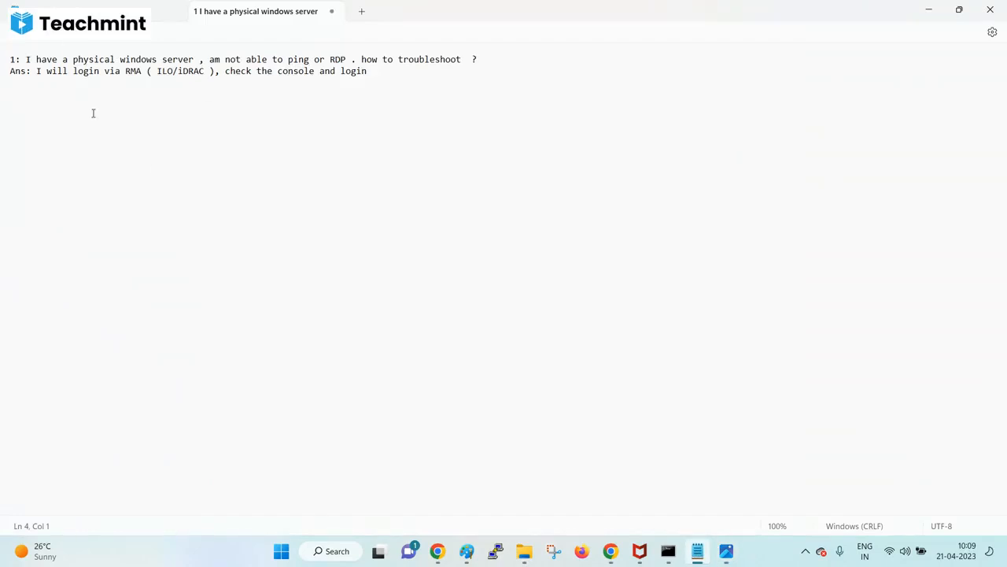
mouse_move(102, 119)
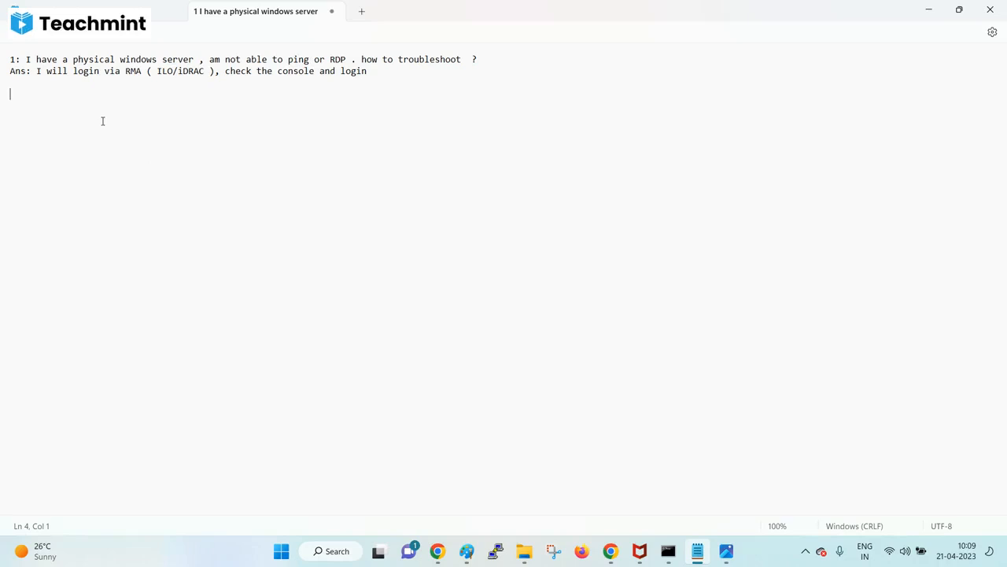
- Write question 2: 'I am not able to RDP into my VM, how to troubleshoot ?'
text(2:)
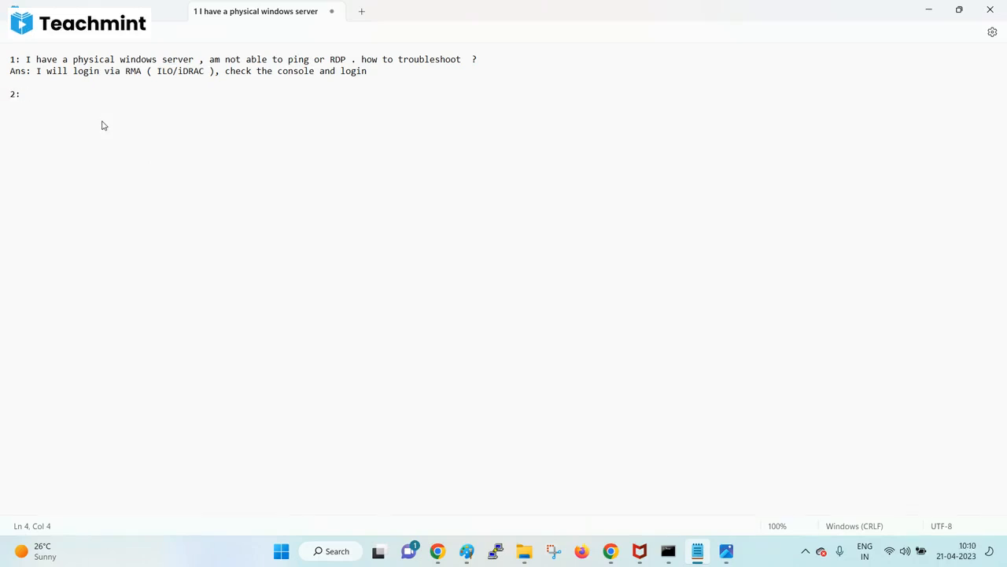
text(I)
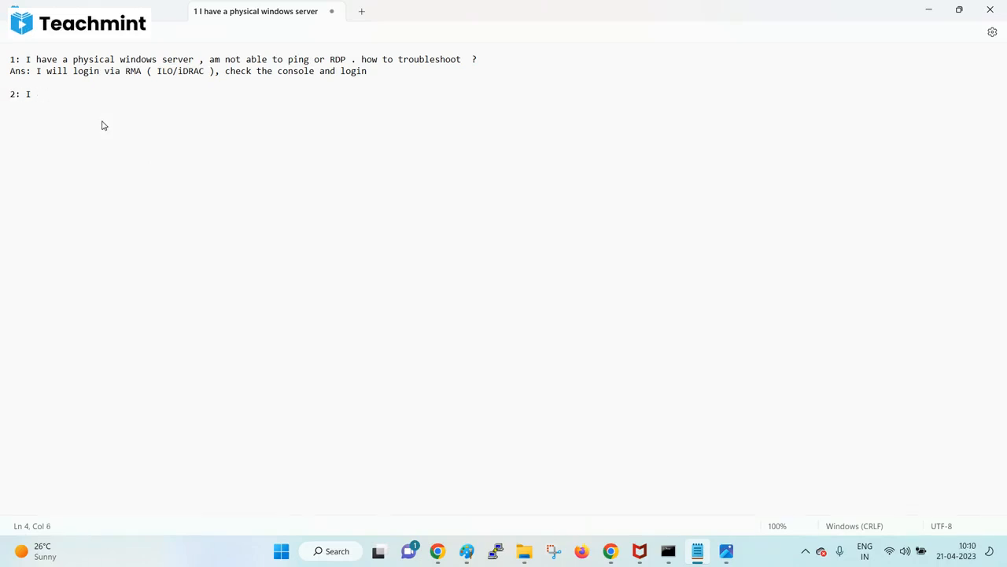
text(am not able to)
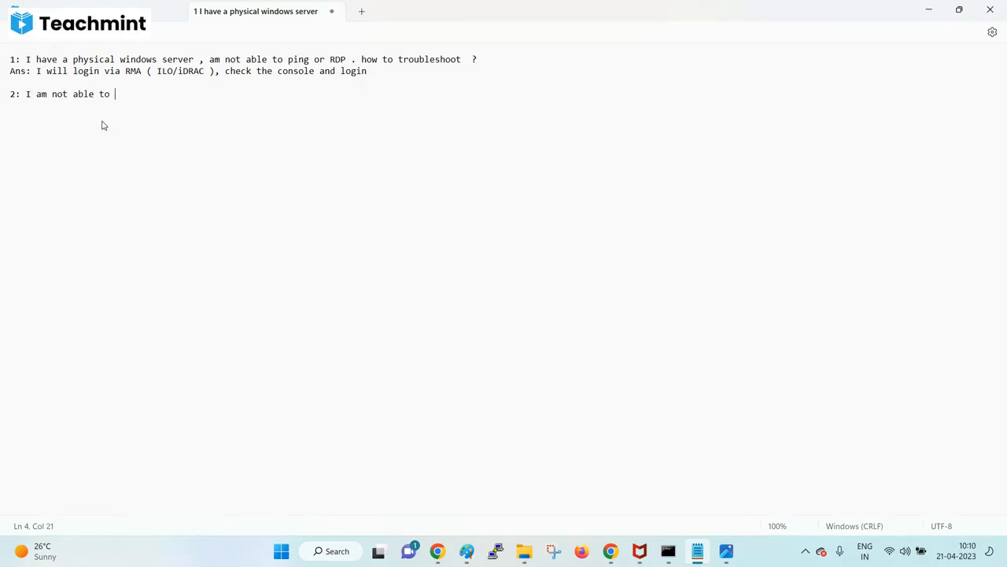
text(RDP in)
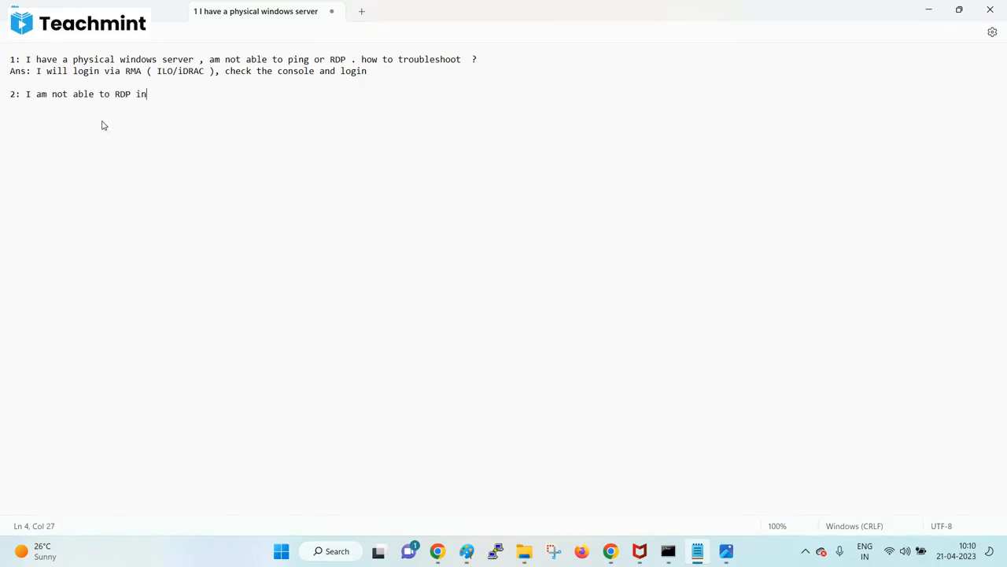
text(to my)
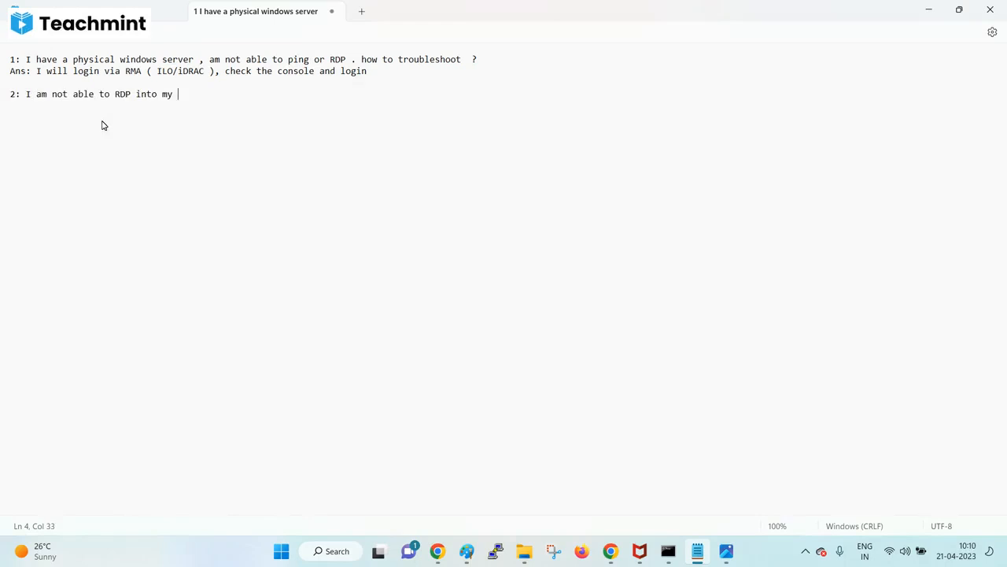
text(VM)
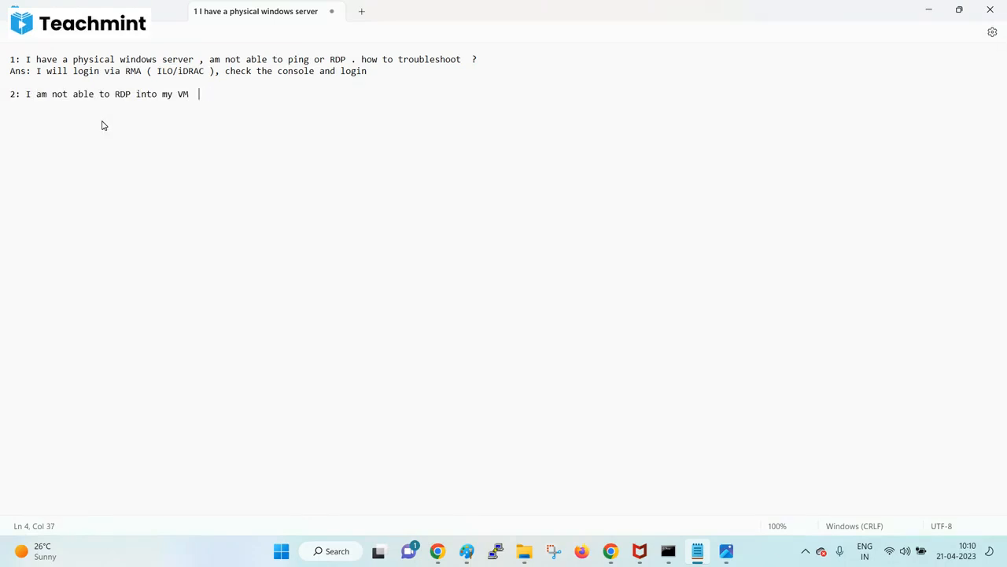
text(, how to)
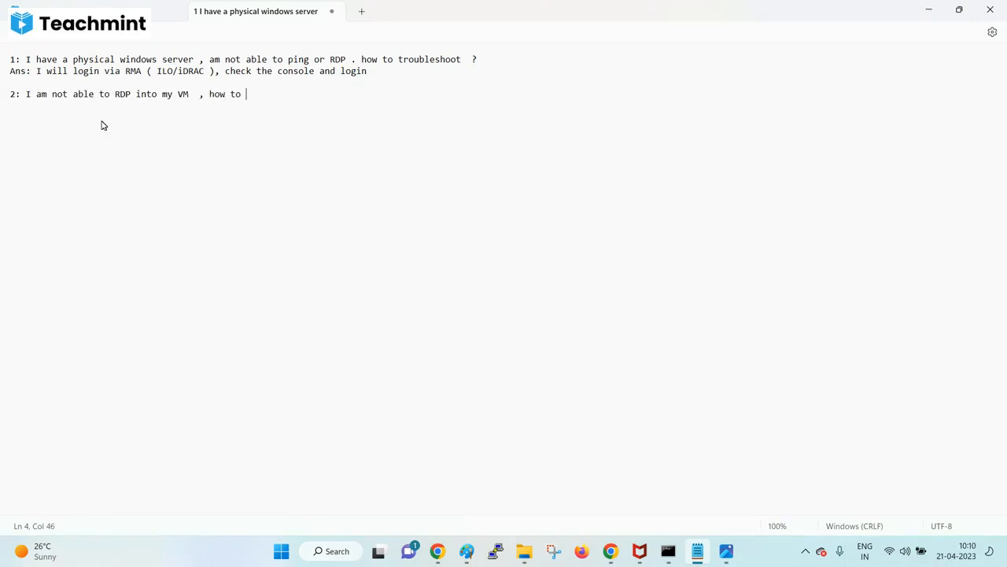
text(tro)
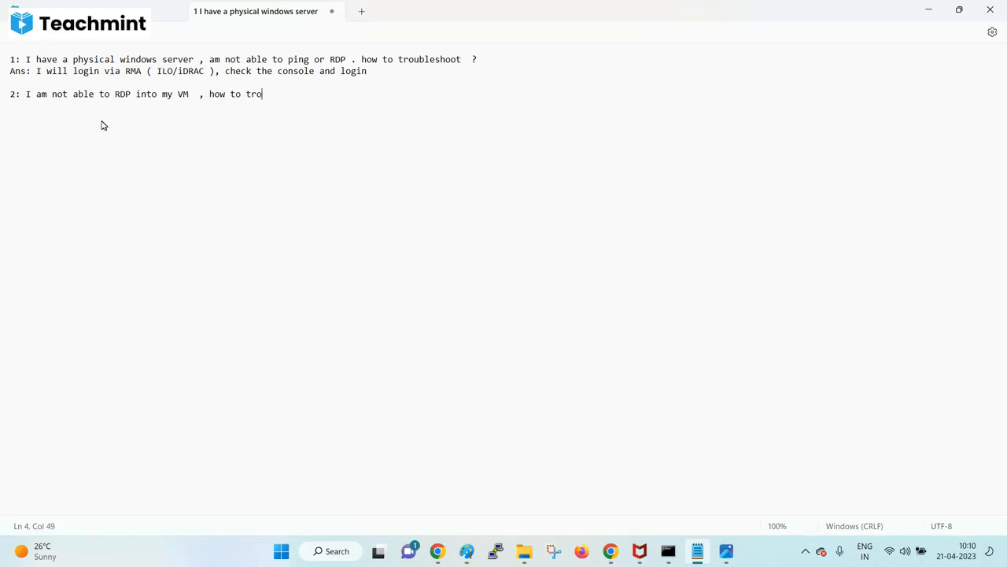
text(ubleshoot)
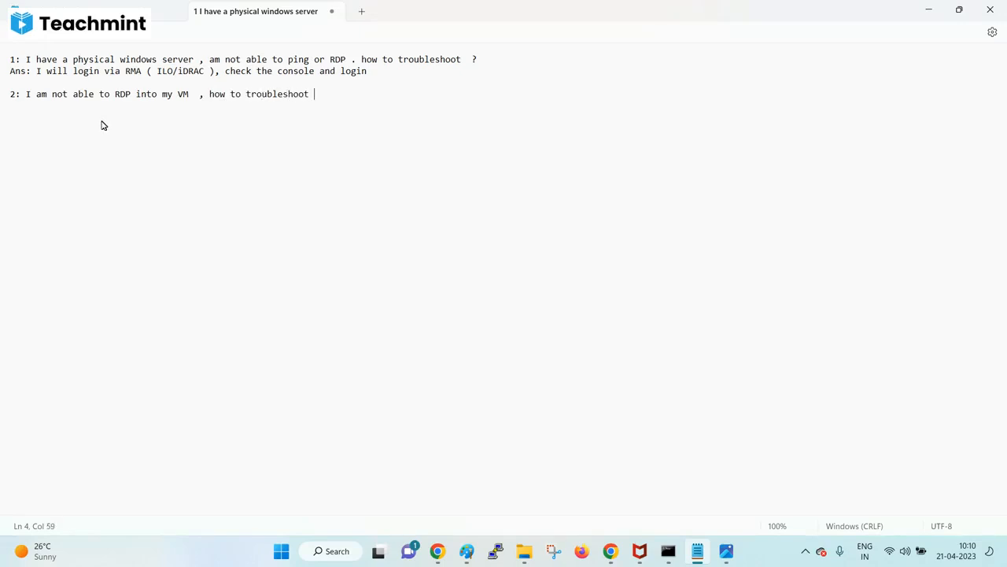
text(?)
text(Ans:)
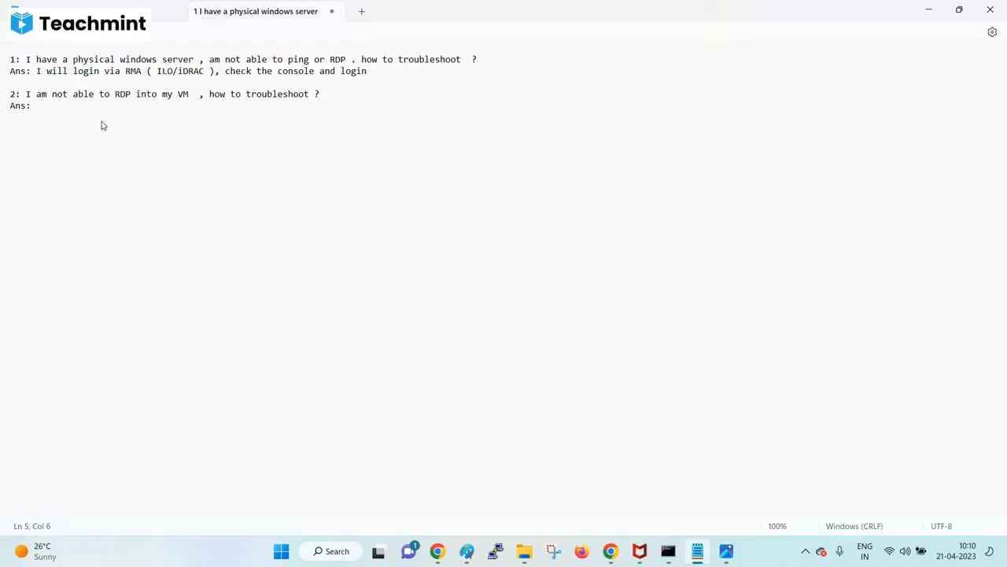
mouse_move(645, 504)
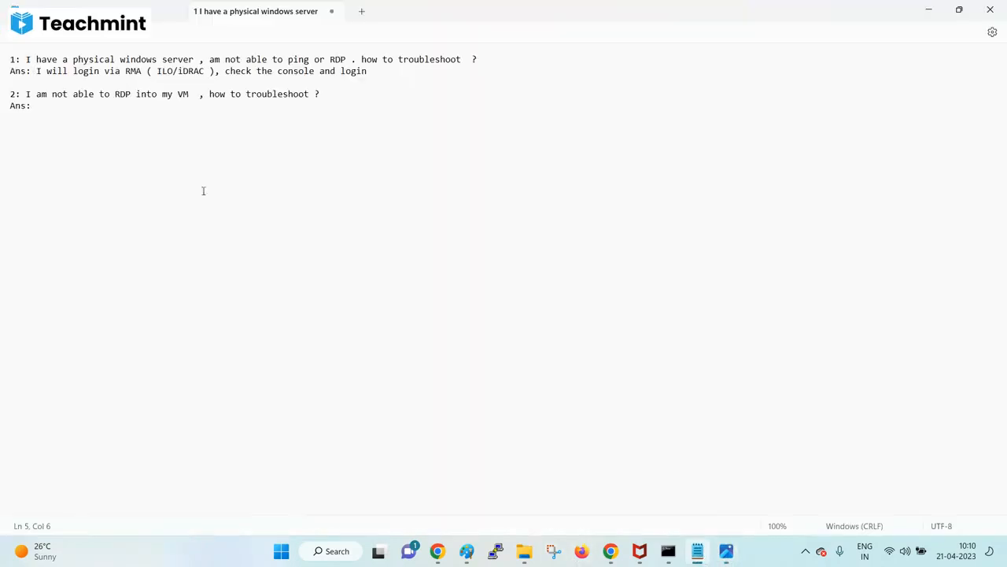
- Answer it with 'I will check web console from vcenter'
text(I will)
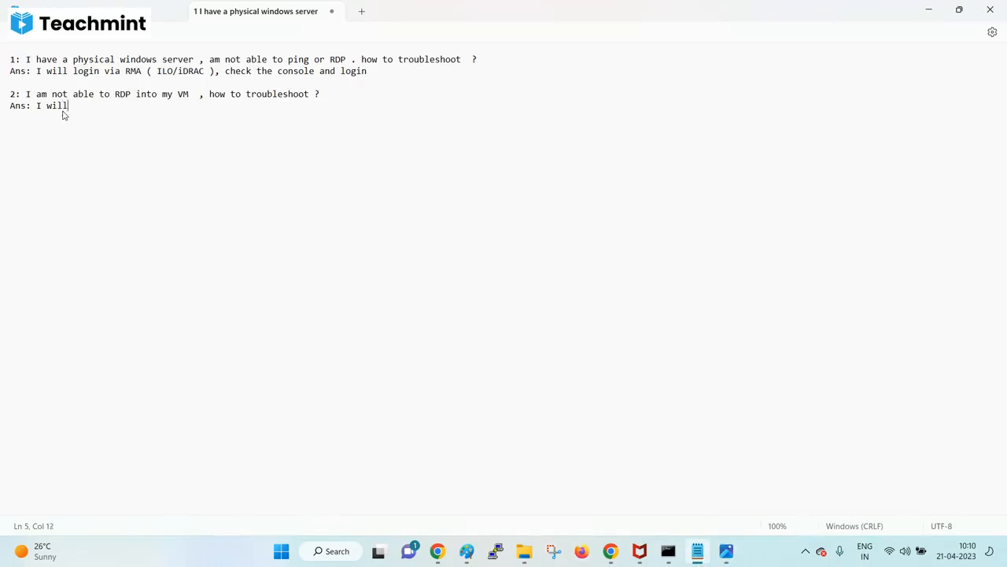
text(check web cons)
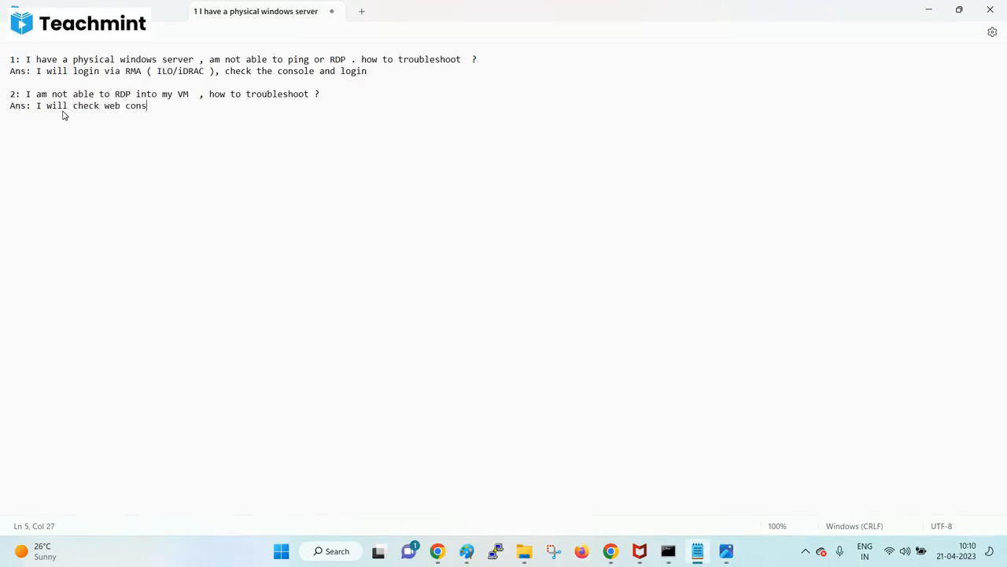
text(ole from)
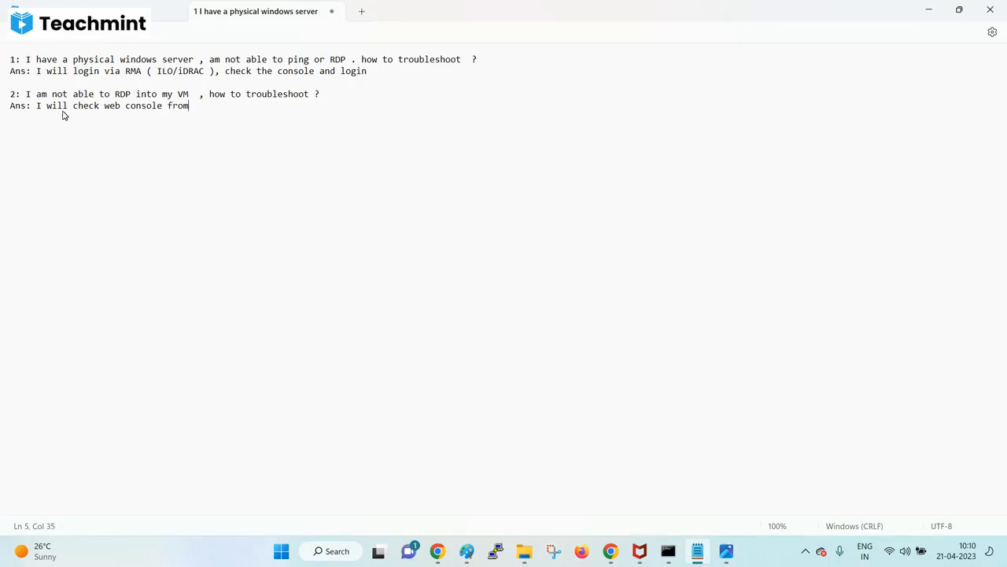
text(vcnet)
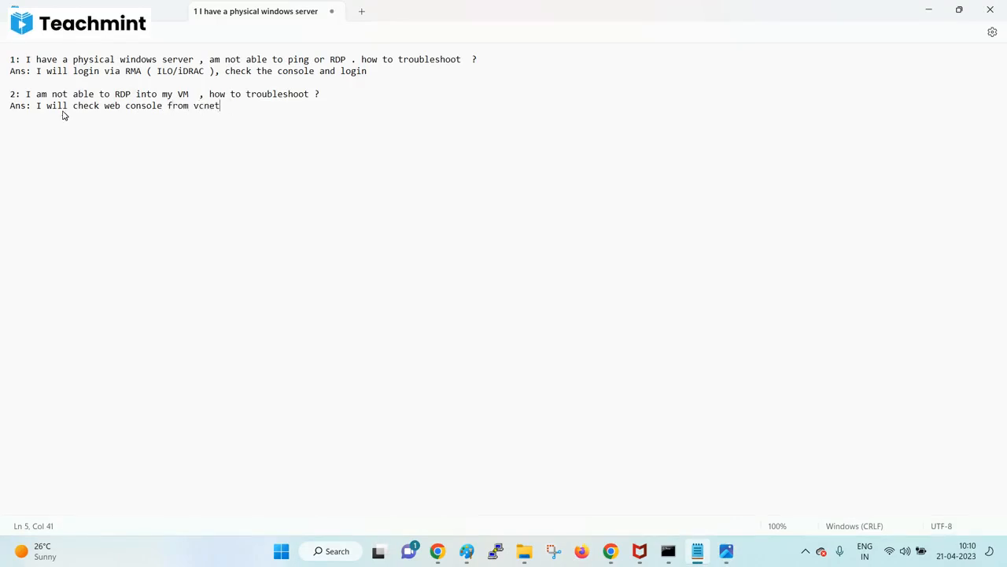
text(er)
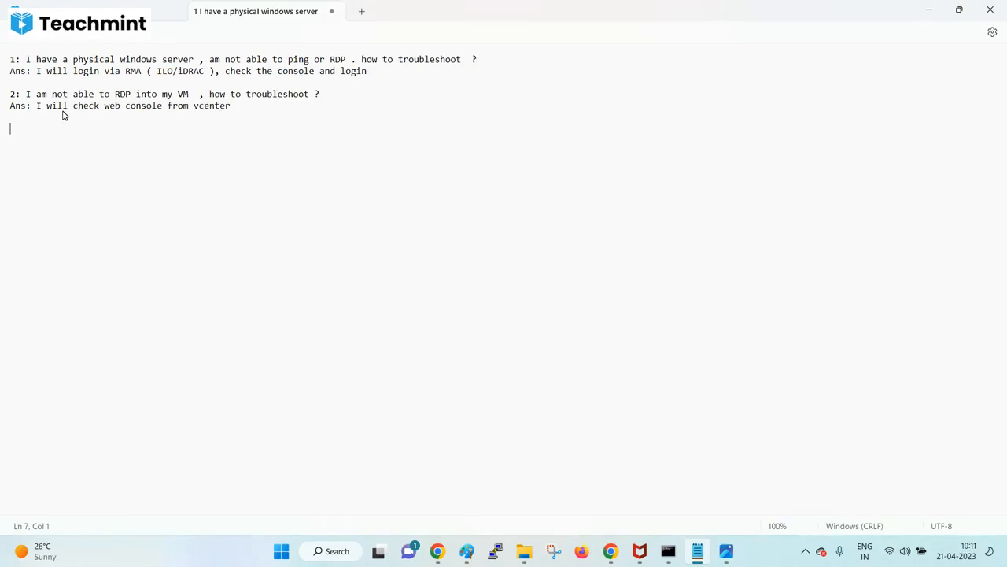
- Start the 'Troubleshoot RDP' list with step 1: login to the vm console, check RDP service
text(Troubel)
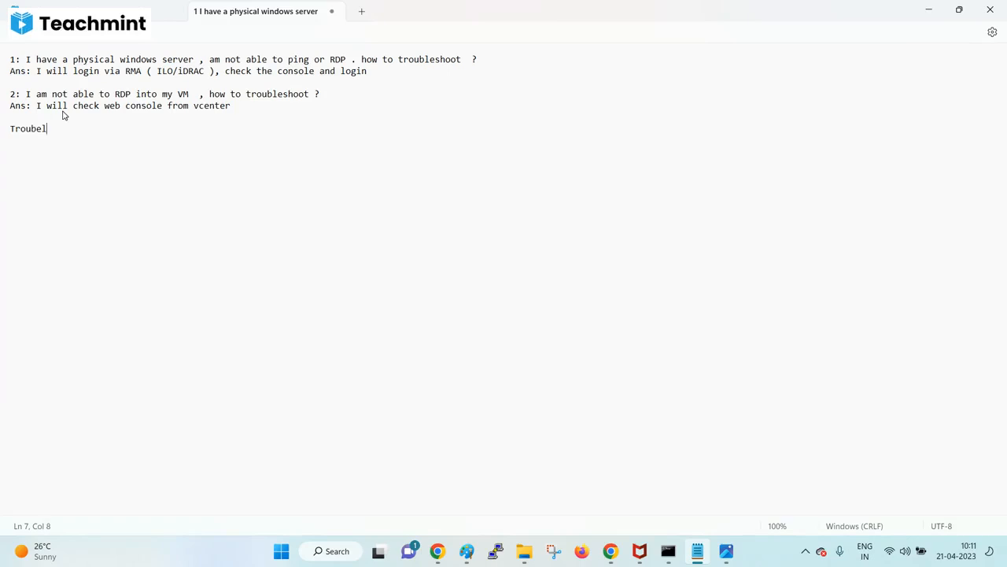
text(shoot RDP)
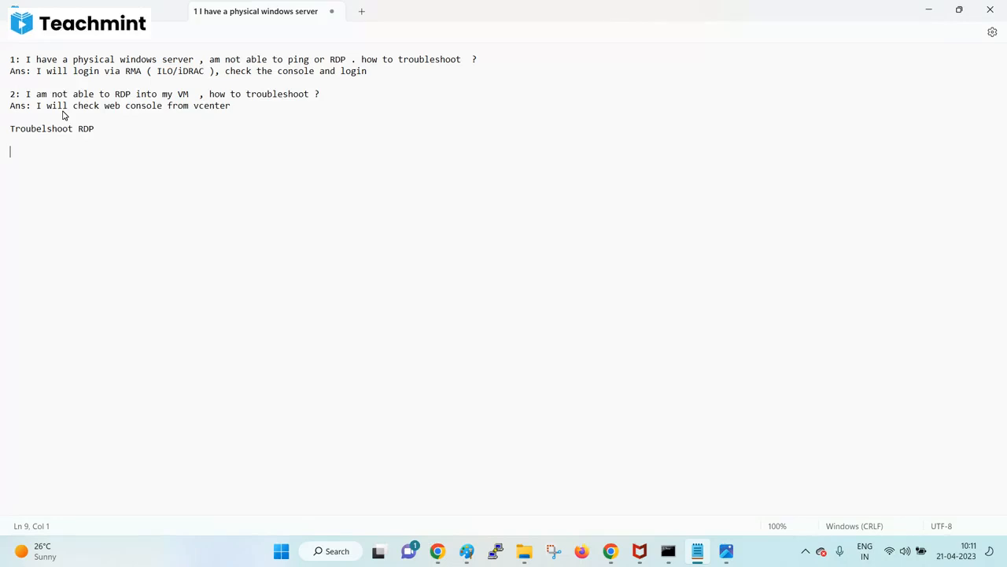
text(1)
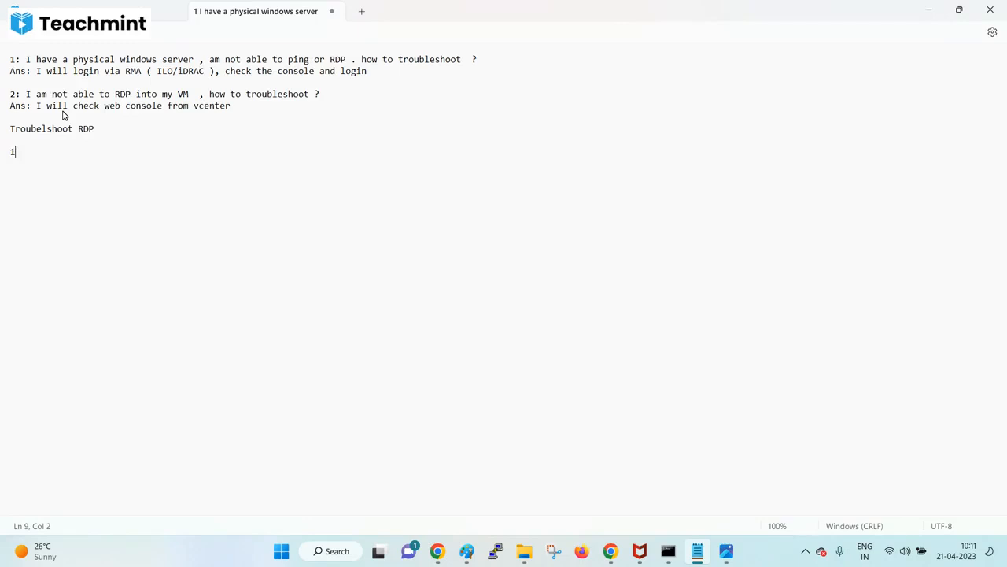
text(:)
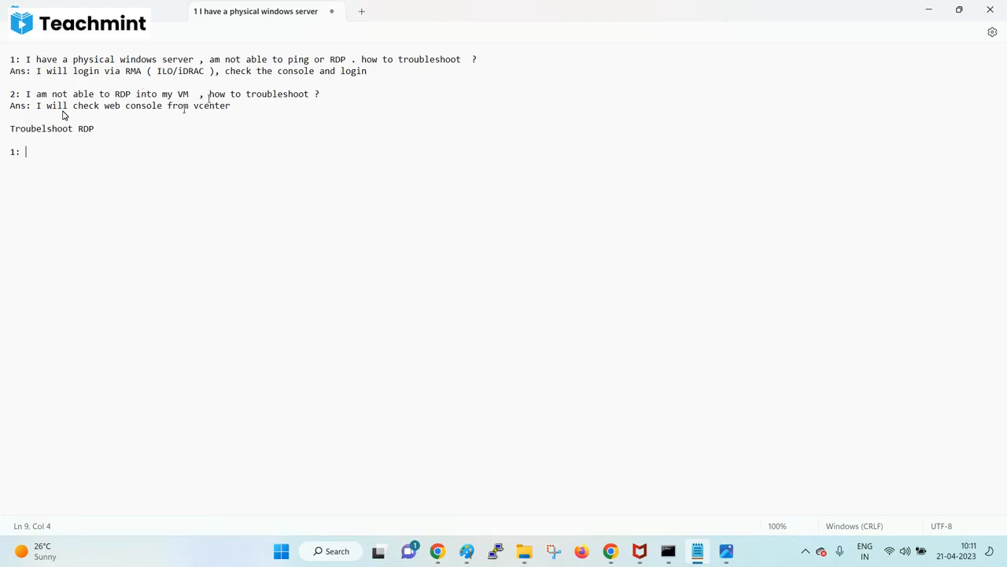
mouse_move(56, 142)
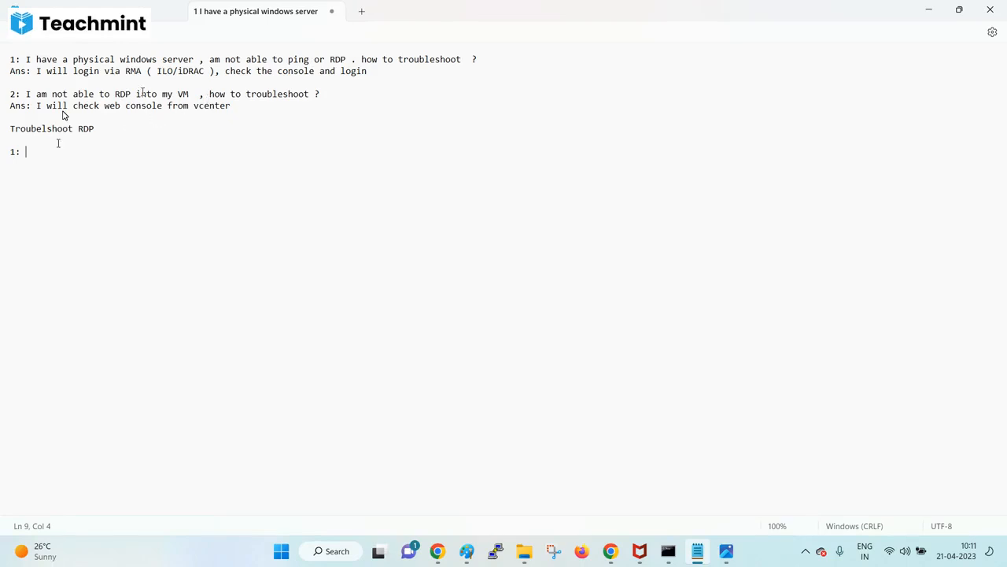
text(Login to the vm)
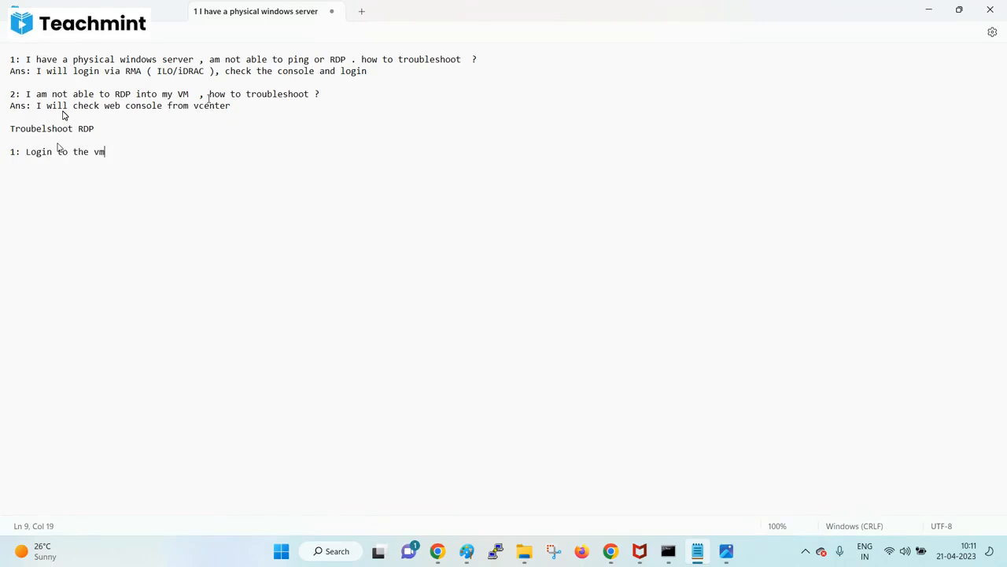
text(console)
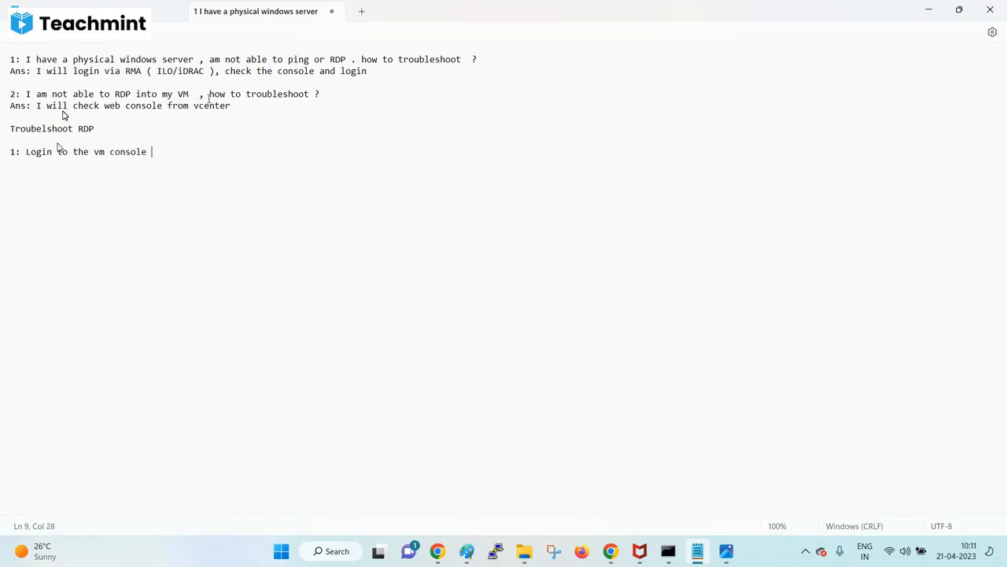
text(ch)
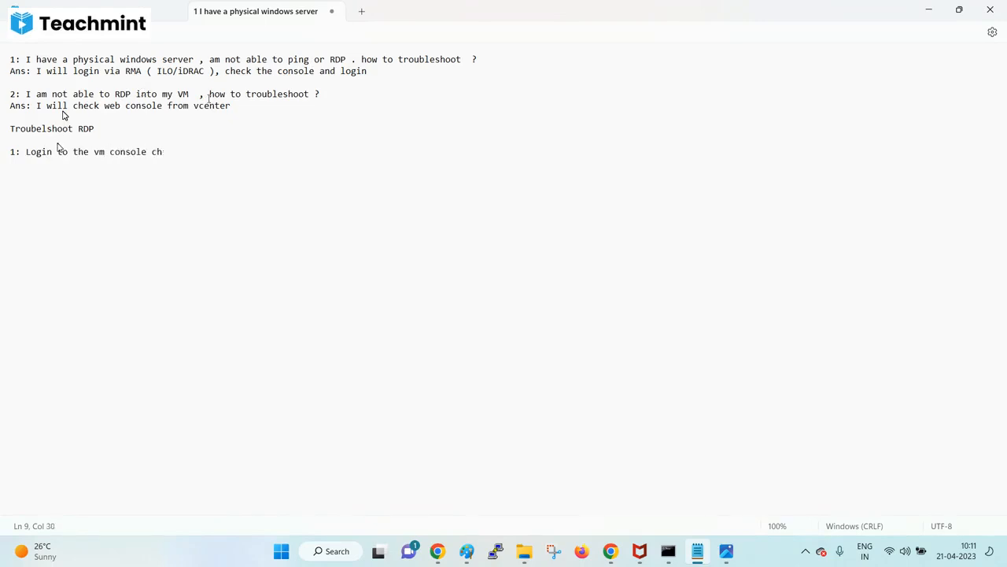
text(check RDP service)
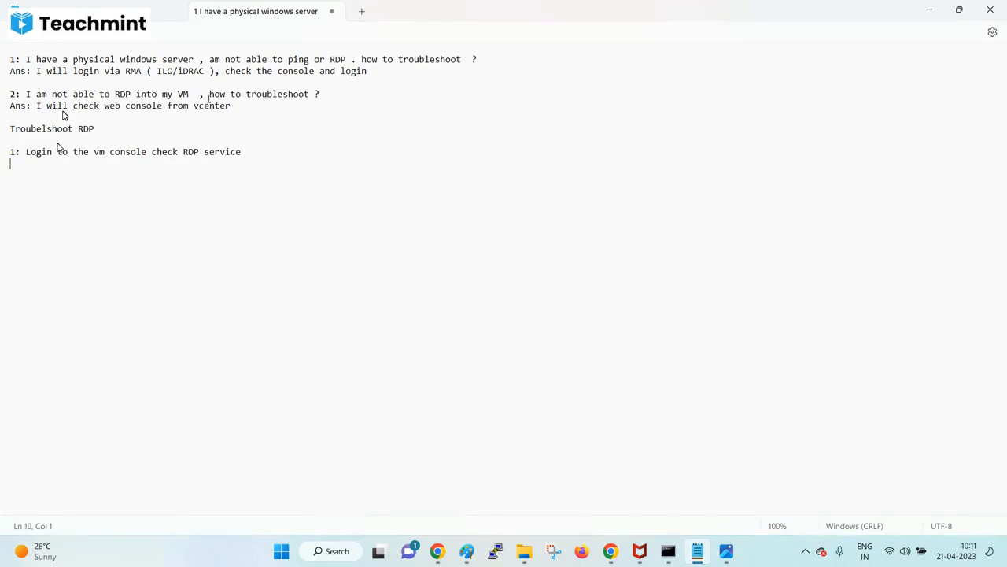
- Add steps '2: check disk space' and '3: user permission'
text(2:)
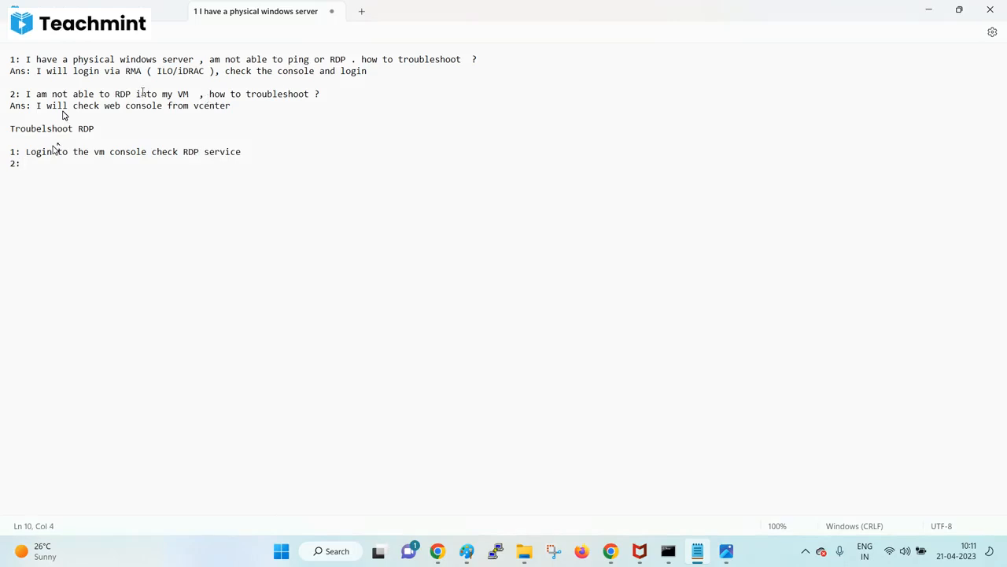
text(check disk s)
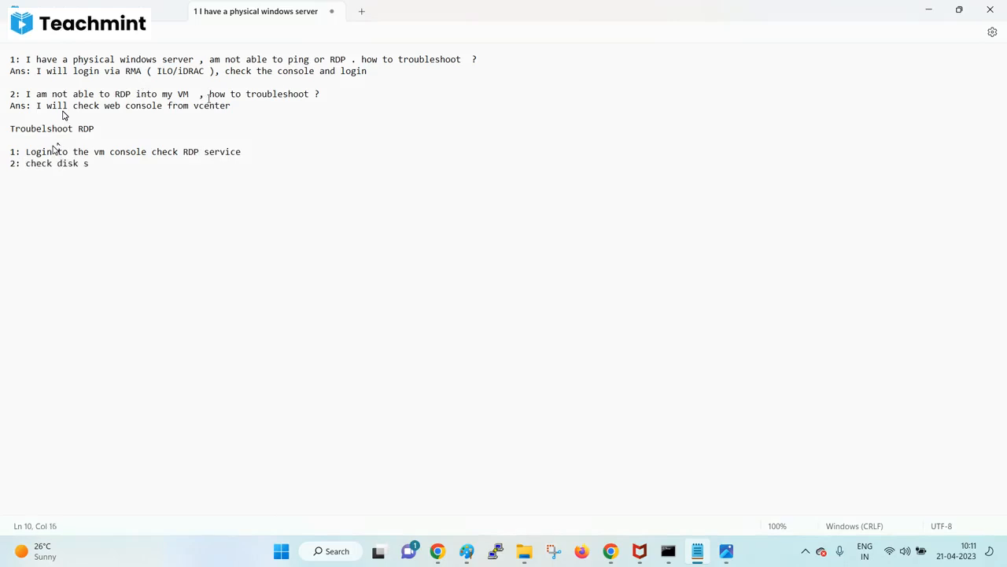
text(pace)
text(3:)
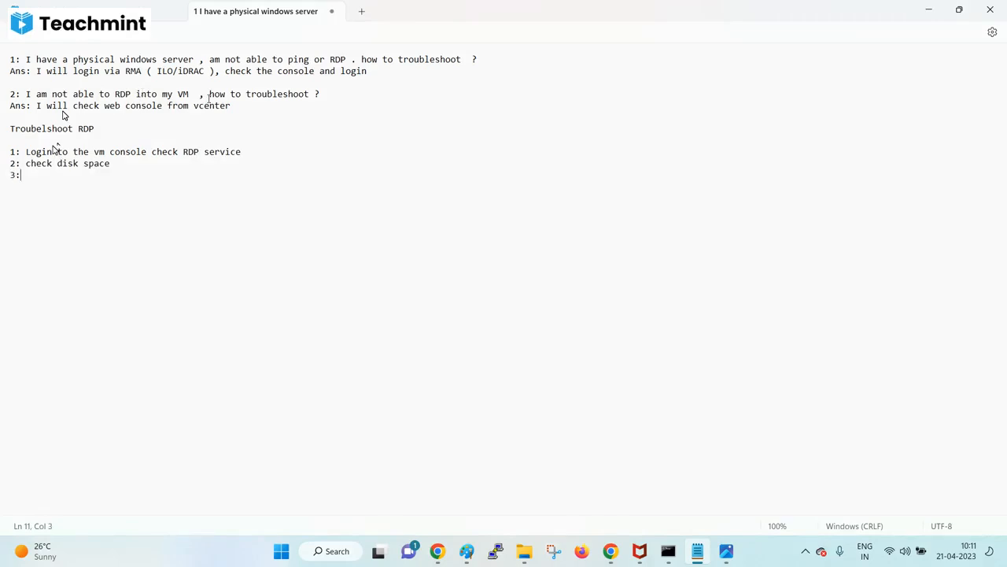
text(user permis)
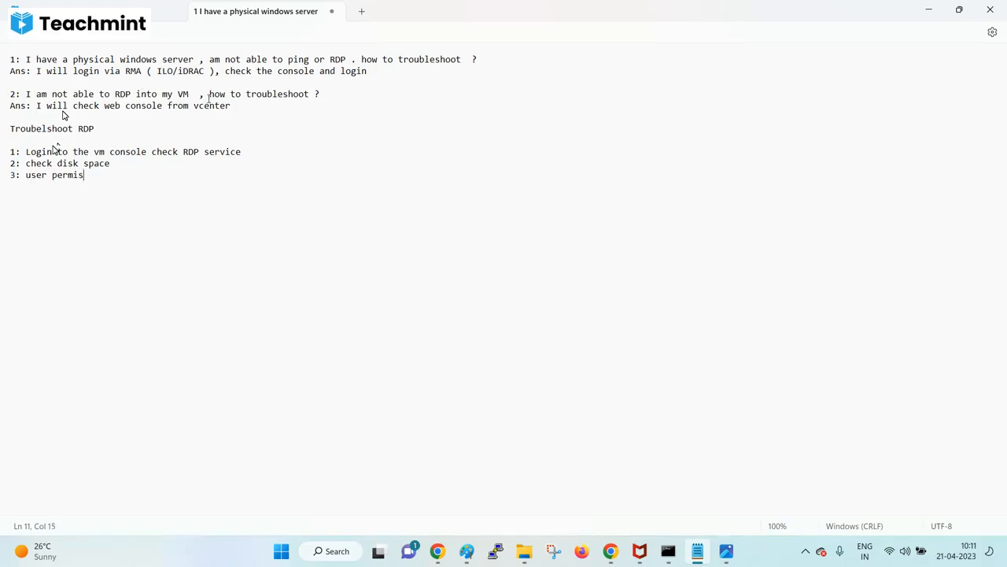
text(sion)
text(4:)
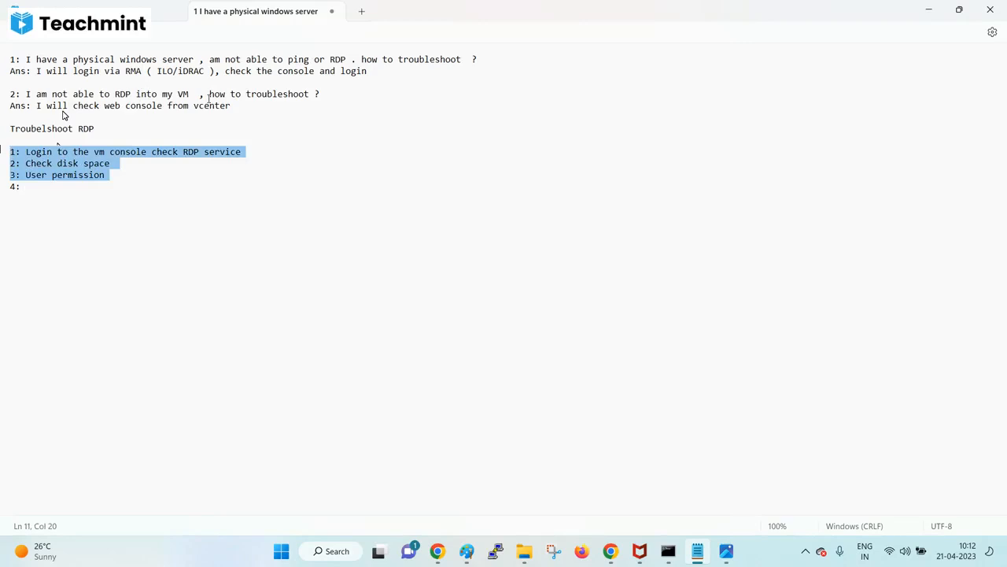
- Capitalise steps 1–3 and place the cursor on the new '4:' line
click(49, 185)
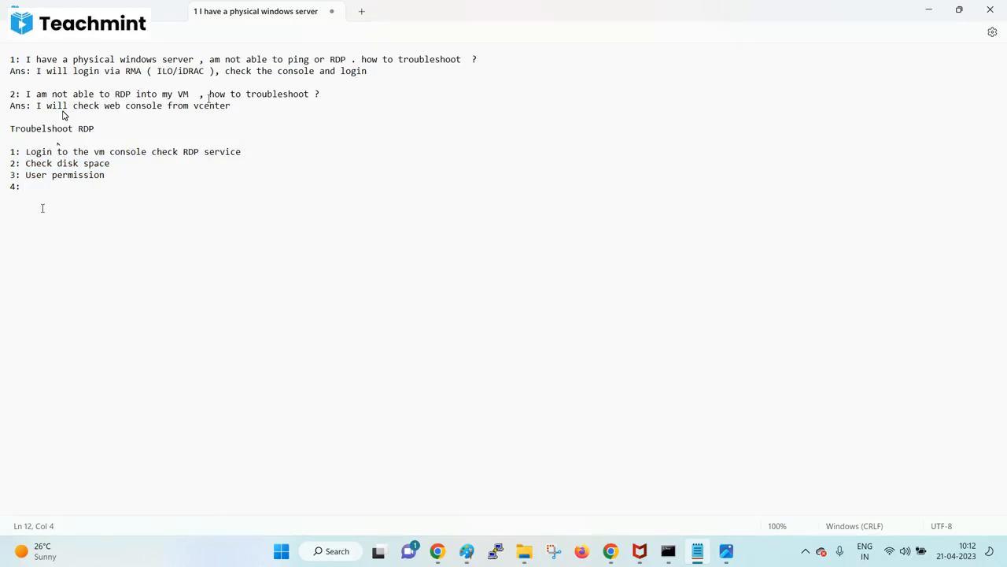
click(25, 186)
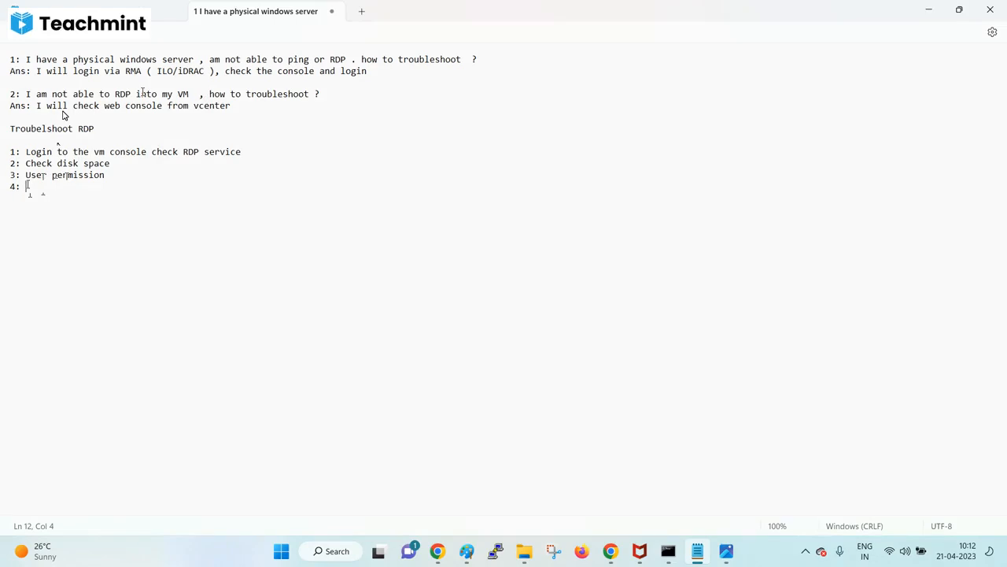
mouse_move(283, 126)
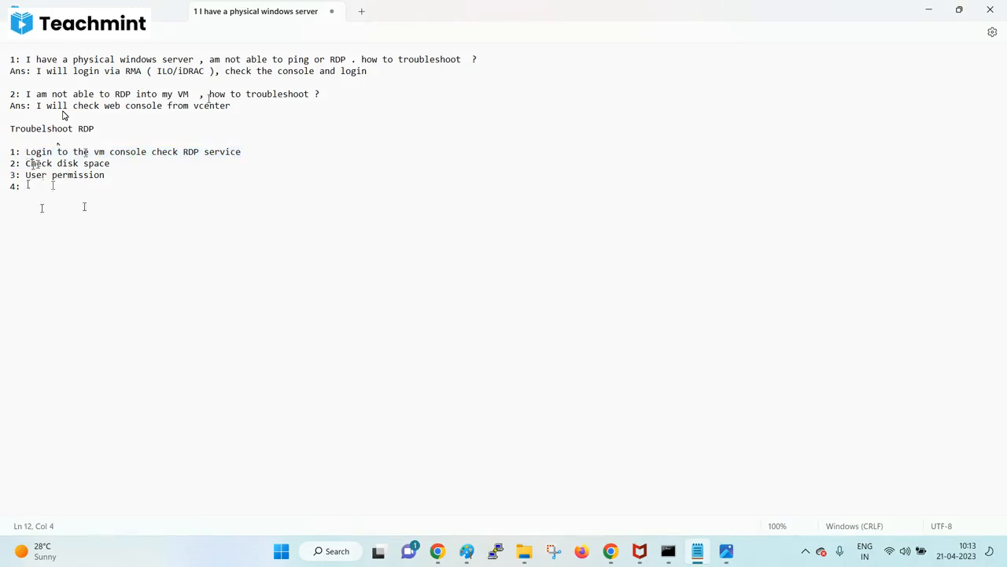
click(243, 151)
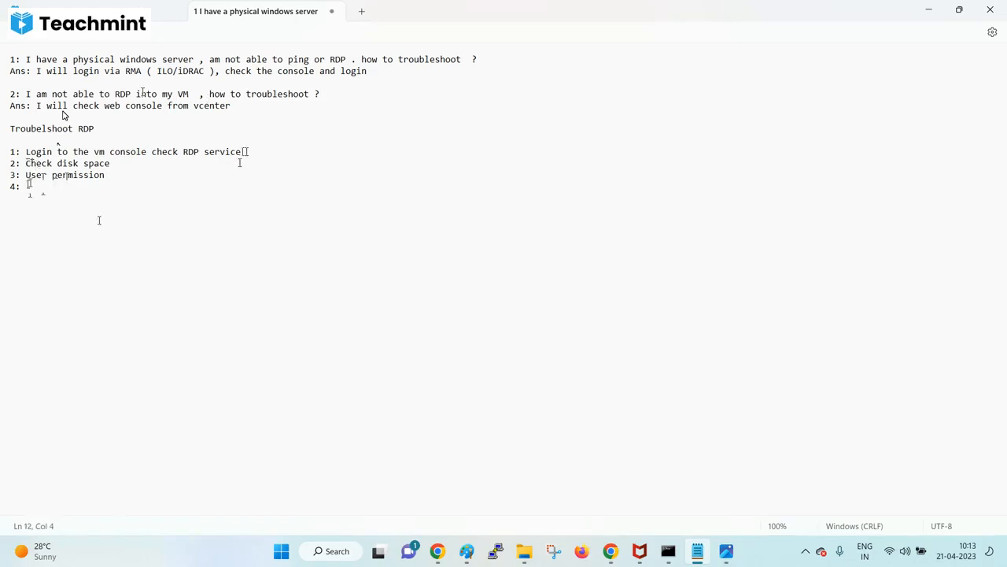
- Write step 4 'Disable RDP and enable back' in the RDP checklist
text(Dis)
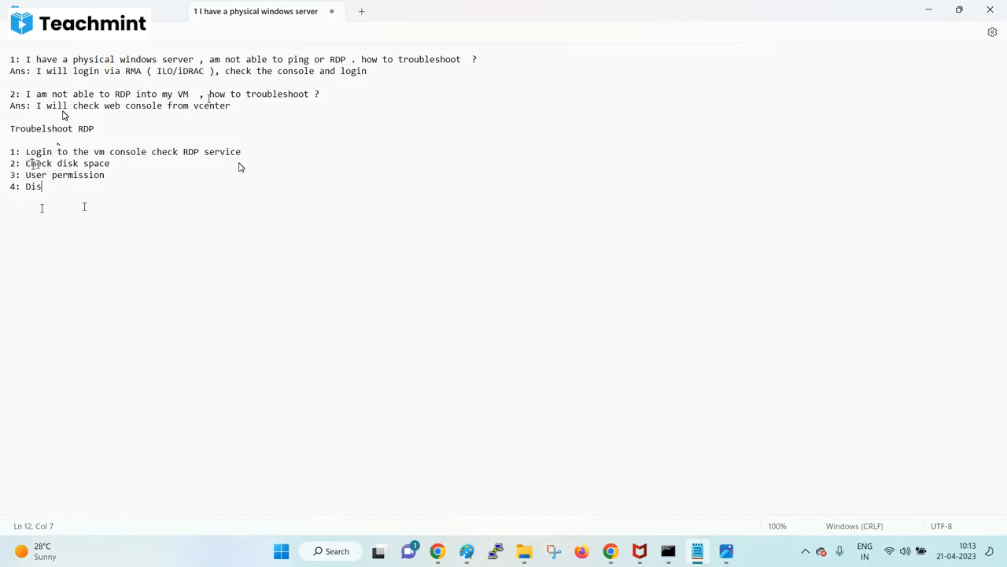
text(a)
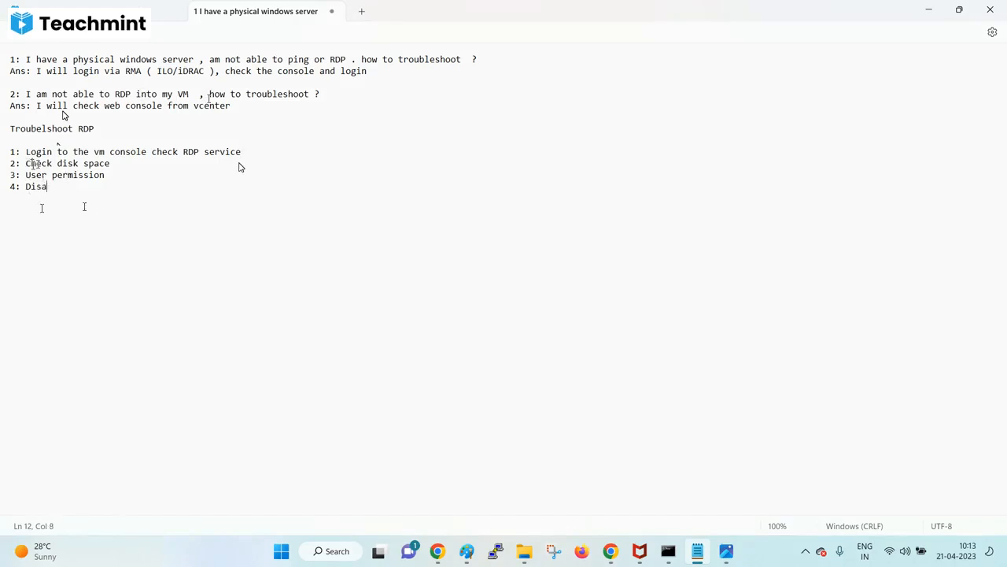
text(ble RDP and e)
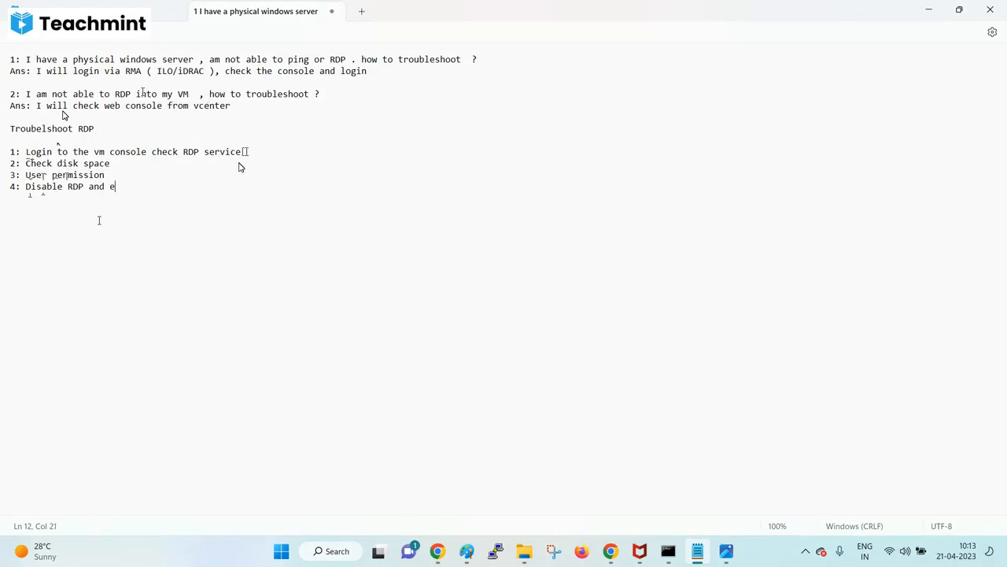
text(nable)
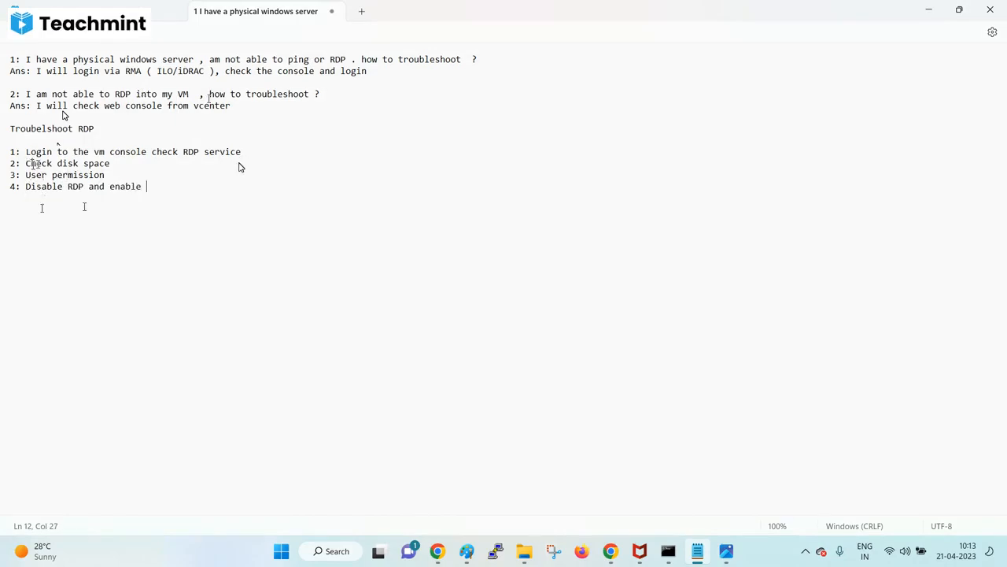
text(back)
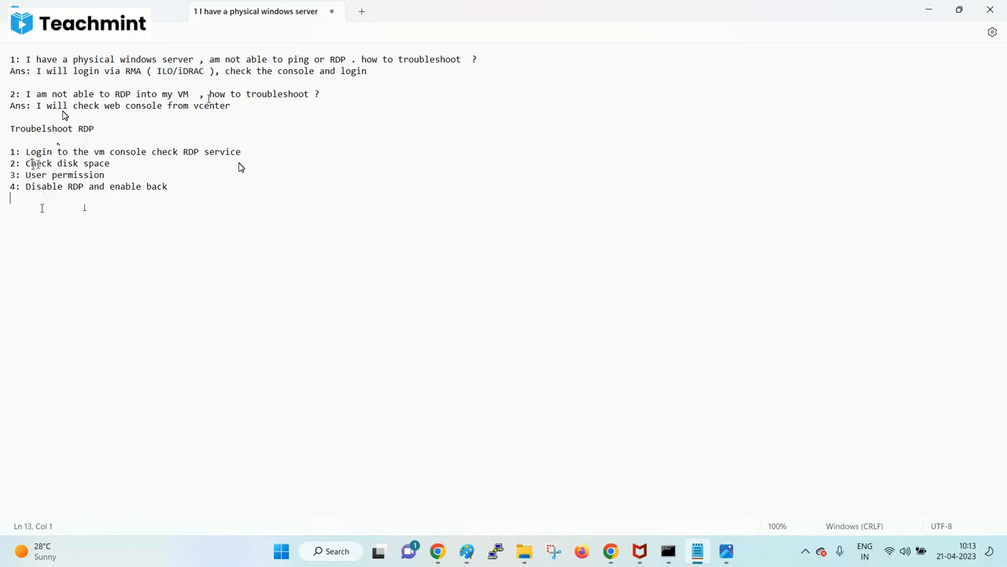
- Write step 5 'Disable the nIC card from OS end and enable it'
text(5:)
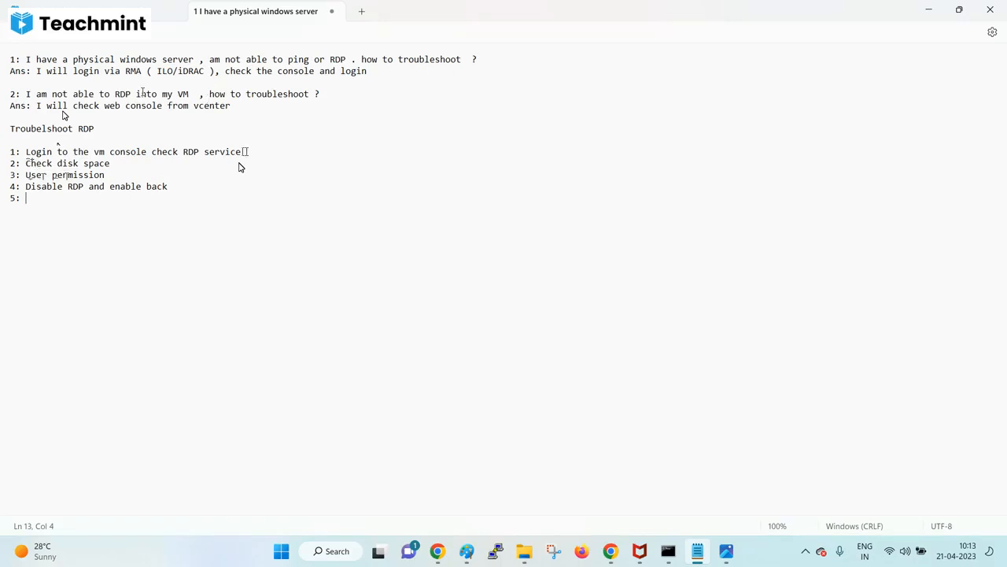
text(Disn)
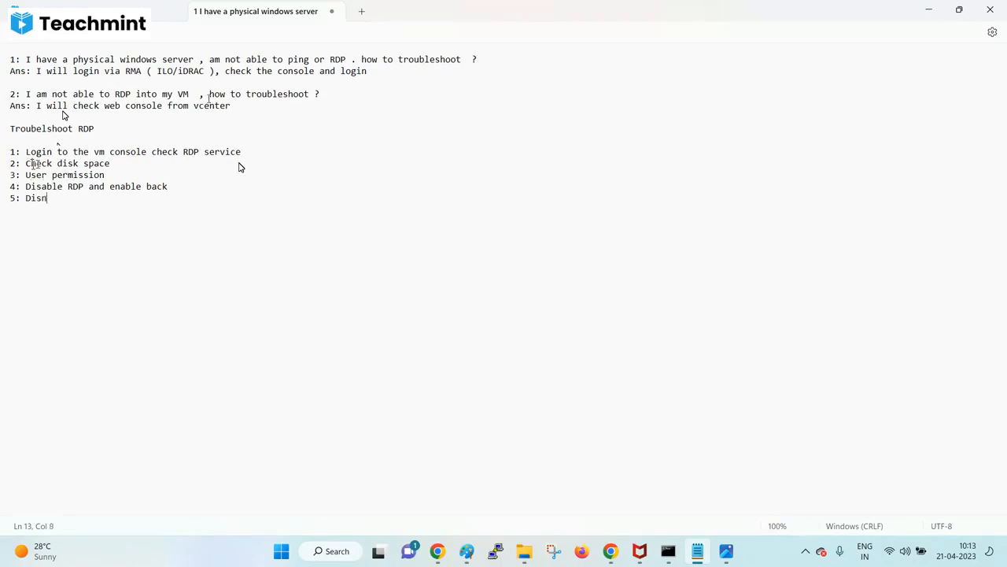
text(able the nIC)
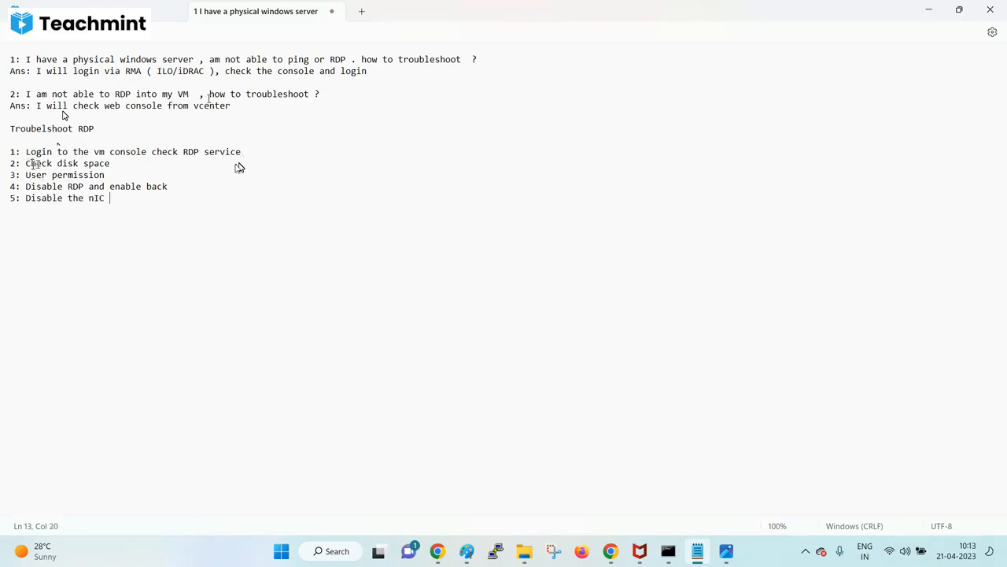
text(card from OS end)
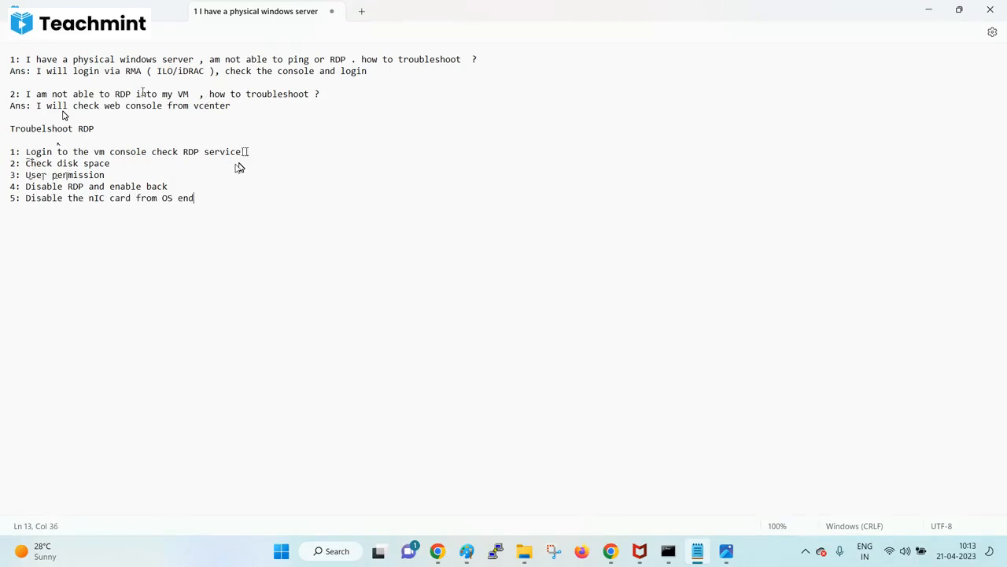
text(and enable it)
text(6:)
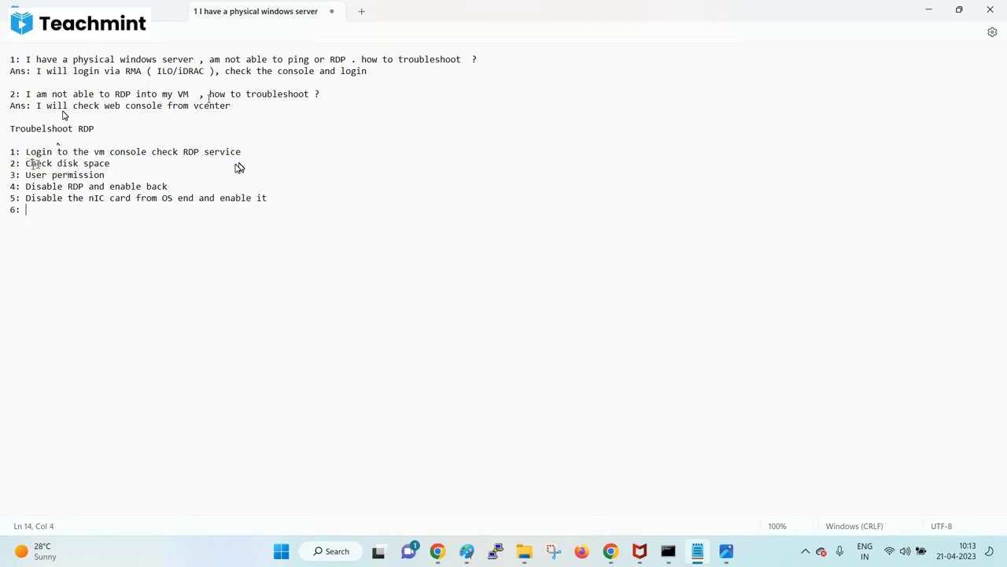
- Begin step 6 'verify IPconfiguration'
text(verify IPconf)
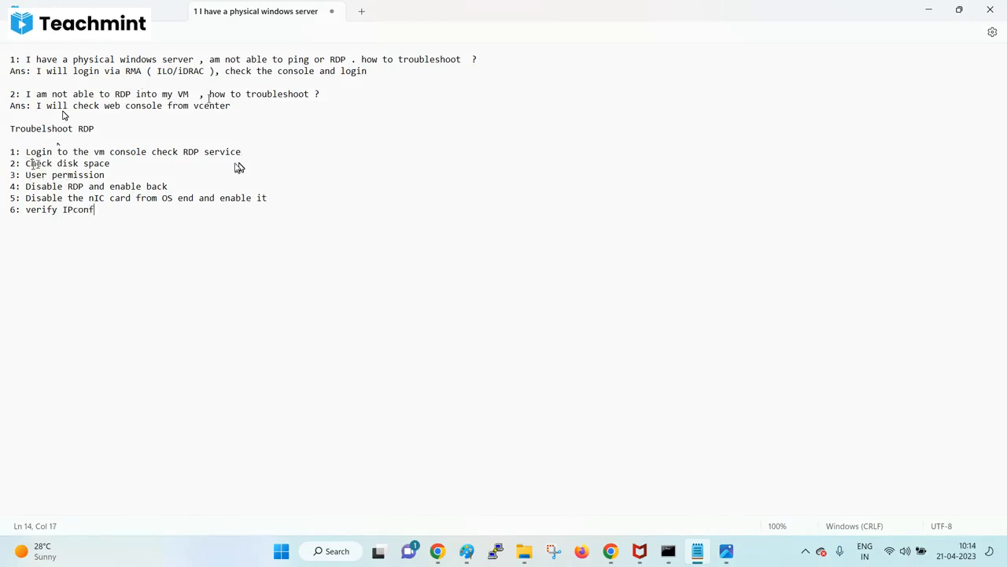
text(igurati)
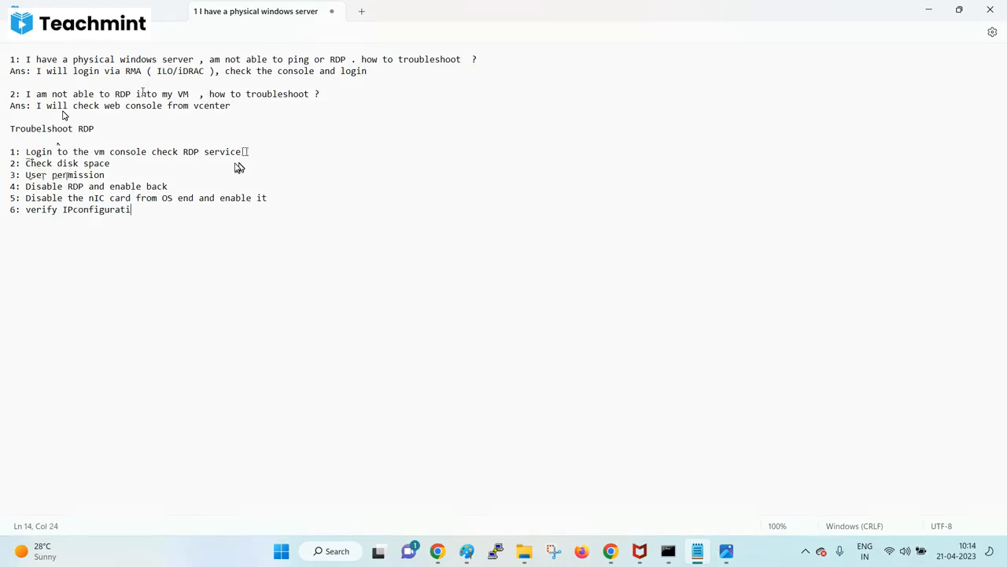
text(o)
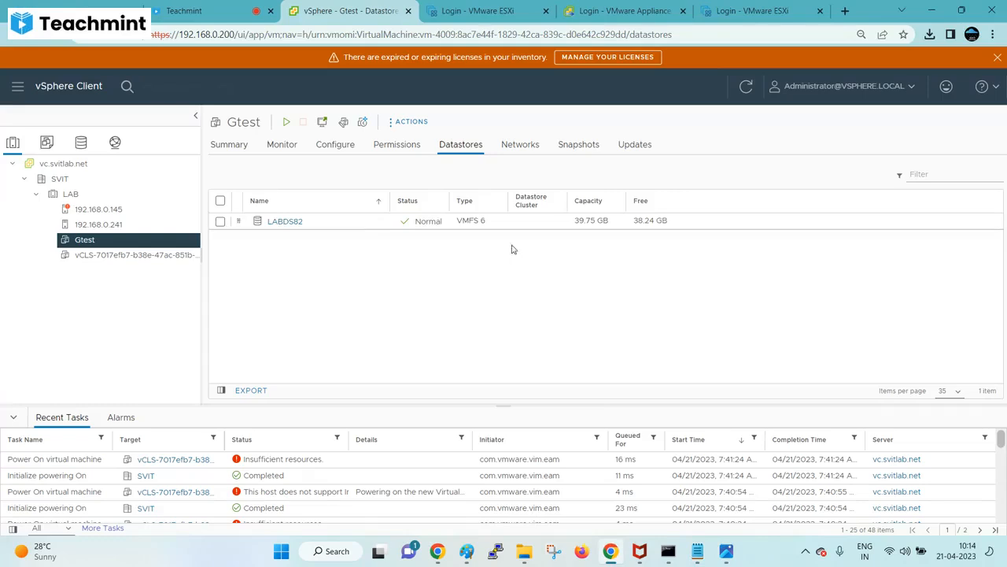
mouse_move(527, 253)
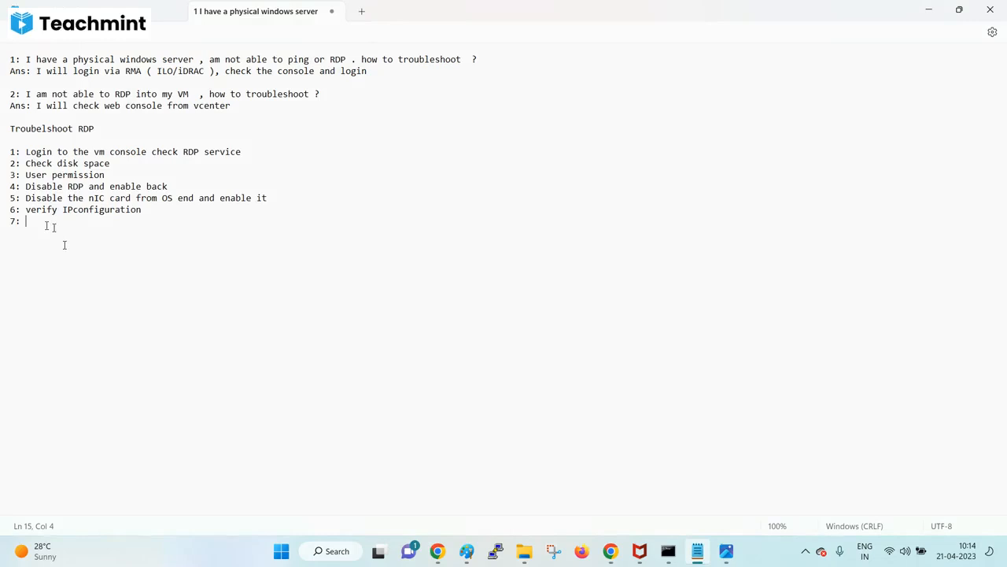
- Write step 7 'verify the nic card connectivity', correcting the mistyped start
text(c)
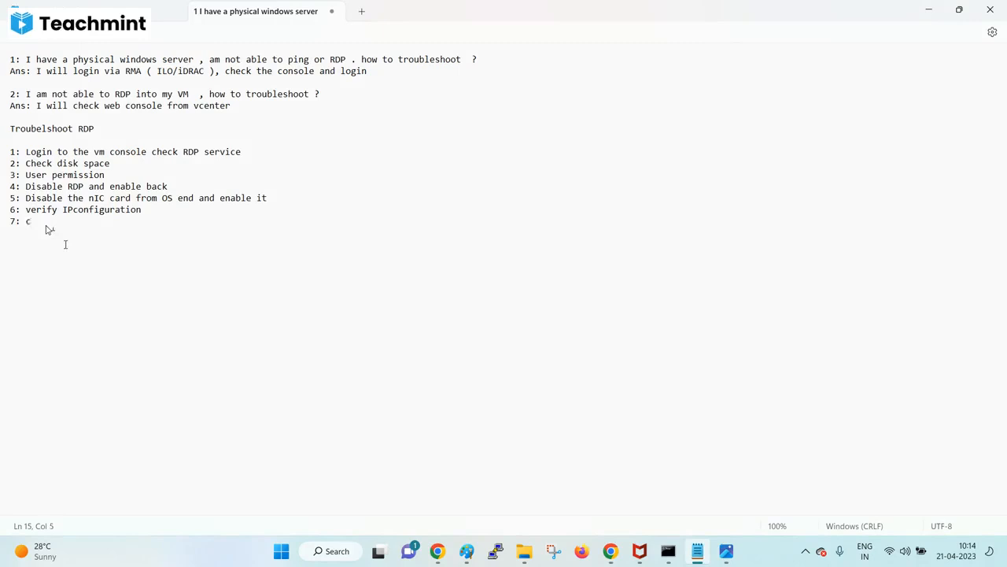
text(heckc the)
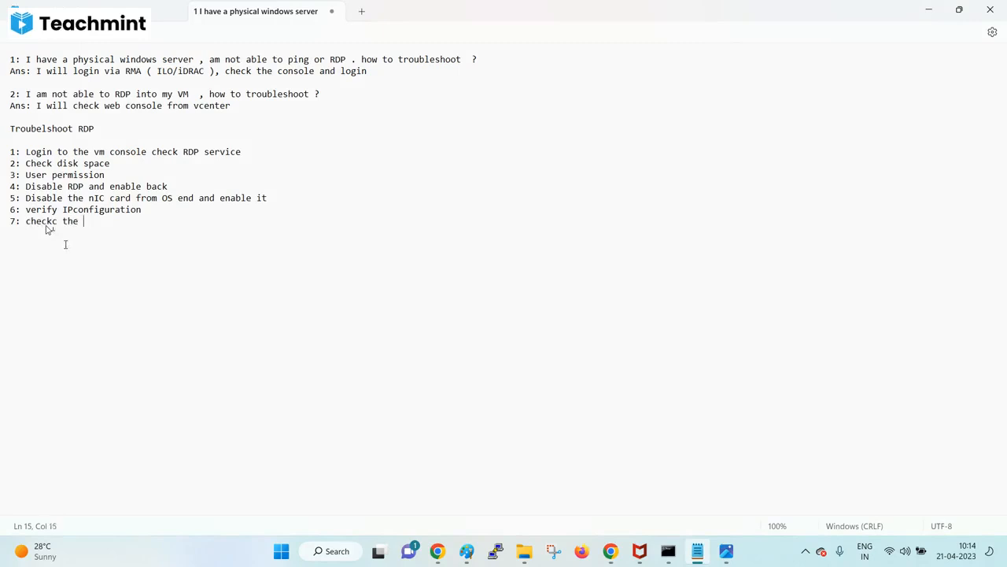
key(BackSpace)
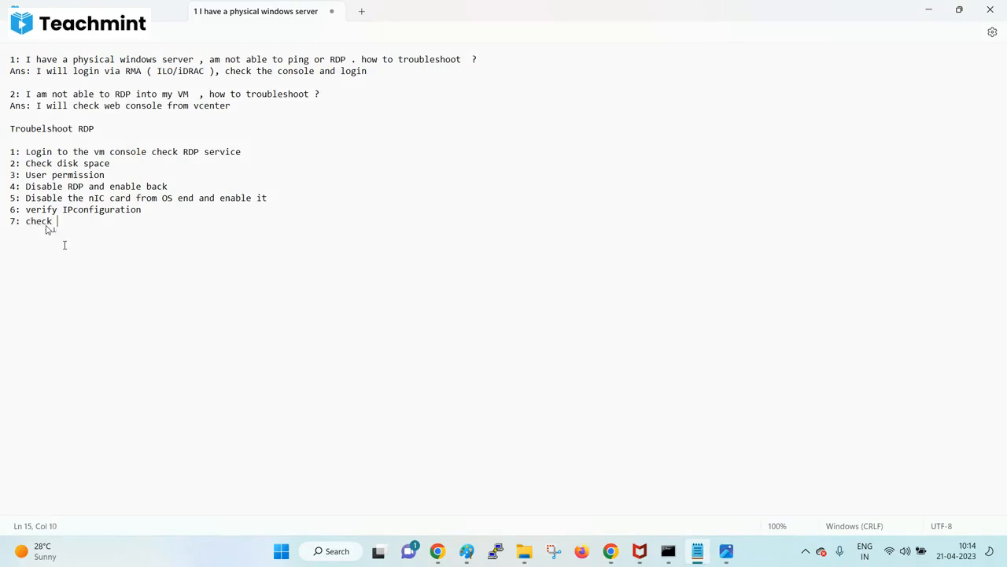
text(the)
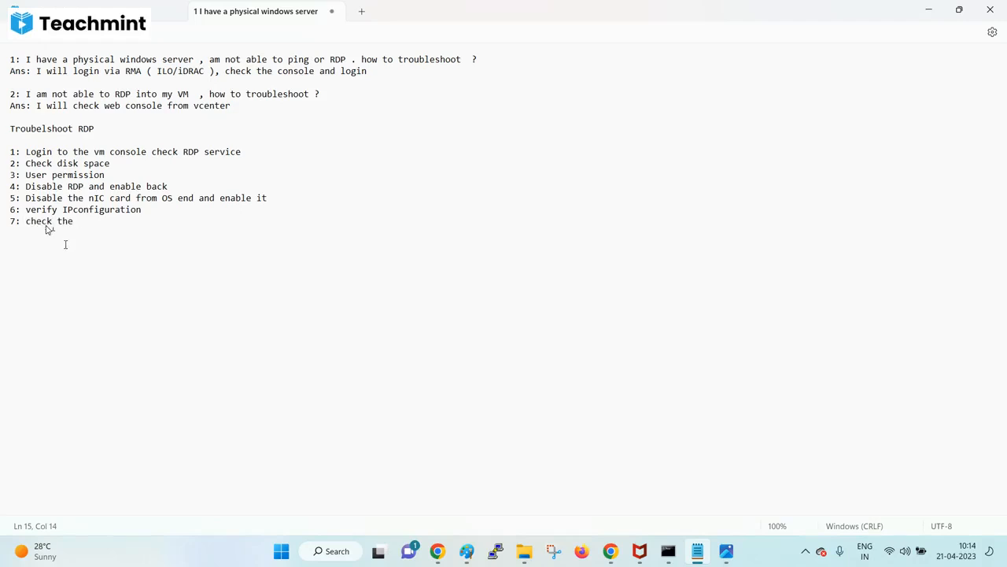
text(vm)
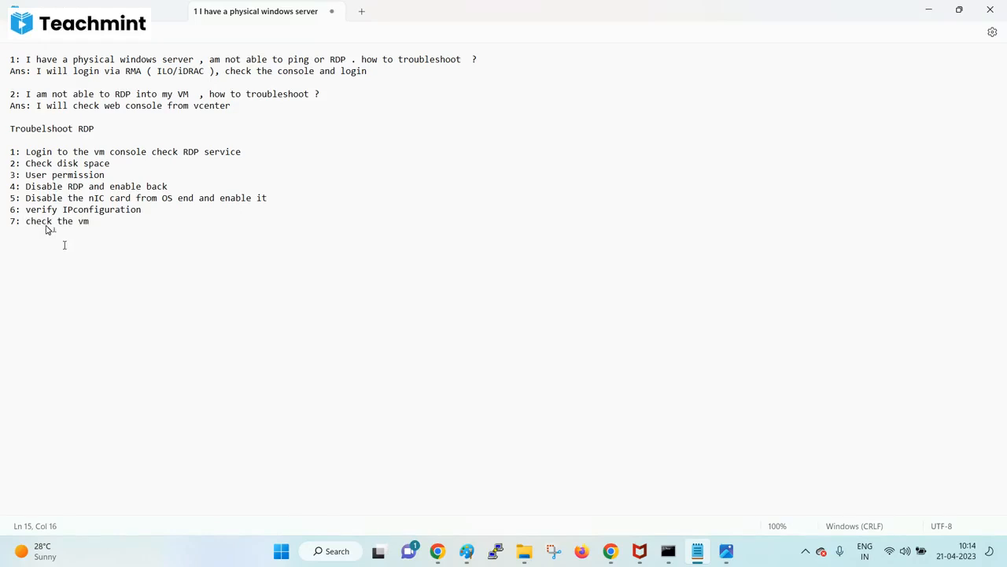
key(Backspace)
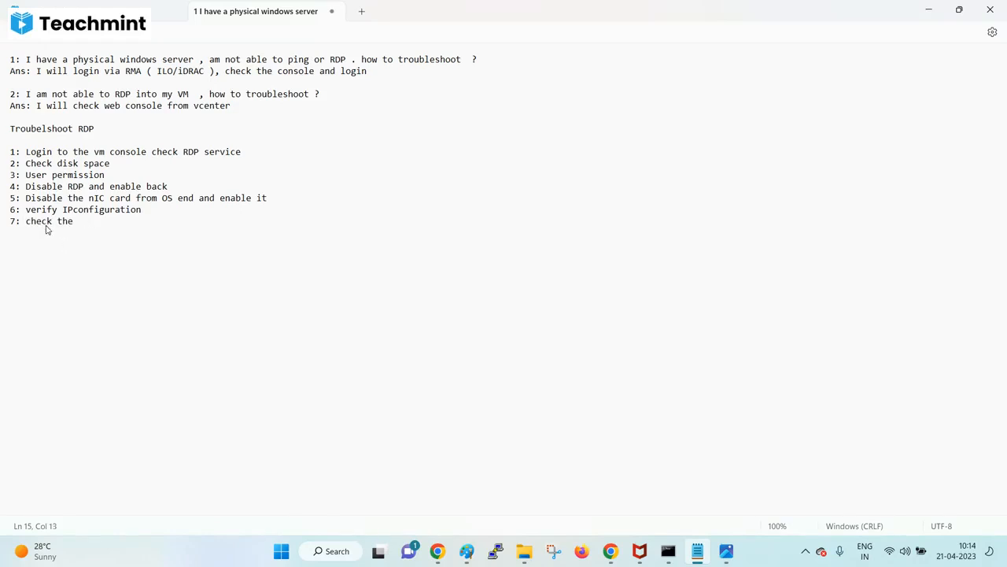
text(verify the)
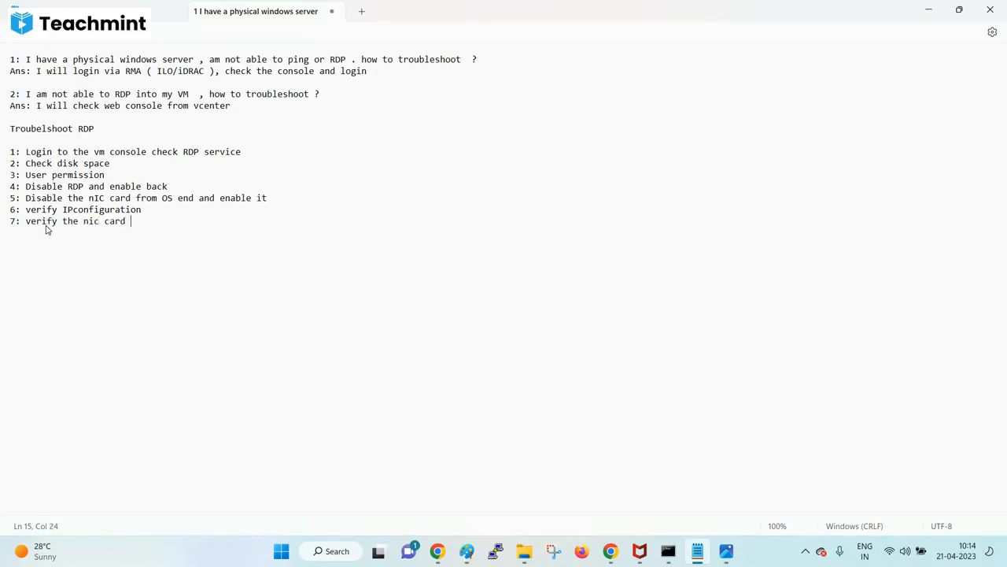
text(connec)
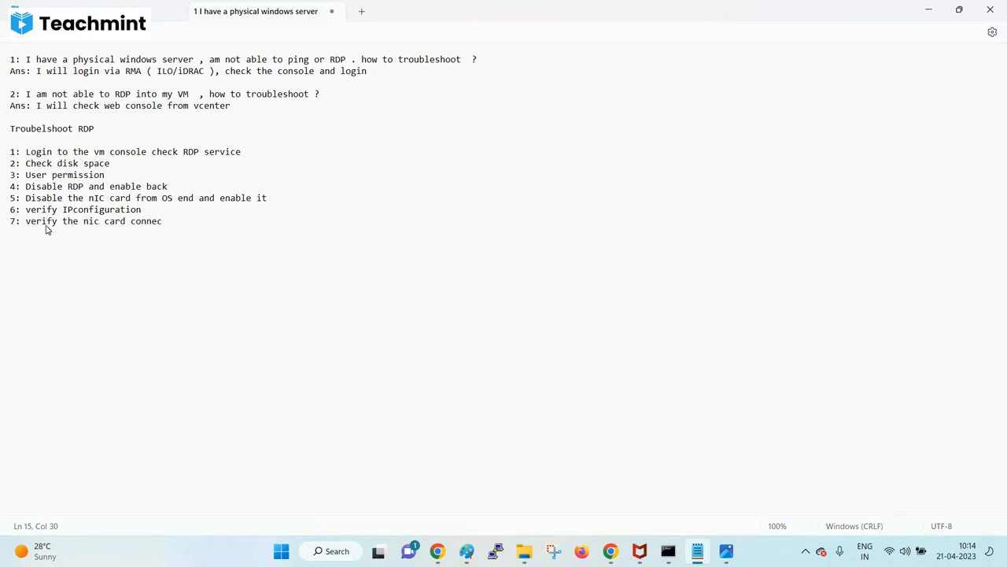
text(tivity)
text(8:)
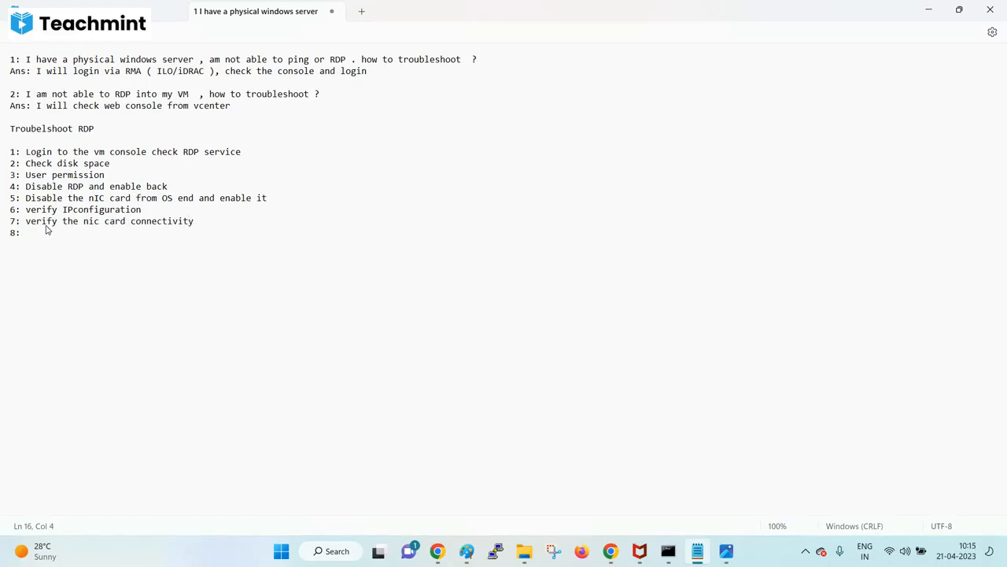
- Write step 8 'Check the vmport group name and VLAN ID' and start a new line
text(Check)
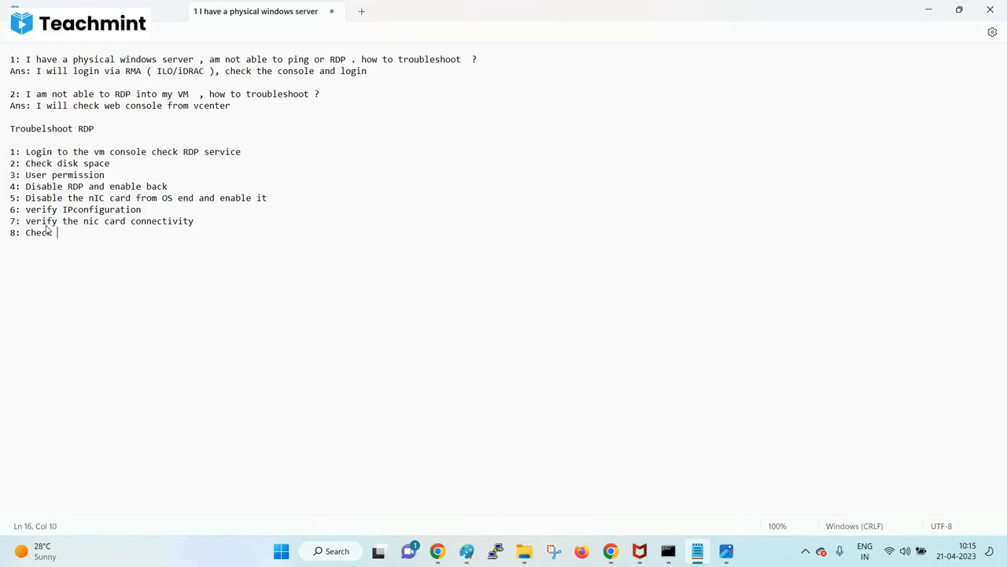
text(the)
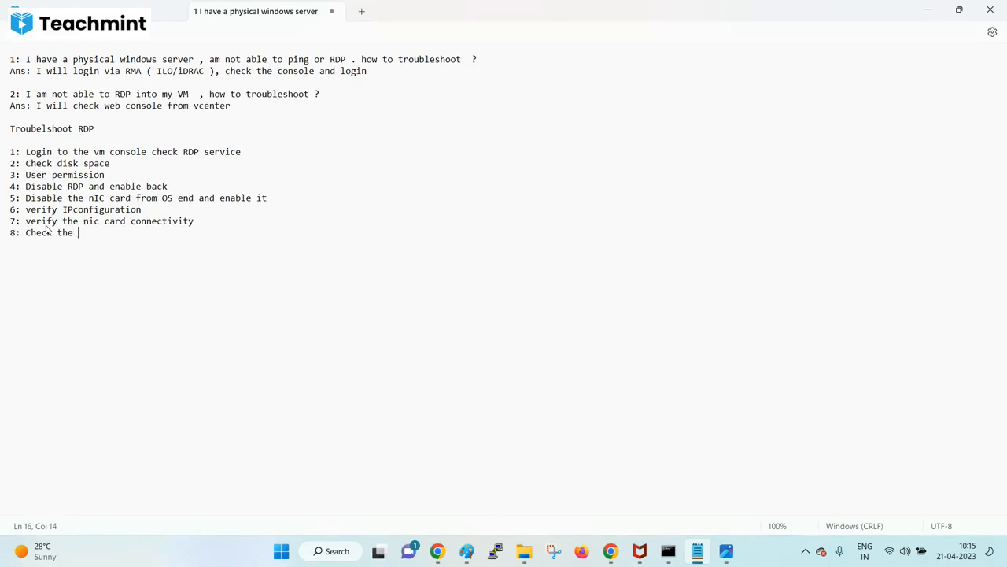
text(vmport g)
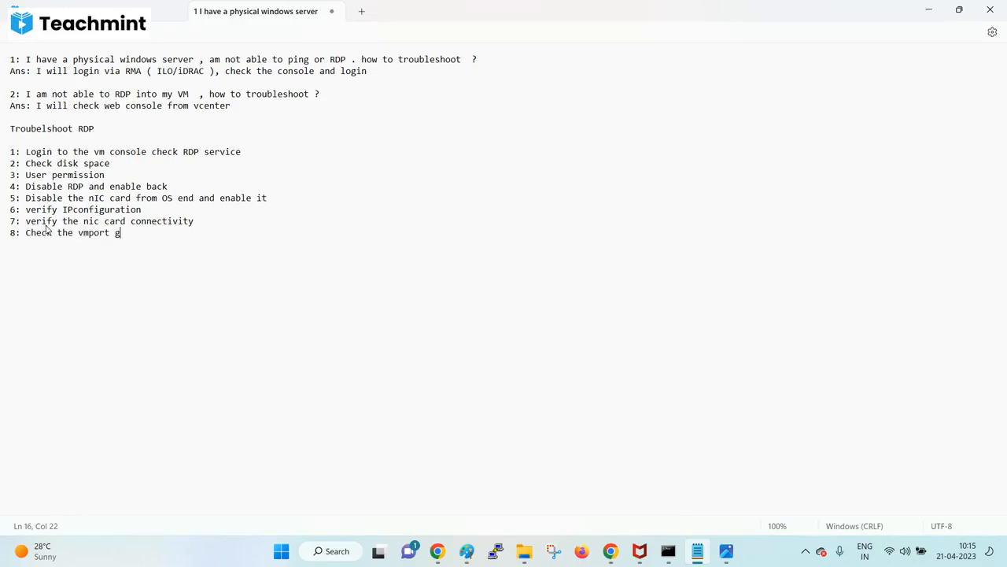
text(roup name and)
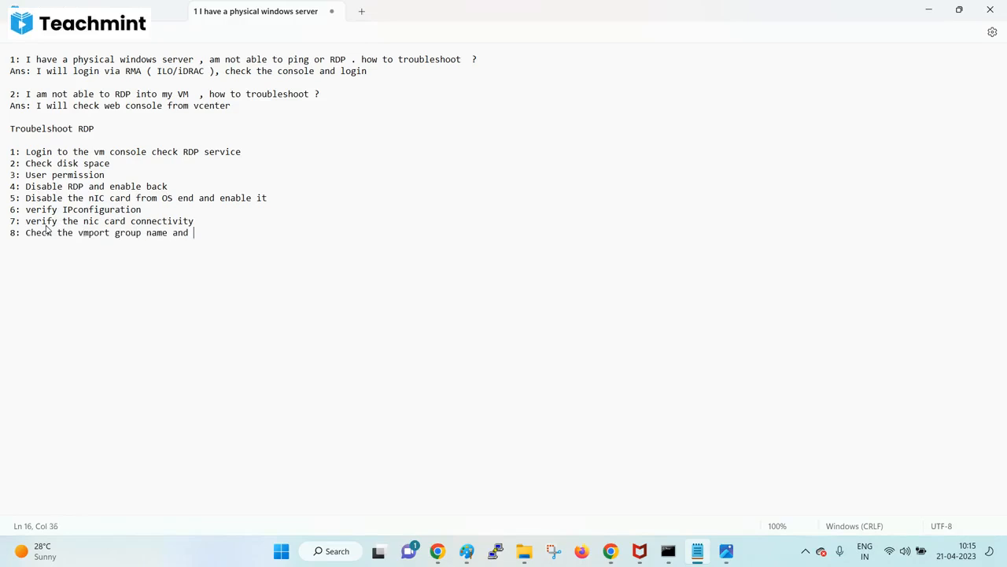
text(VLAN ID)
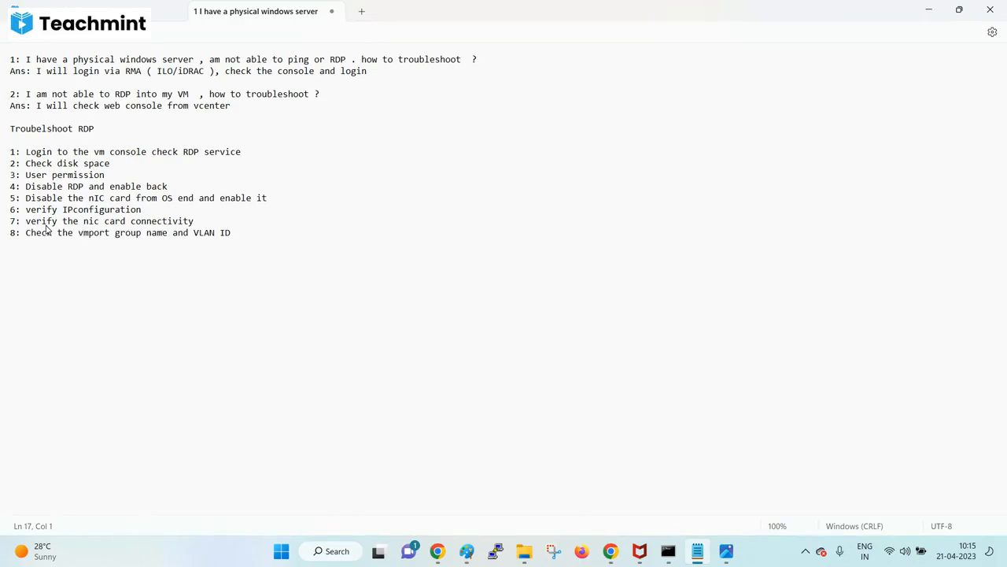
key(Return)
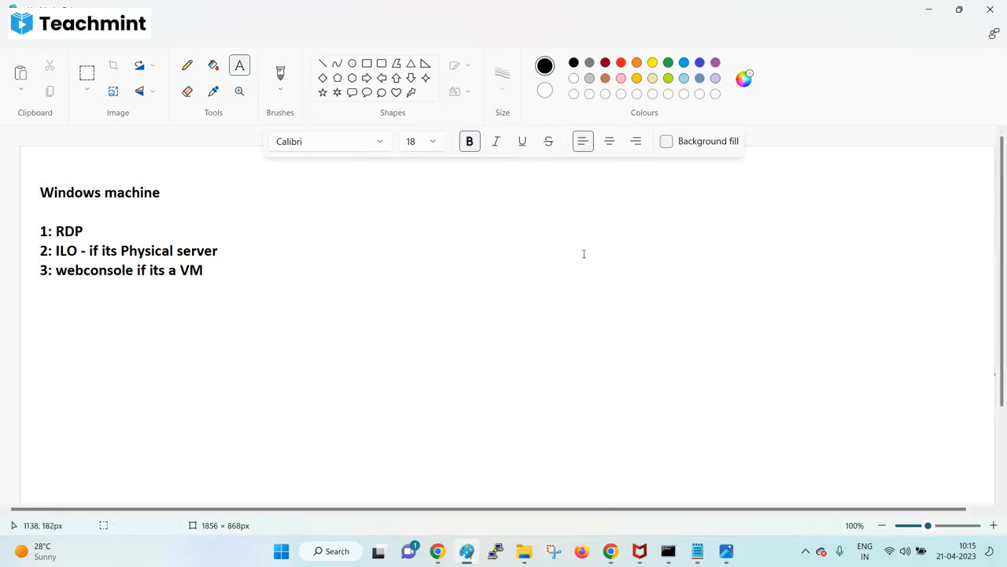
- Draw two server boxes with a network card line and label the upper one 'UC'
drag(441, 217, 595, 299)
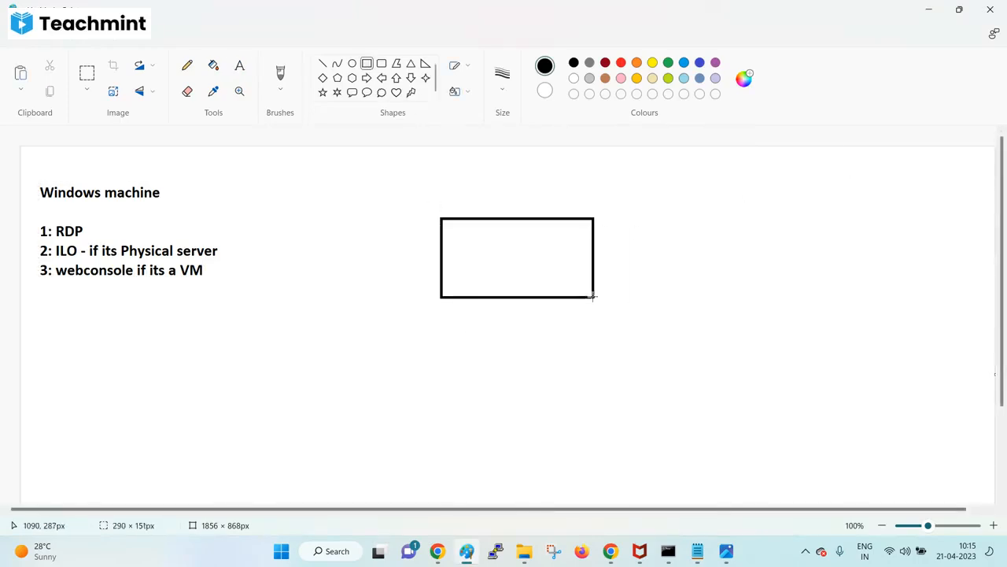
drag(447, 345, 601, 432)
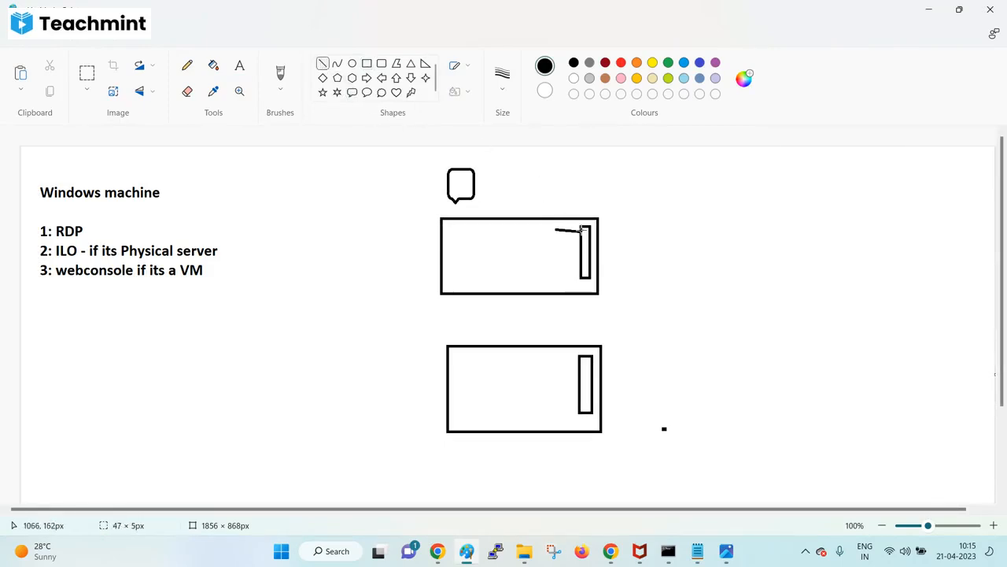
drag(554, 376, 583, 365)
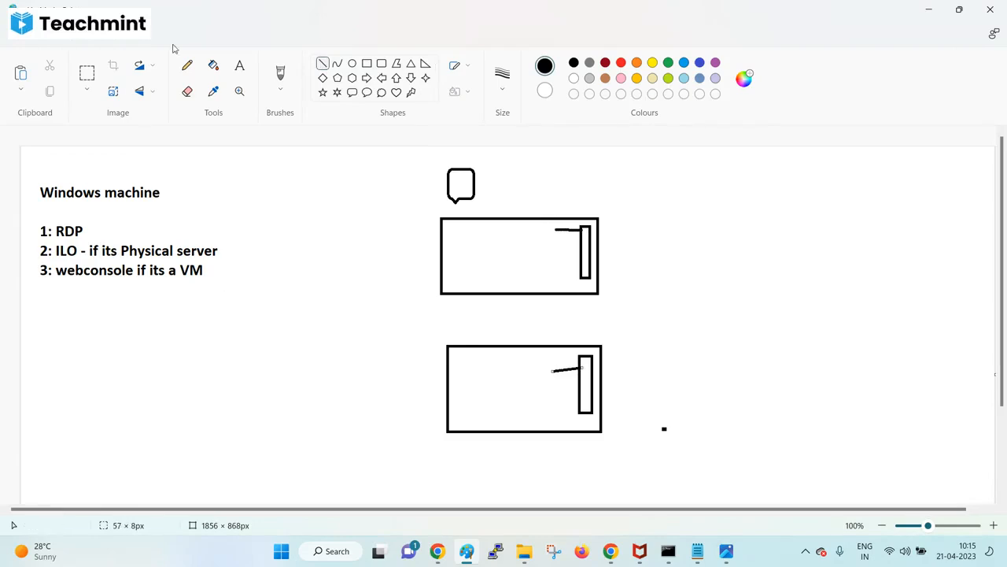
click(239, 66)
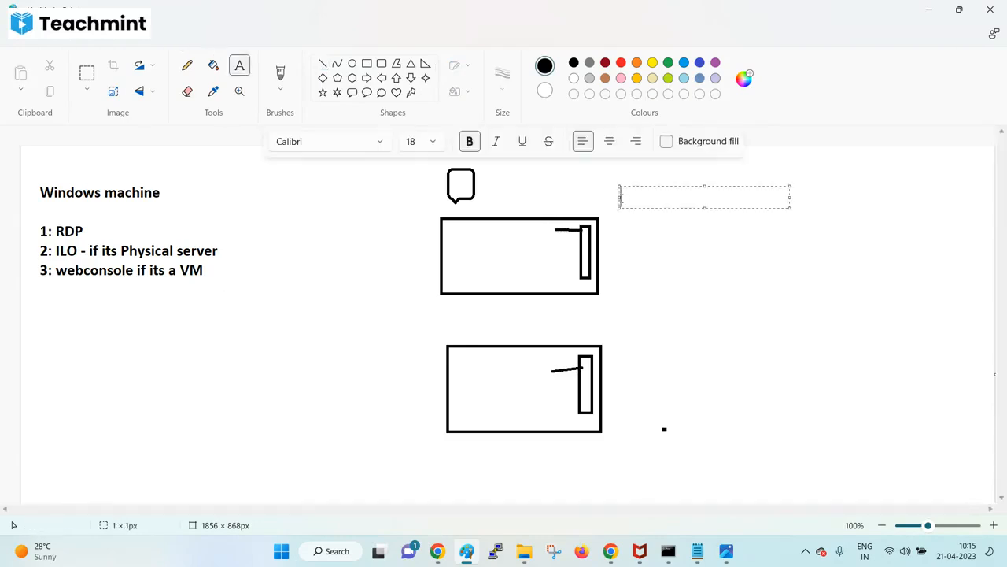
text(UC)
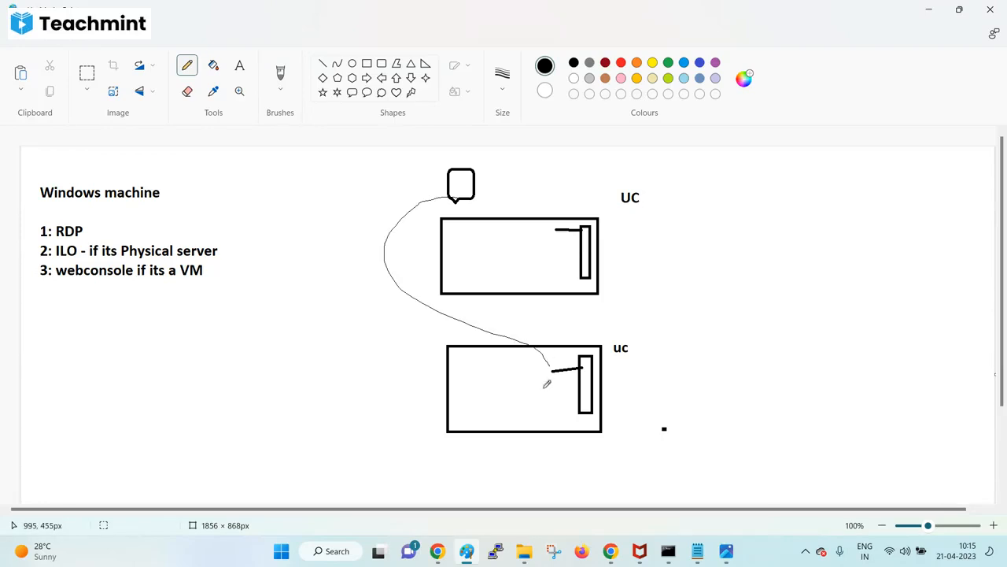
mouse_move(547, 384)
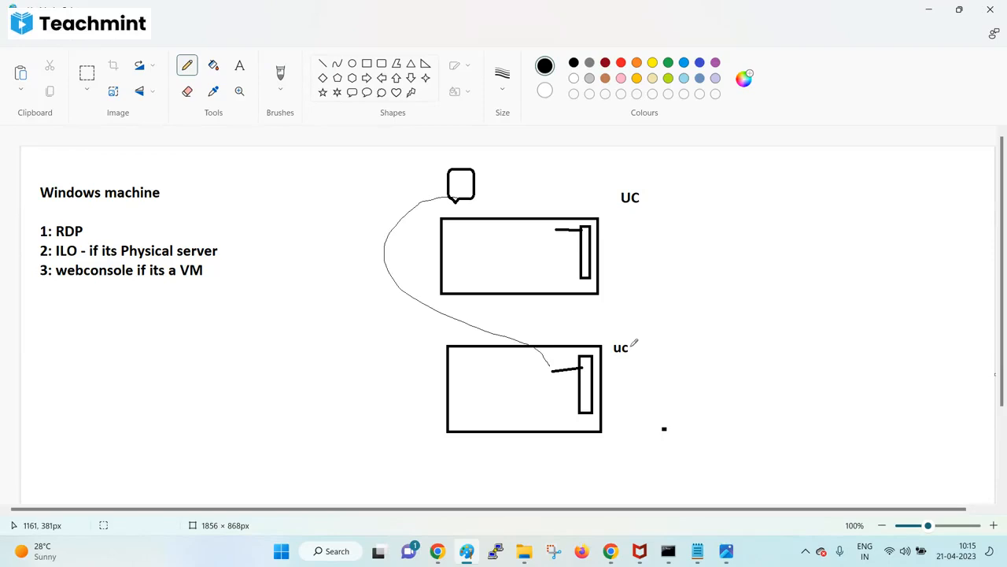
mouse_move(633, 352)
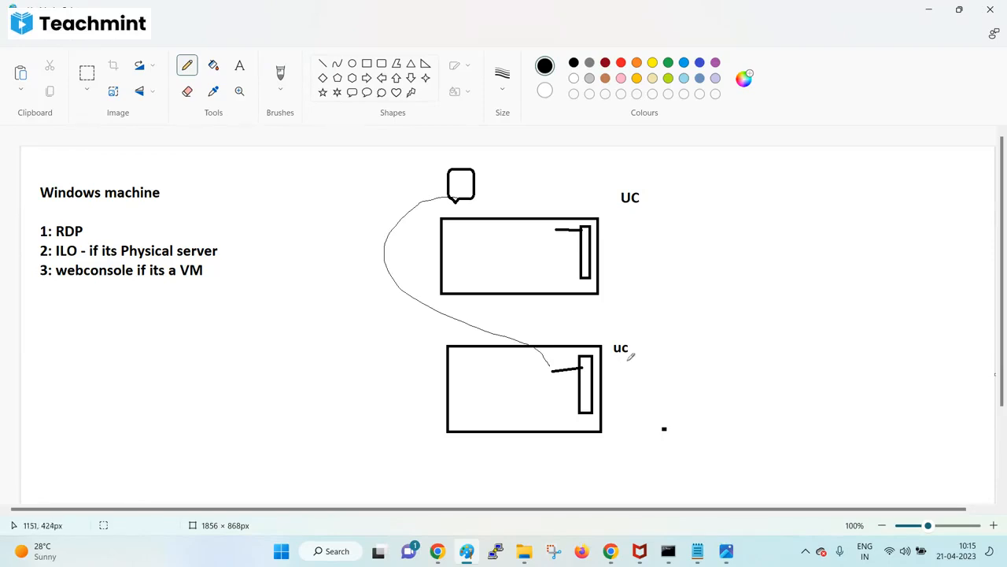
mouse_move(615, 280)
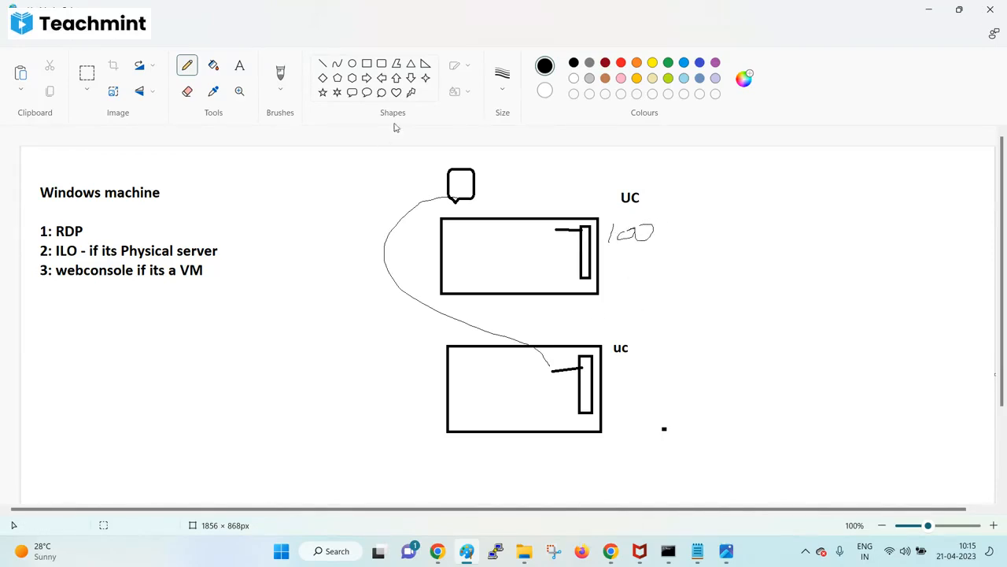
- Draw a switch box and connect both servers' cards to it
drag(708, 264, 834, 334)
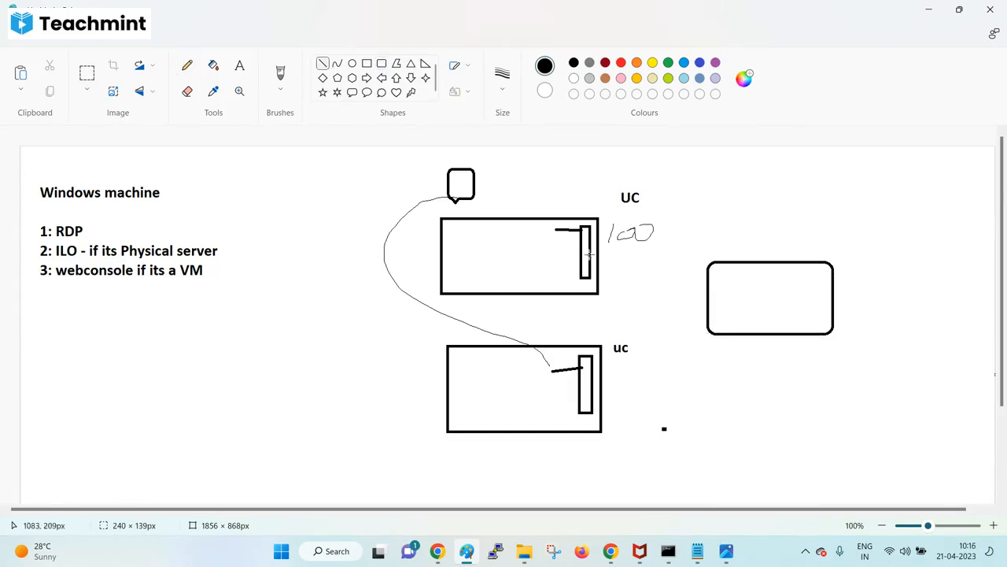
drag(595, 236, 712, 283)
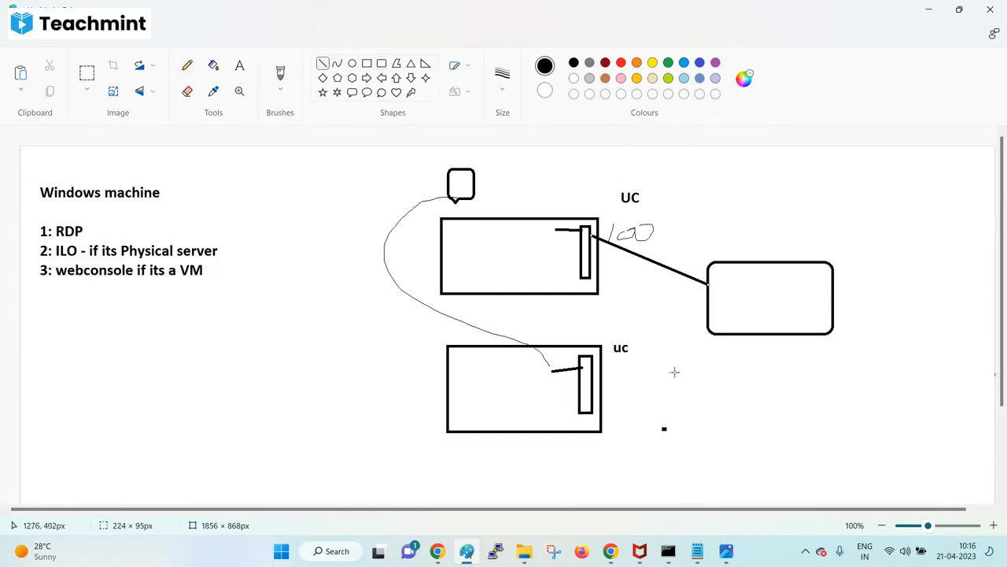
drag(595, 384, 708, 324)
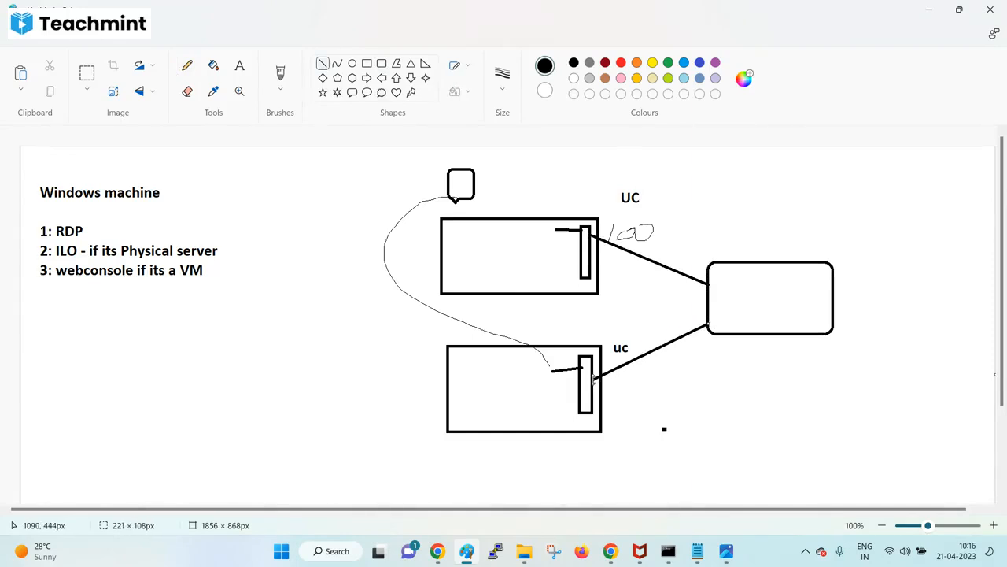
mouse_move(651, 391)
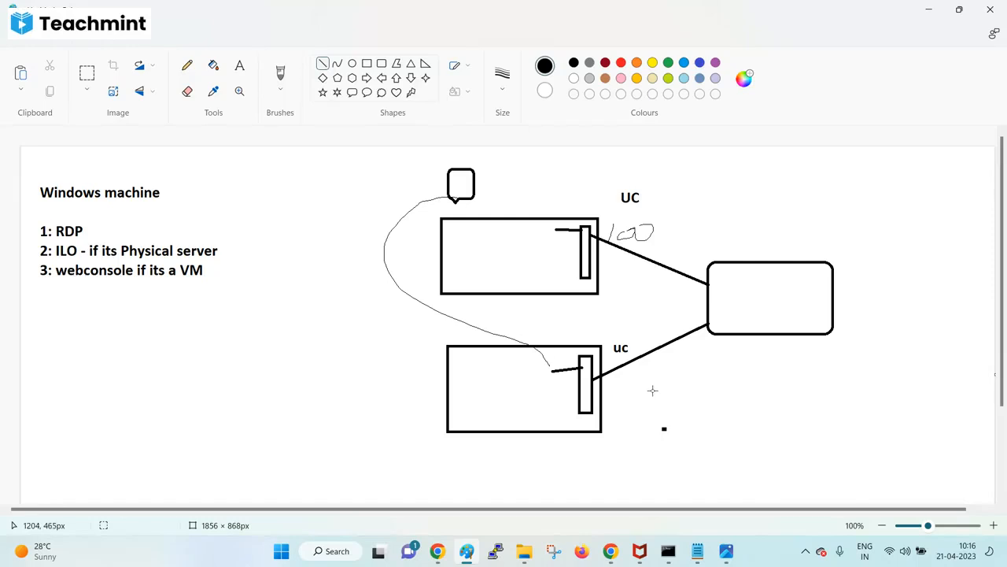
mouse_move(649, 386)
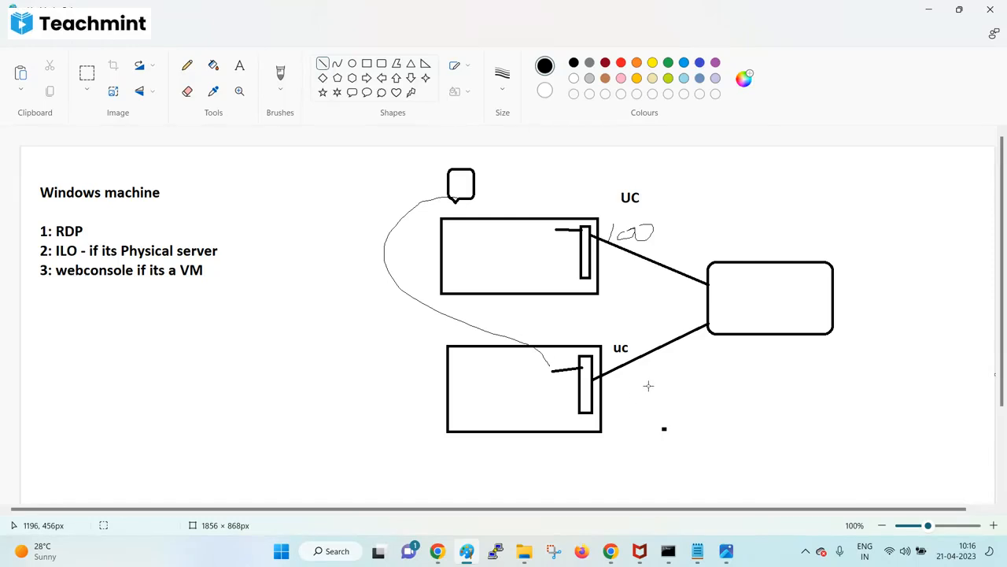
mouse_move(713, 274)
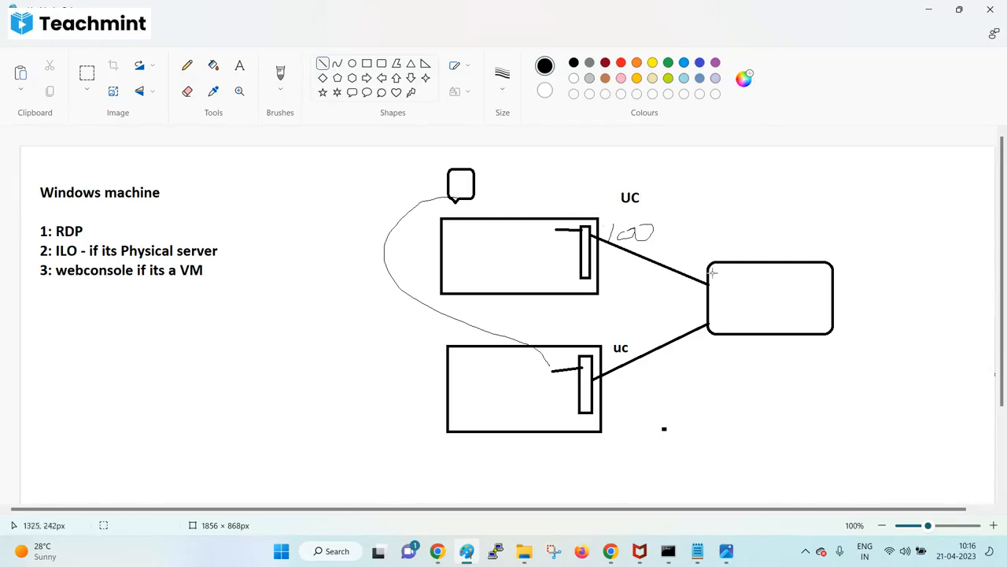
- Scribble freehand over the lower uc label, then view the Windows Basics notes
click(185, 66)
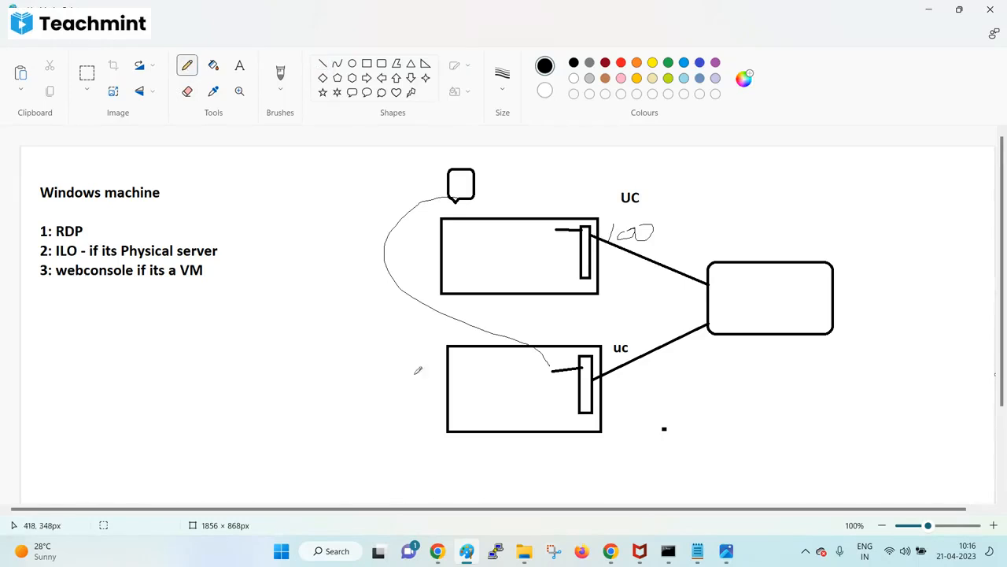
mouse_move(616, 340)
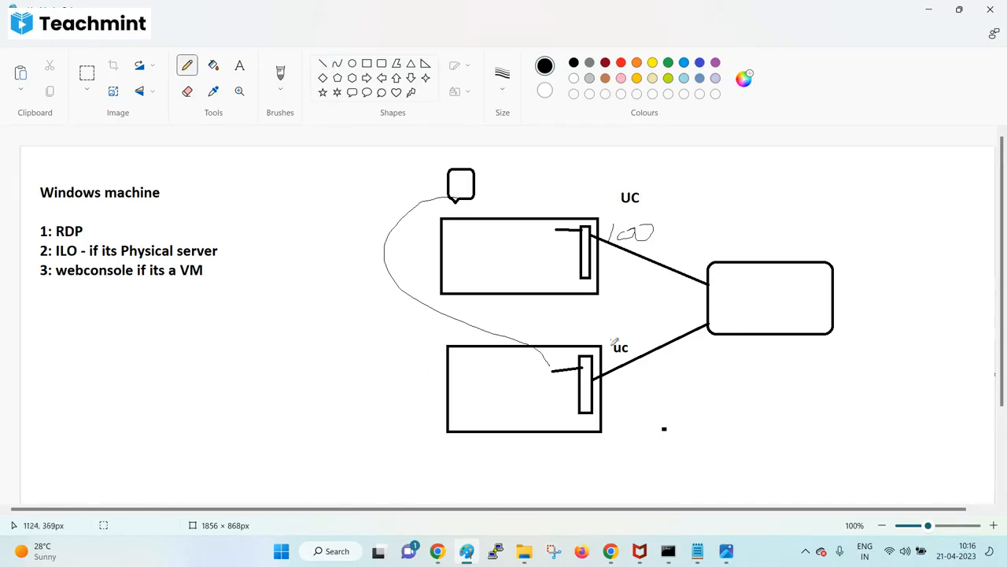
drag(617, 338, 653, 362)
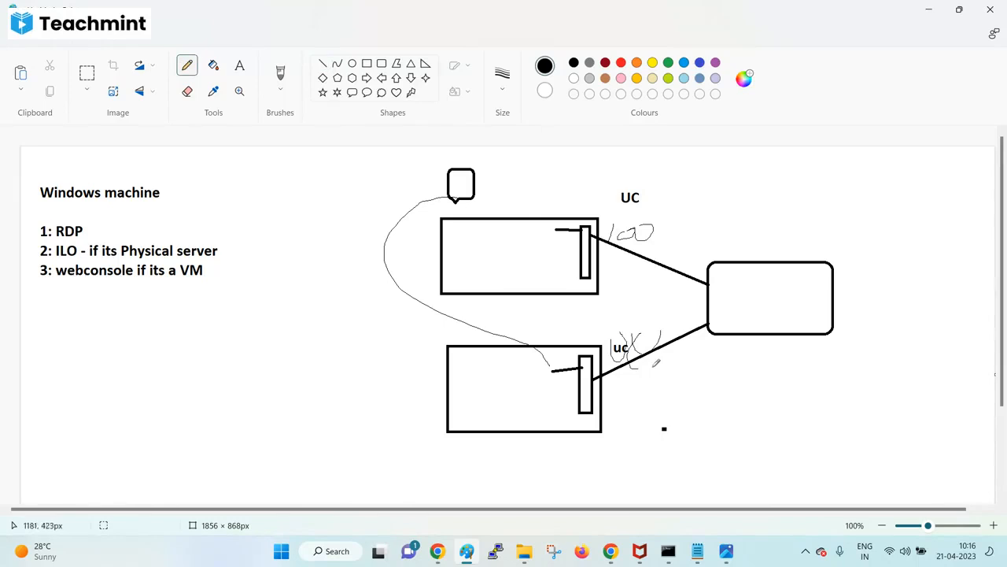
mouse_move(624, 192)
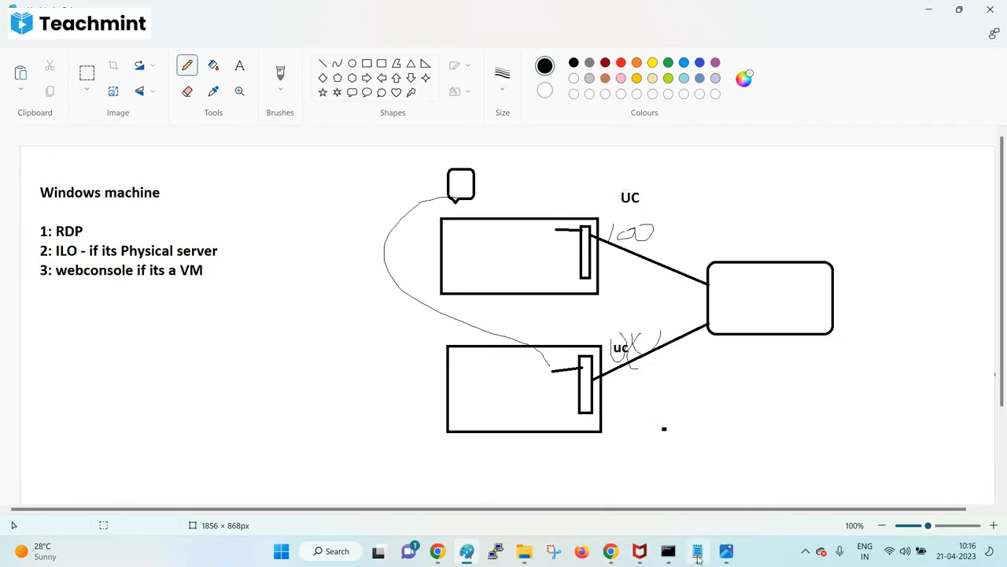
click(696, 551)
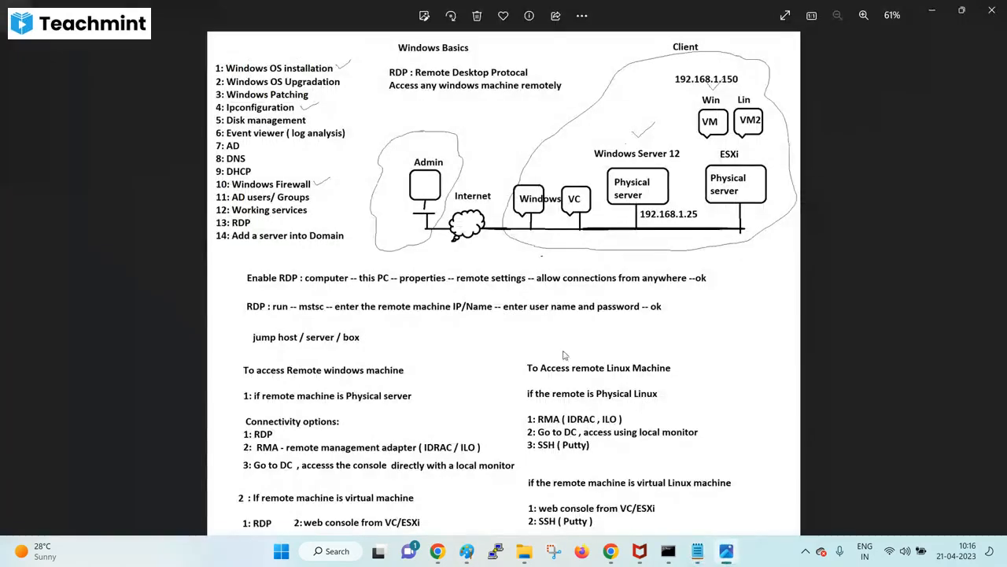
mouse_move(449, 211)
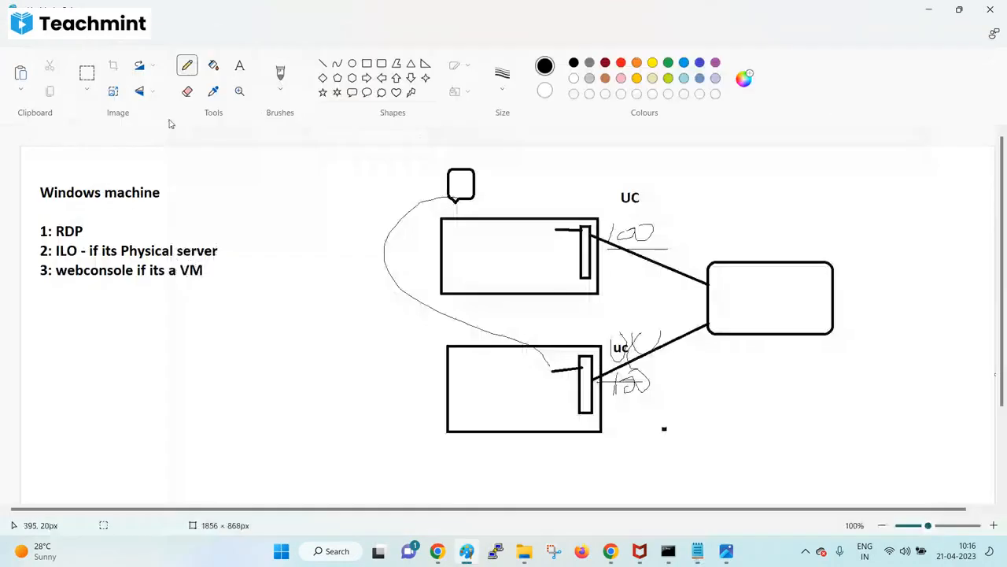
- Clear the scribbles and add typed 'UC' and '100' labels on both server links
click(87, 76)
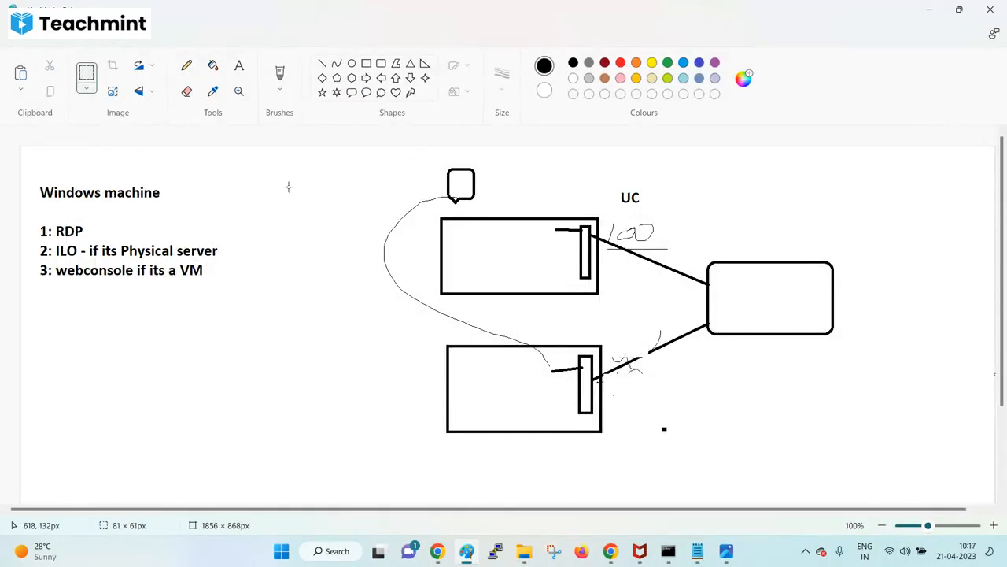
click(239, 65)
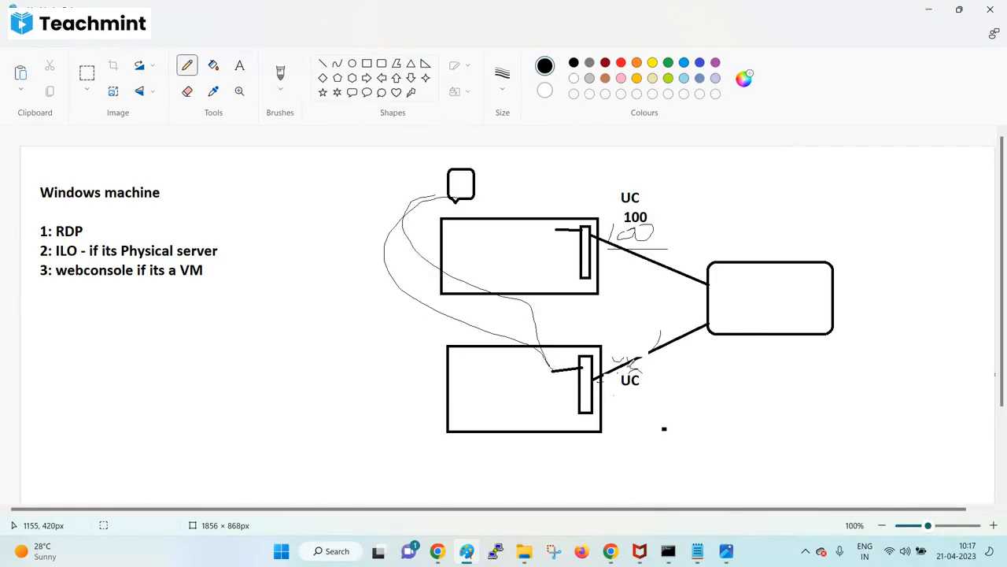
mouse_move(466, 274)
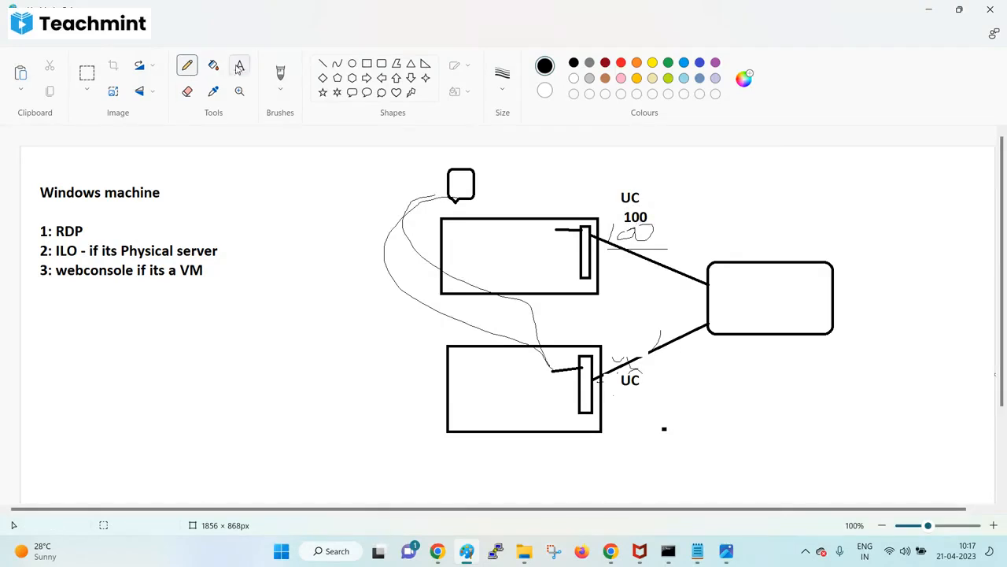
click(239, 66)
text(100)
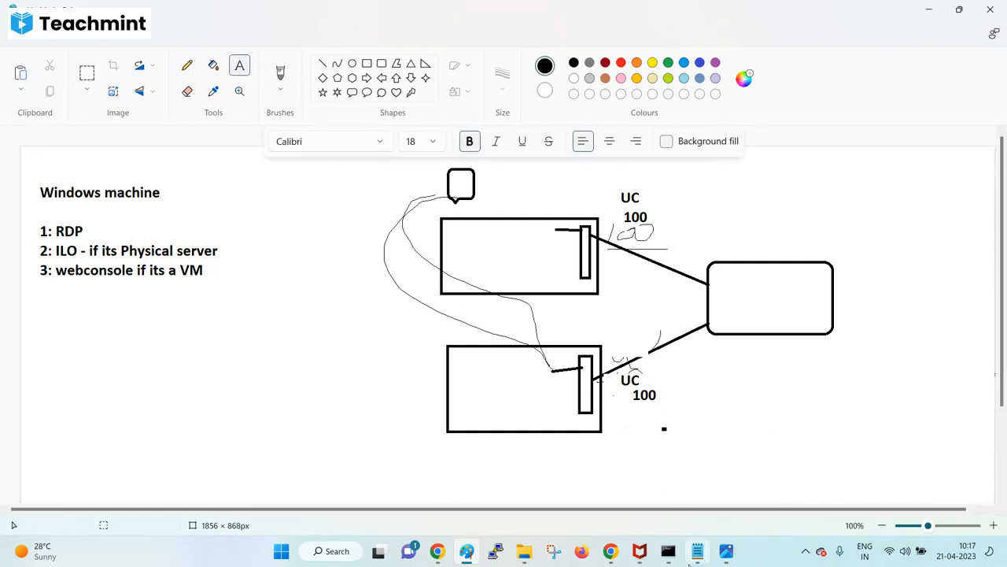
click(696, 551)
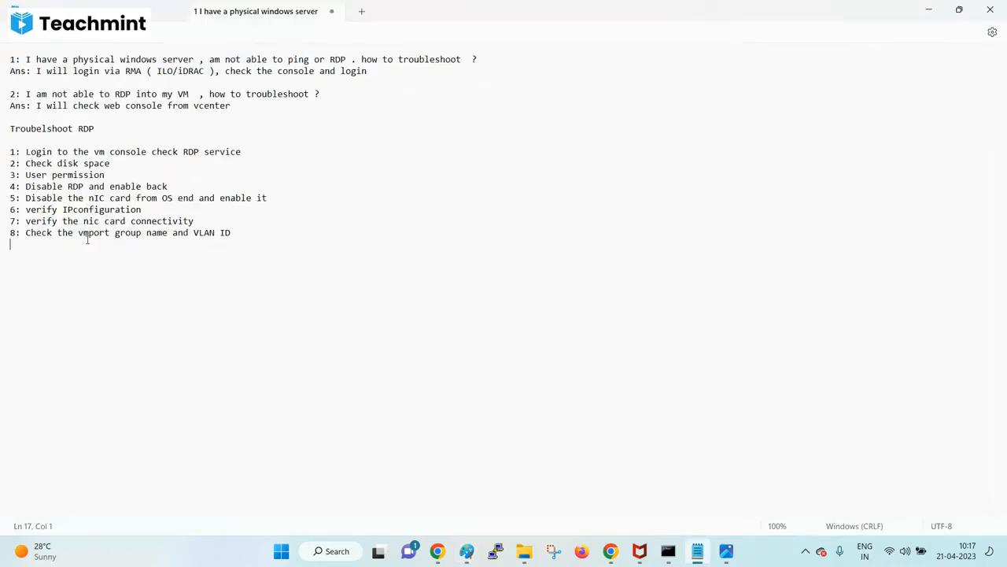
- Start step 9 with '9:' on a new checklist line
text(9:)
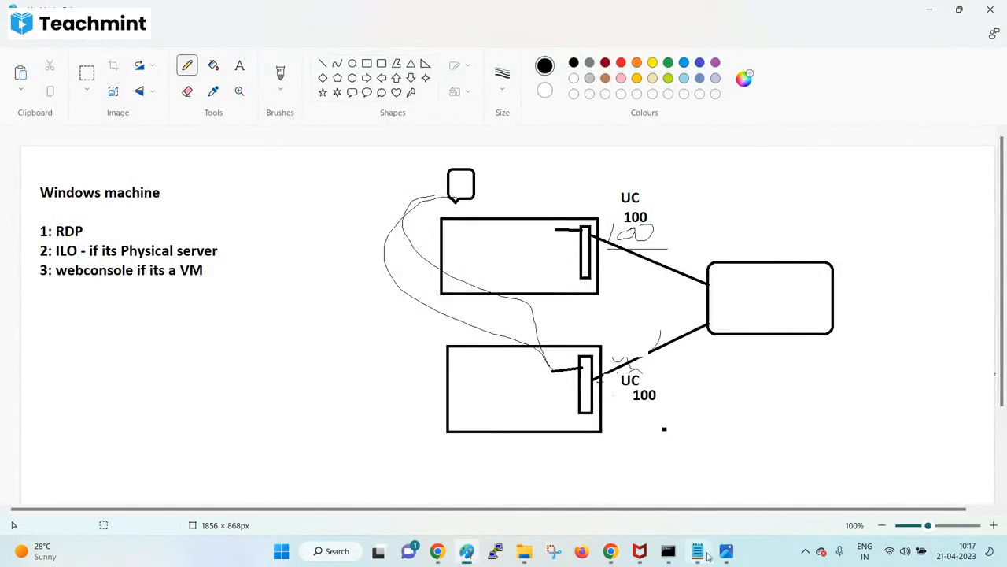
- Extend step 8 with 'are same as source VM portgroup'
click(695, 551)
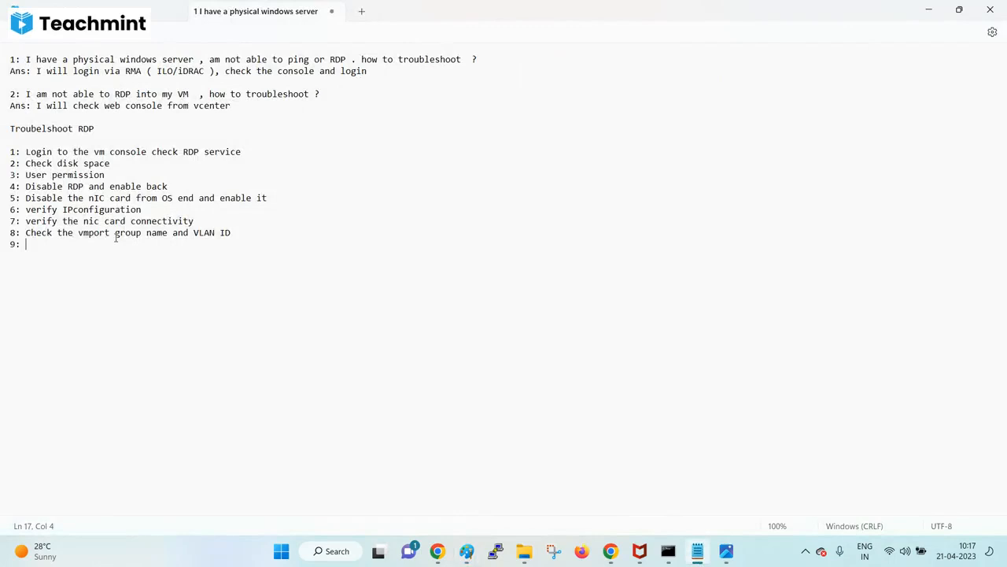
text(a)
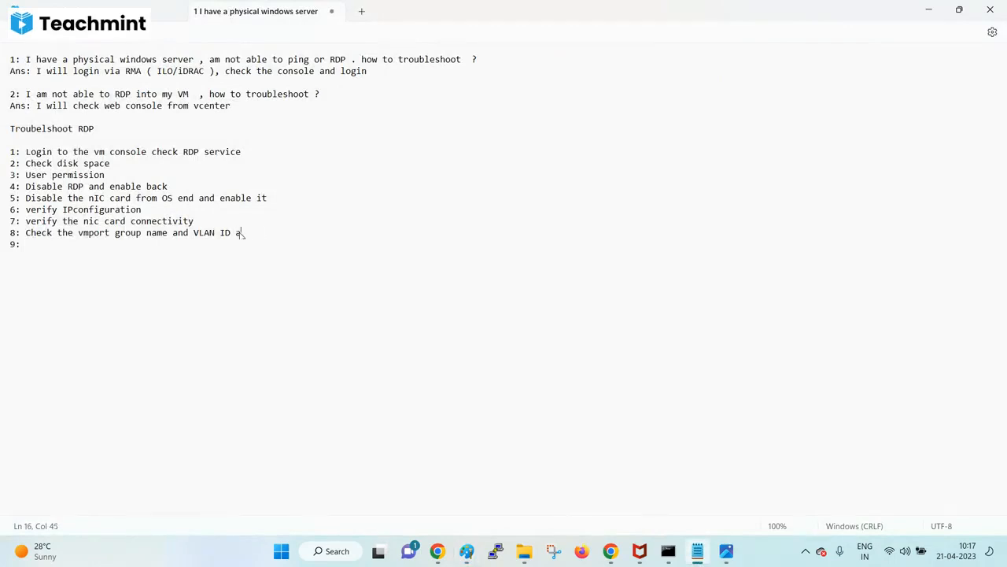
text(re same as)
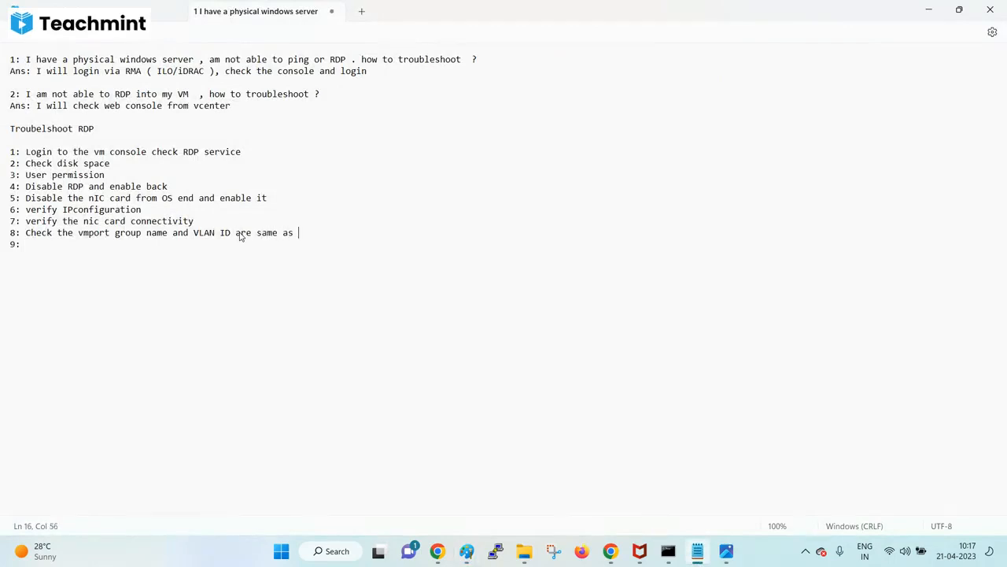
text(source)
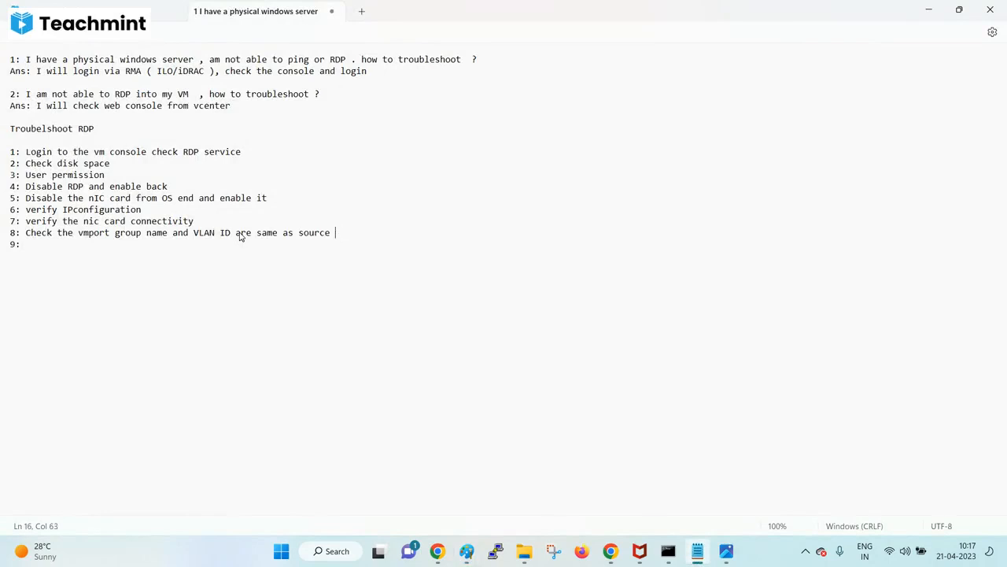
text(VM)
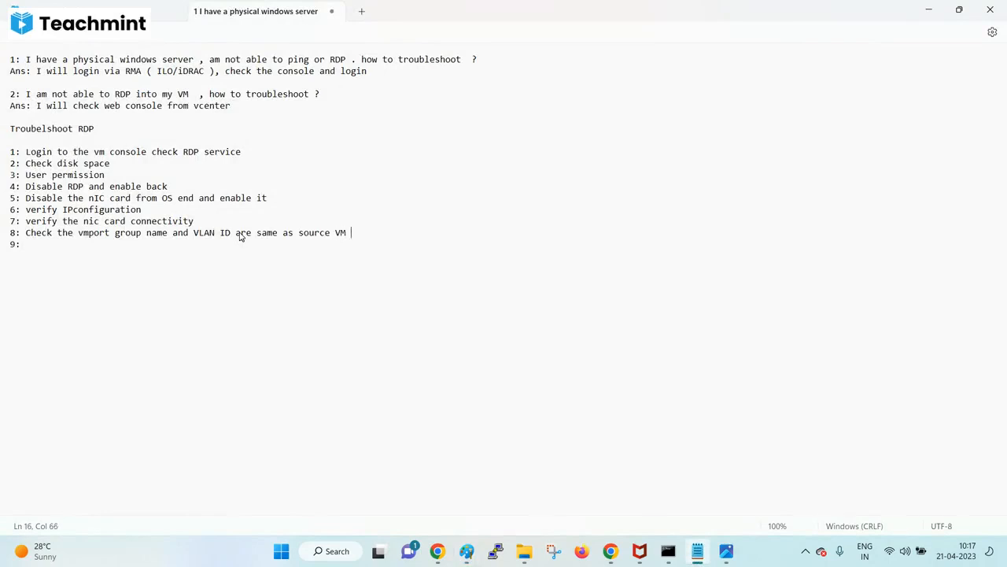
text(portgroup)
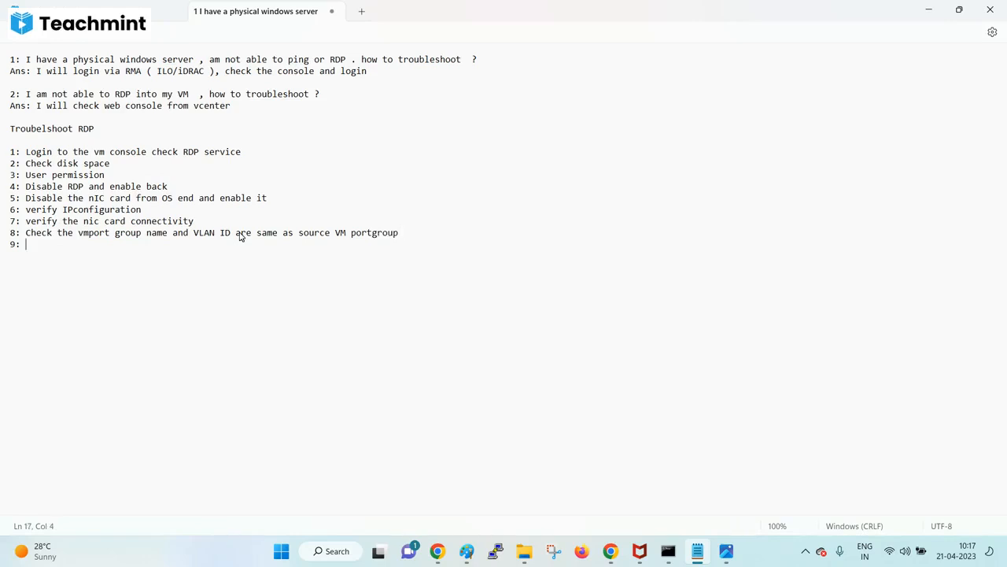
mouse_move(667, 550)
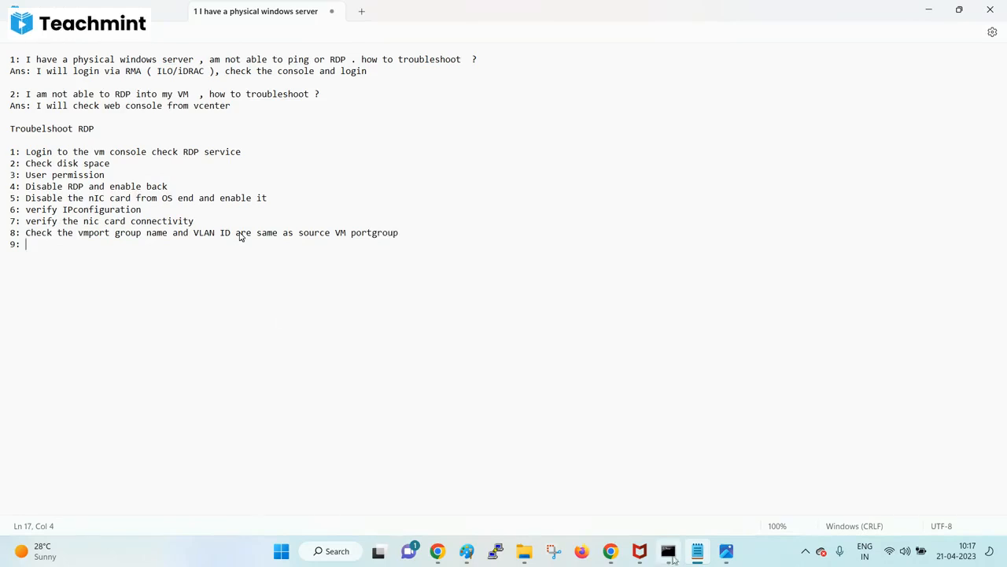
- Flip between the Paint VLAN diagram and the Notepad checklist to compare them
click(695, 551)
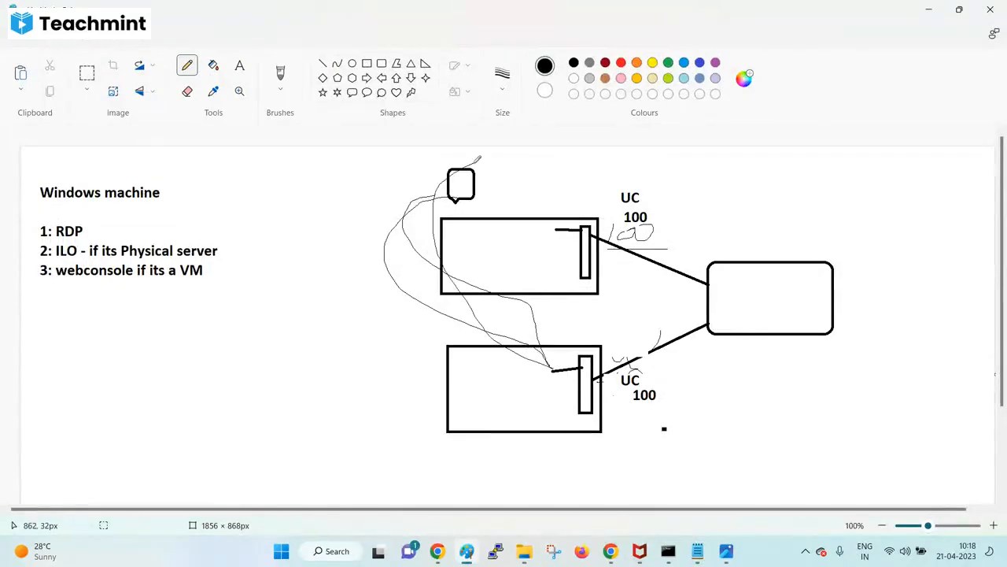
mouse_move(475, 160)
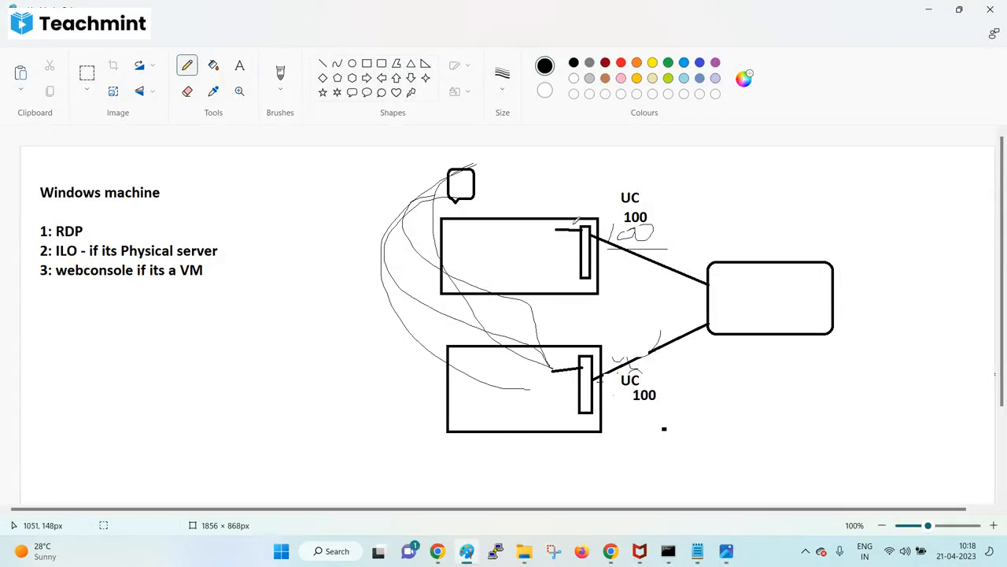
mouse_move(638, 312)
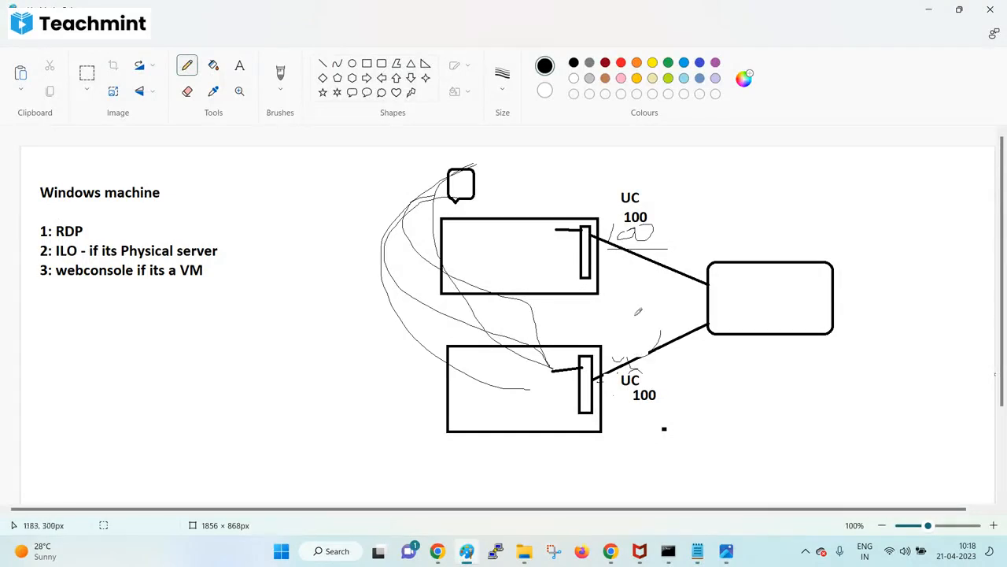
mouse_move(690, 226)
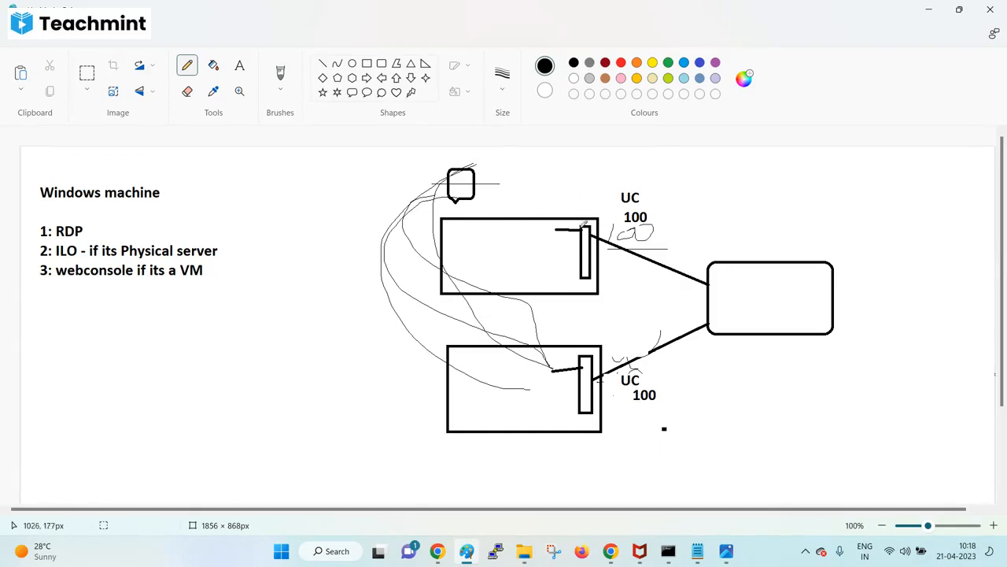
mouse_move(545, 237)
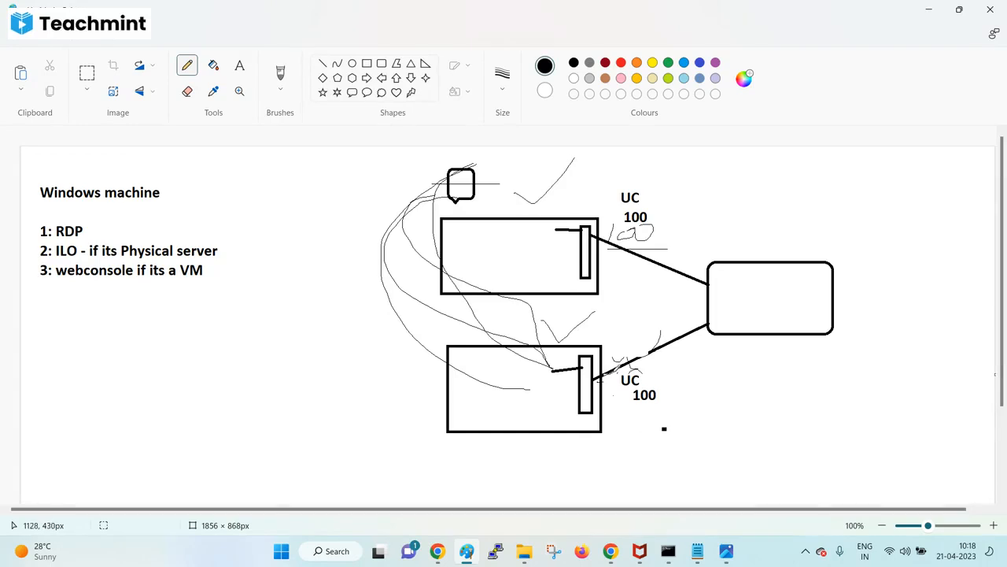
click(696, 551)
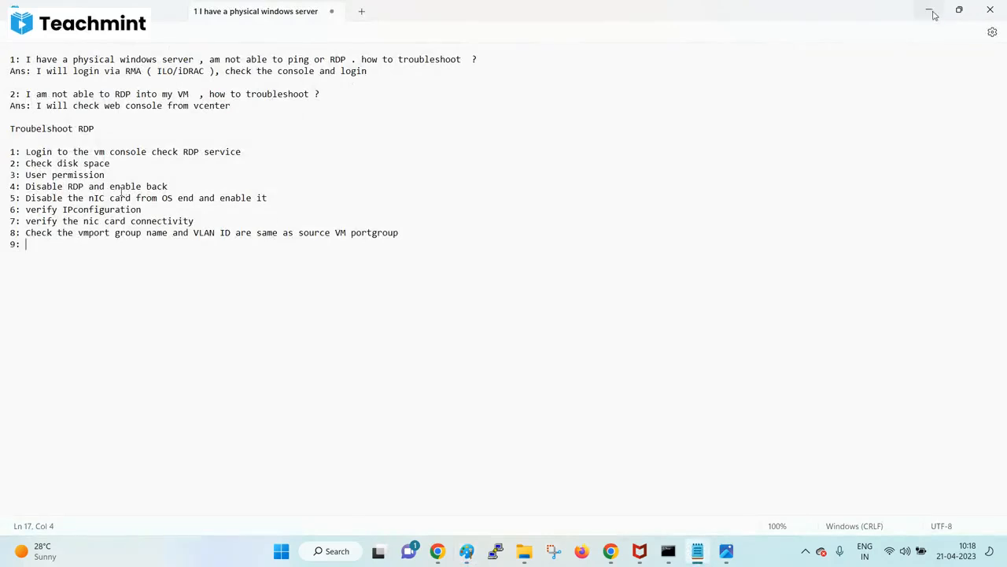
click(725, 550)
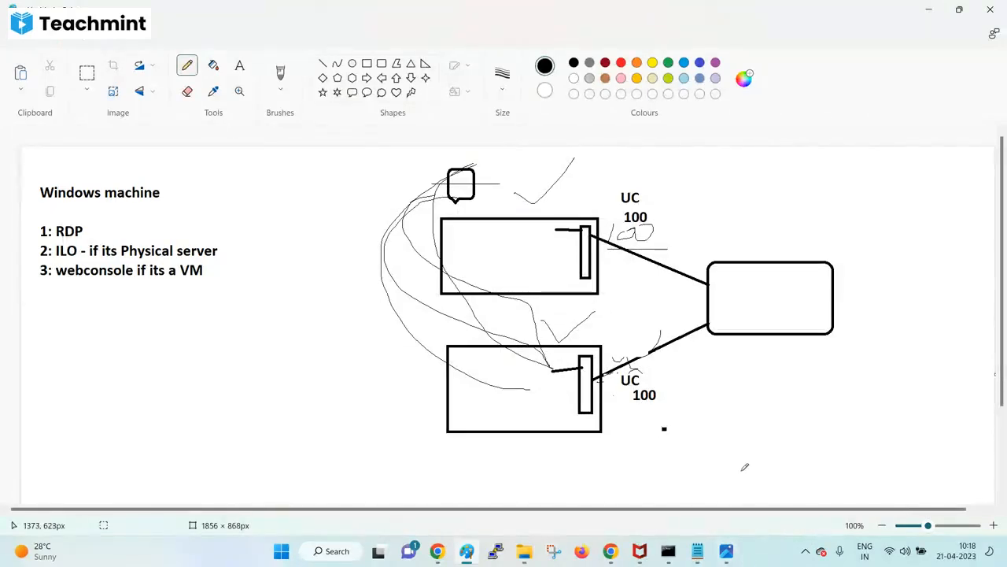
mouse_move(747, 463)
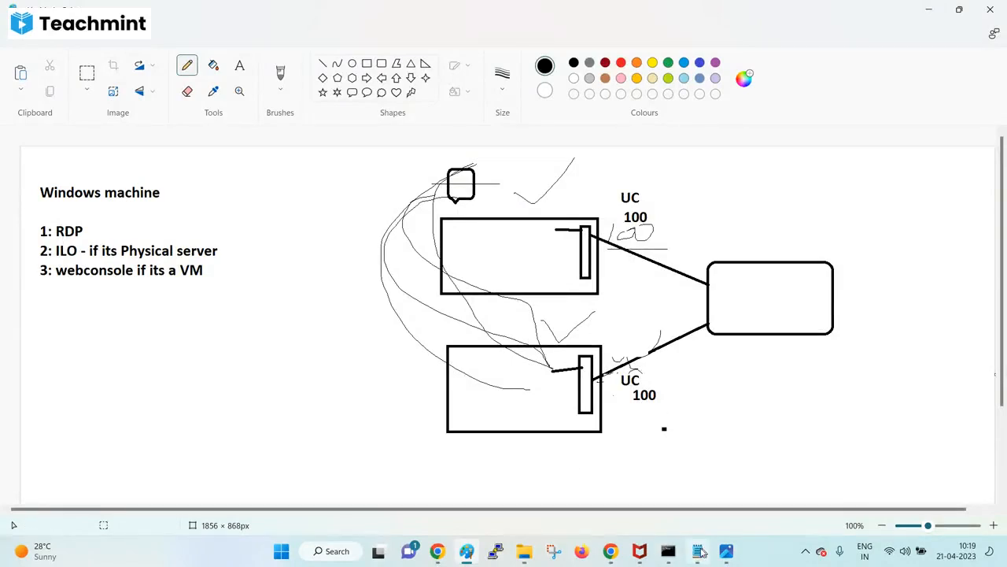
- Write step 9 'Reconnect the vm portgroup on the destination' and begin '10:'
click(696, 551)
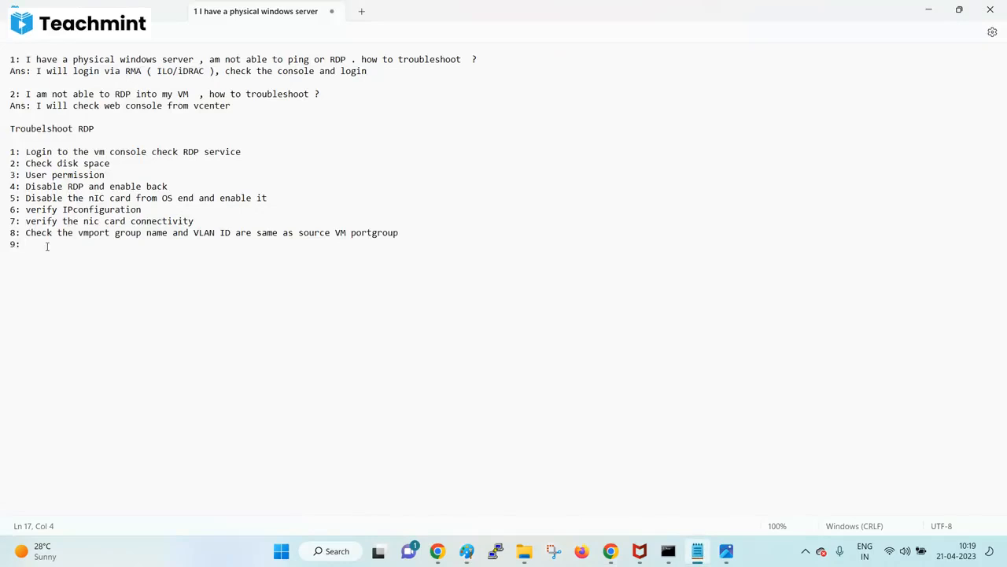
text(Reconnect the)
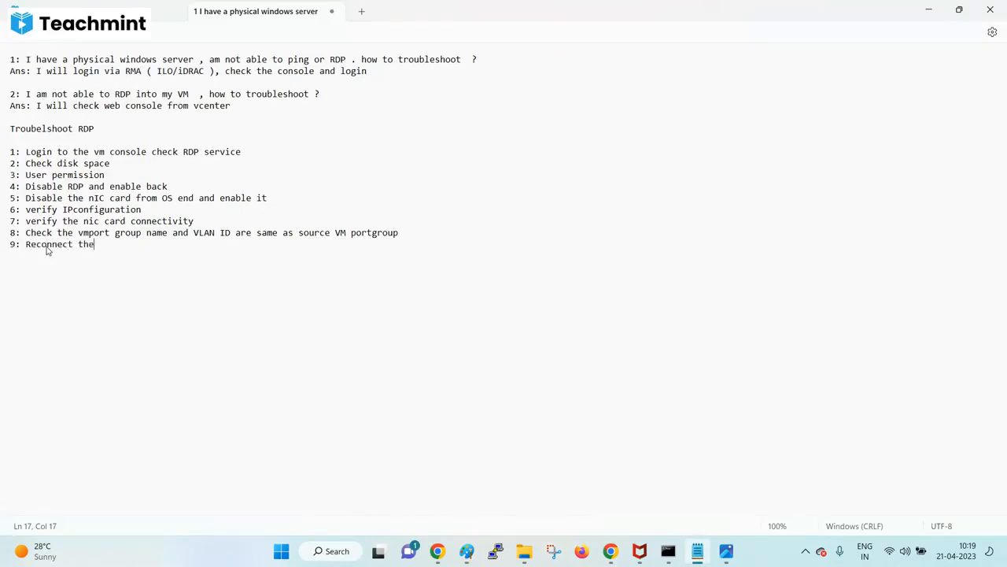
text(vm portg)
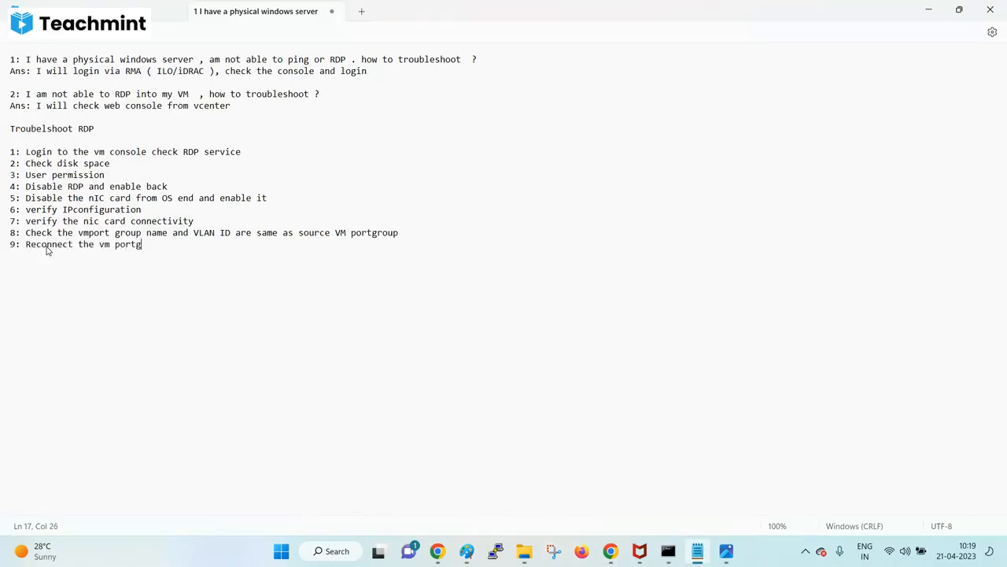
text(roup on the)
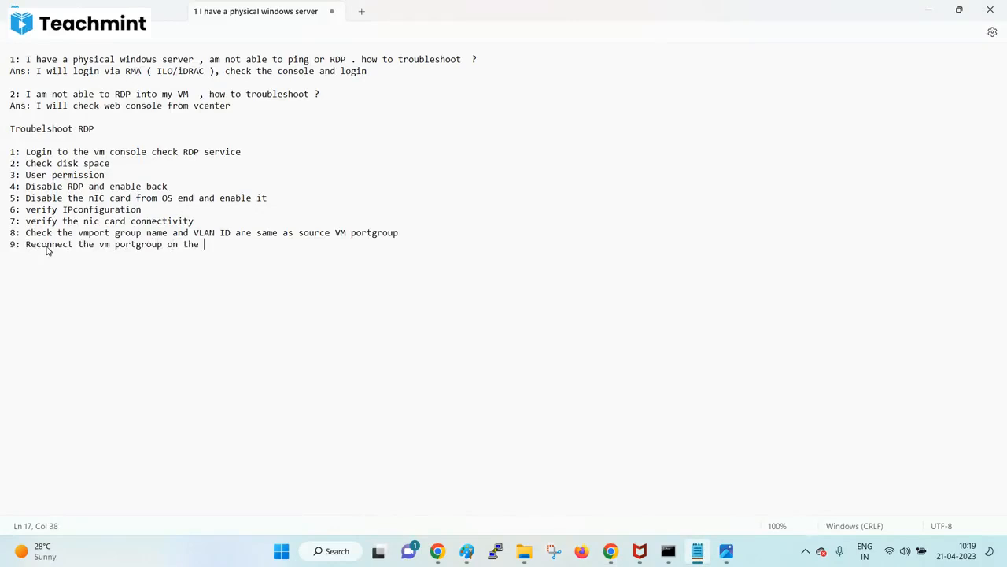
text(destianton)
text(10)
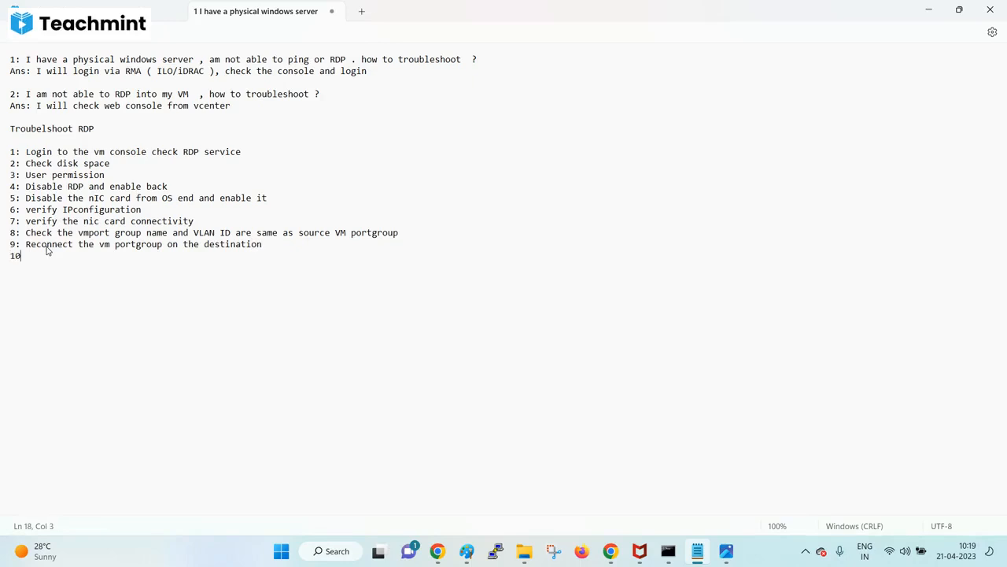
text(:)
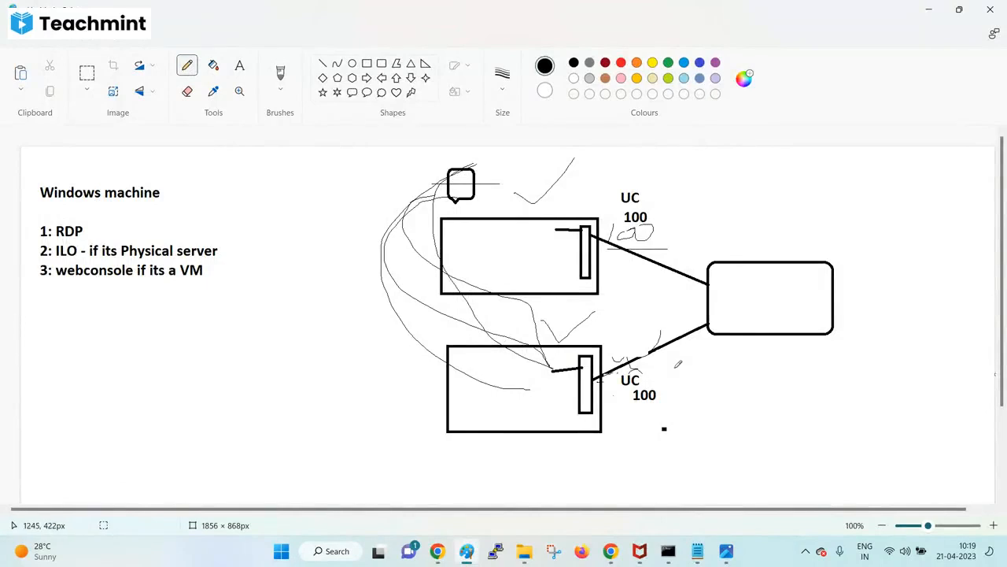
mouse_move(284, 306)
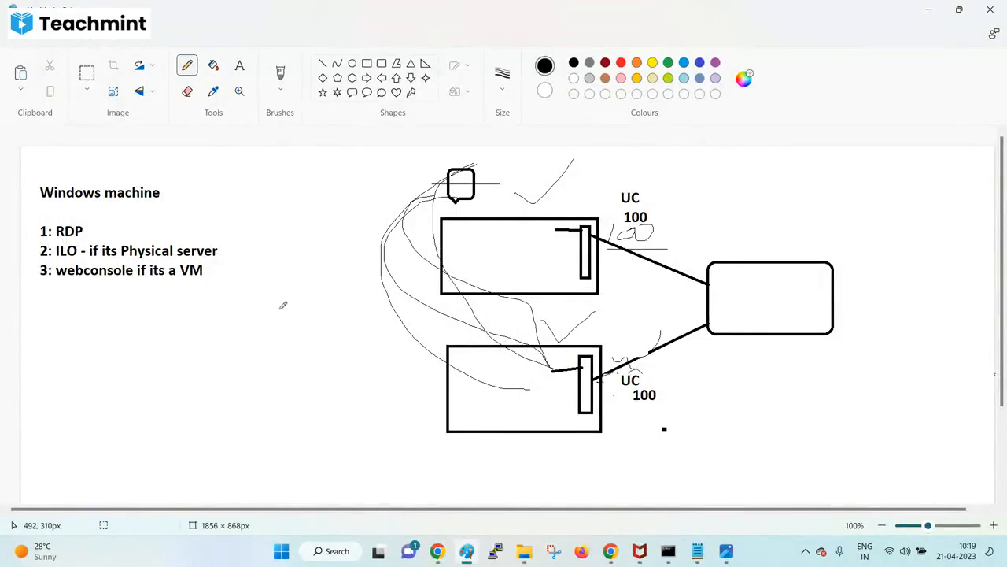
mouse_move(579, 330)
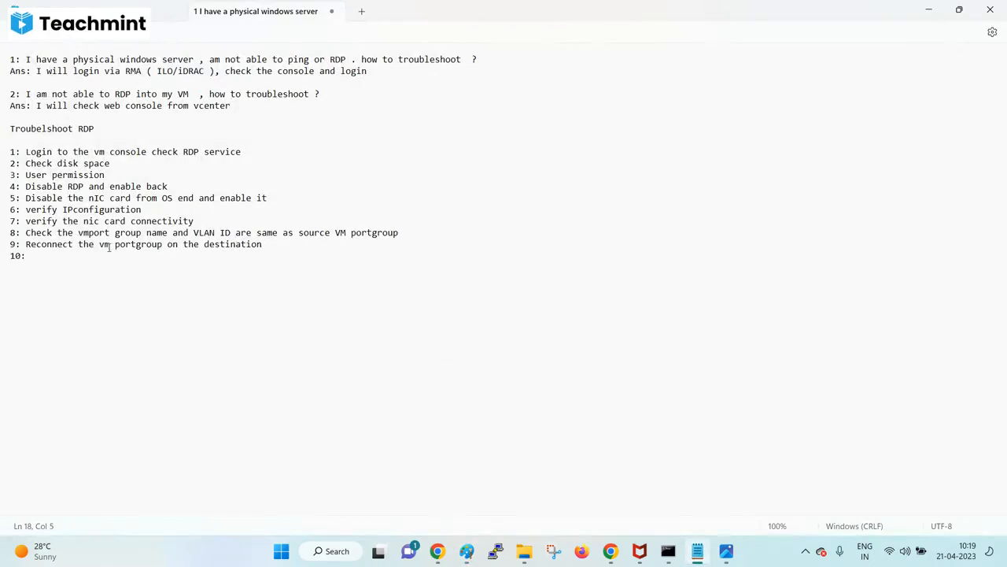
mouse_move(561, 508)
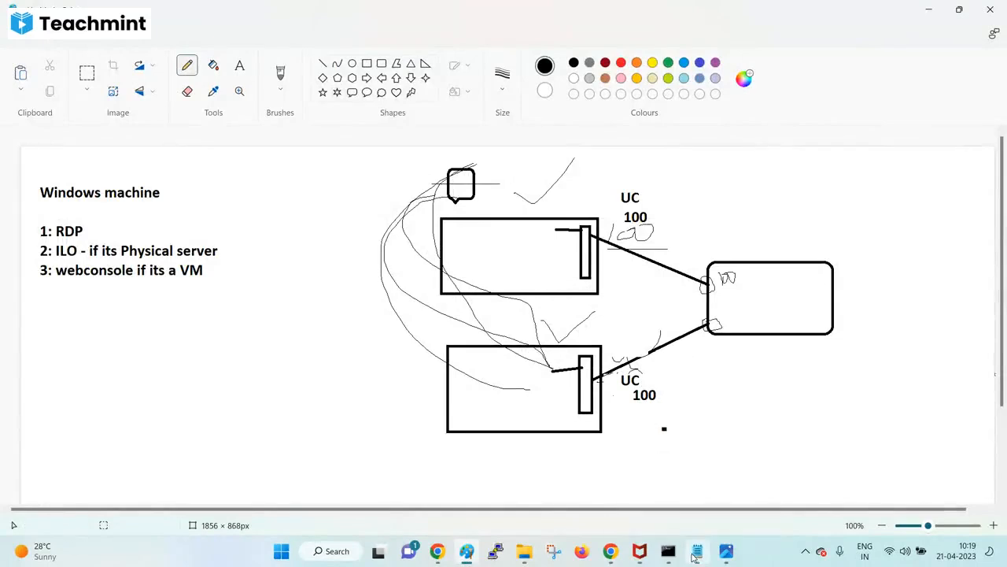
- Return to the Notepad troubleshooting checklist at line 10
click(696, 551)
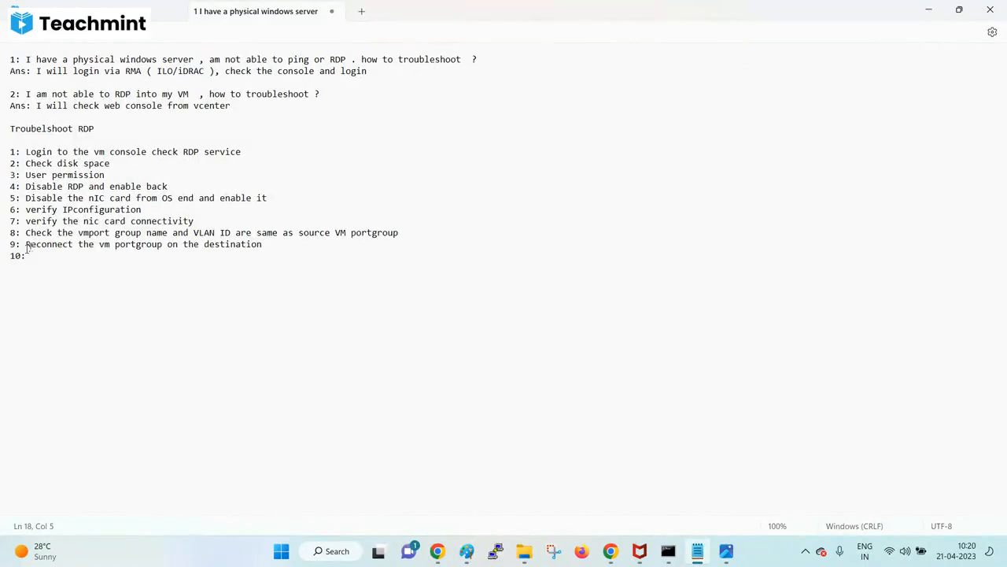
mouse_move(680, 501)
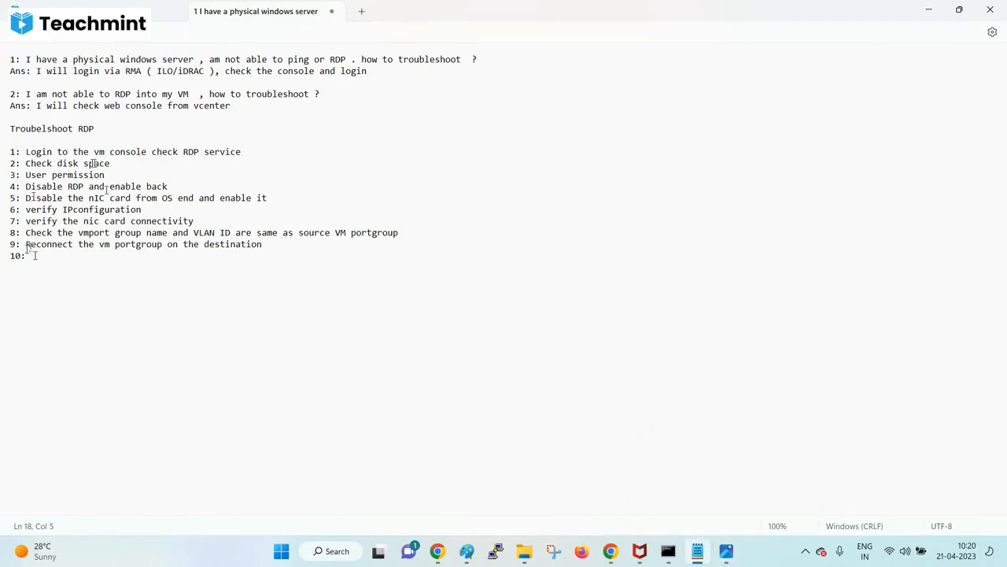
- Write step 10 'Check with network admin for the VLAN ID trunk on the physical switch port' and add blank lines
text(Check with network admin for the)
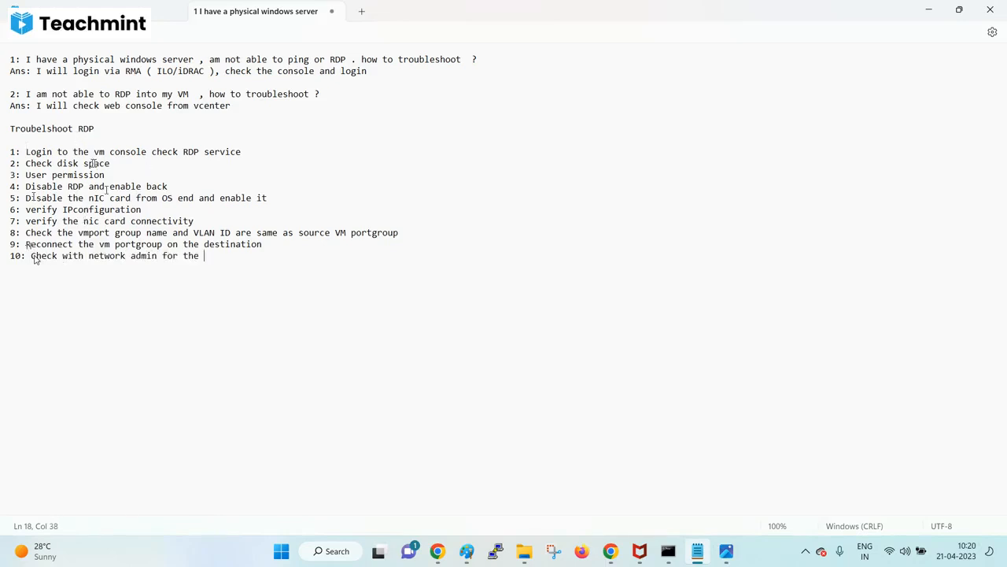
text(VLAN ID t)
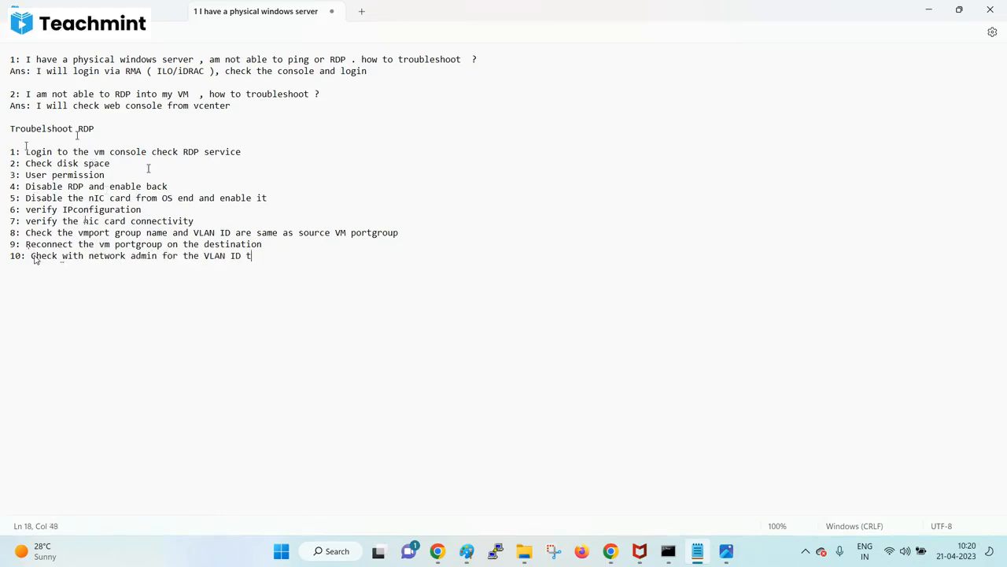
text(trunk on)
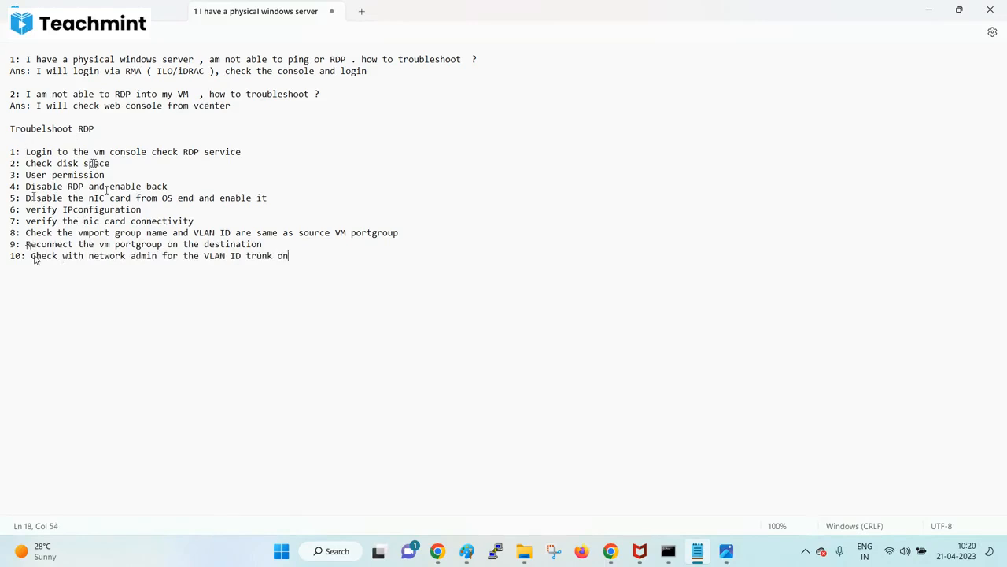
text(the p)
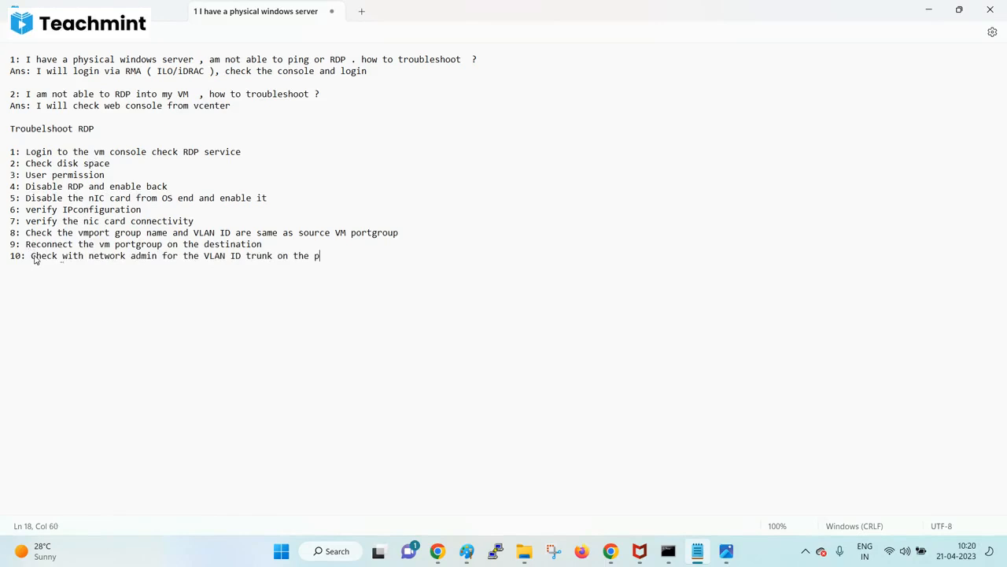
text(hysical switch)
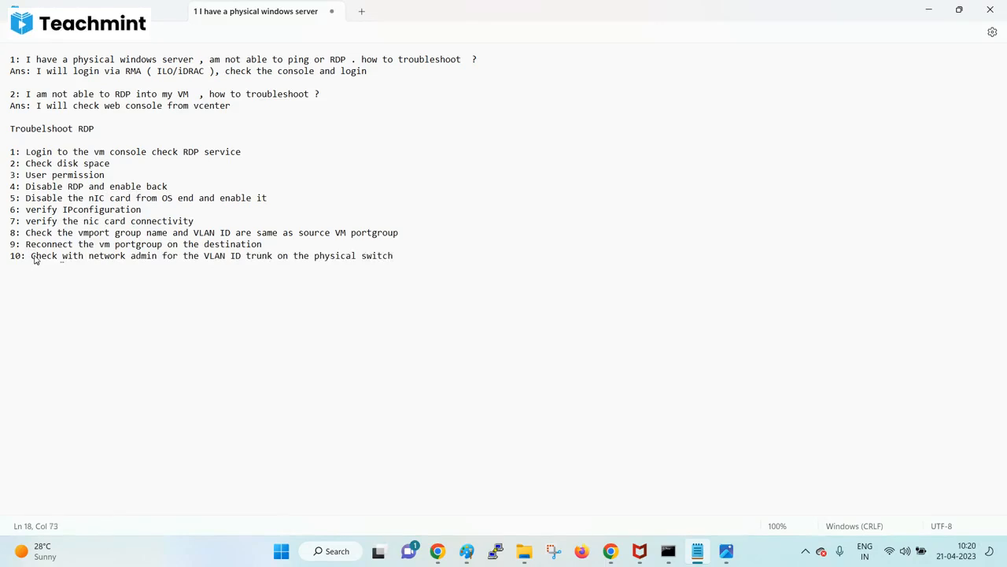
text(port)
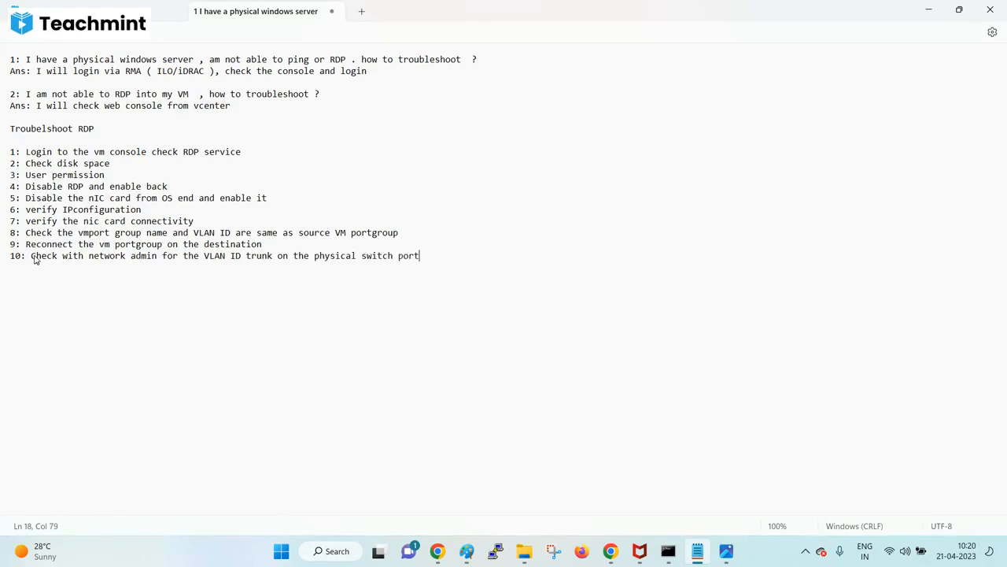
key(enter)
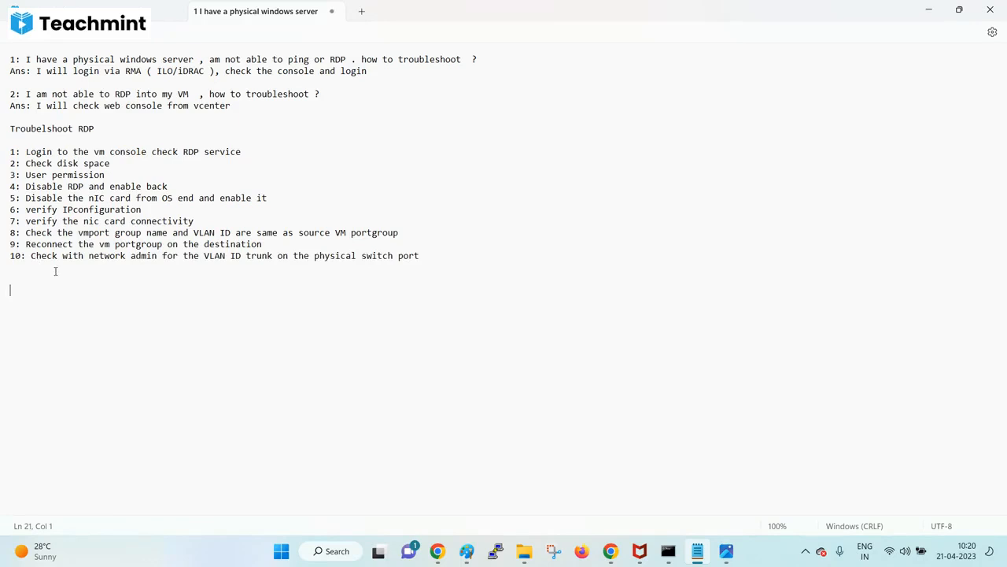
- Retype the heading as '3: Troubleshoot windows server RDP issue' and move to the blank line below
drag(145, 233, 419, 255)
text(3: )
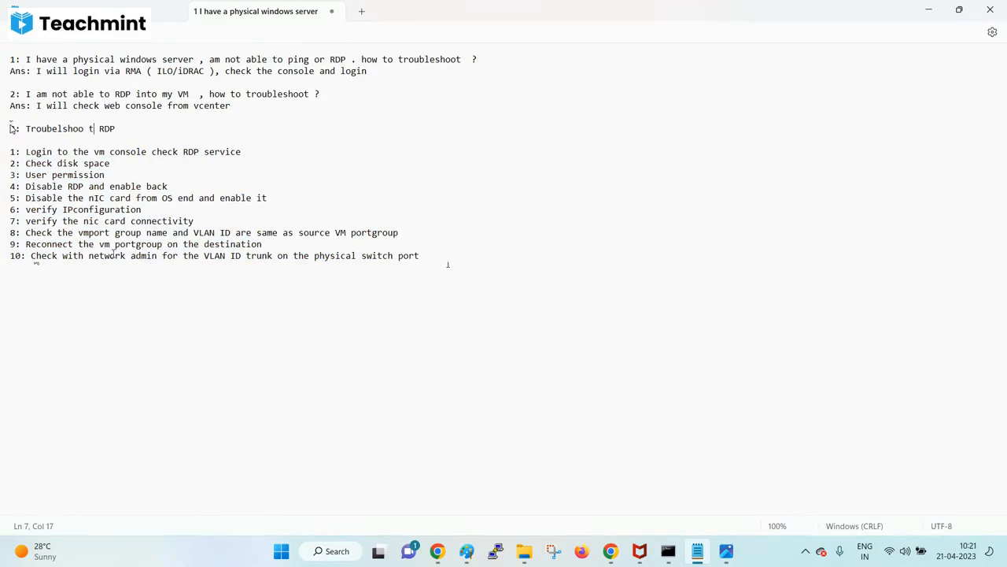
text(windows server)
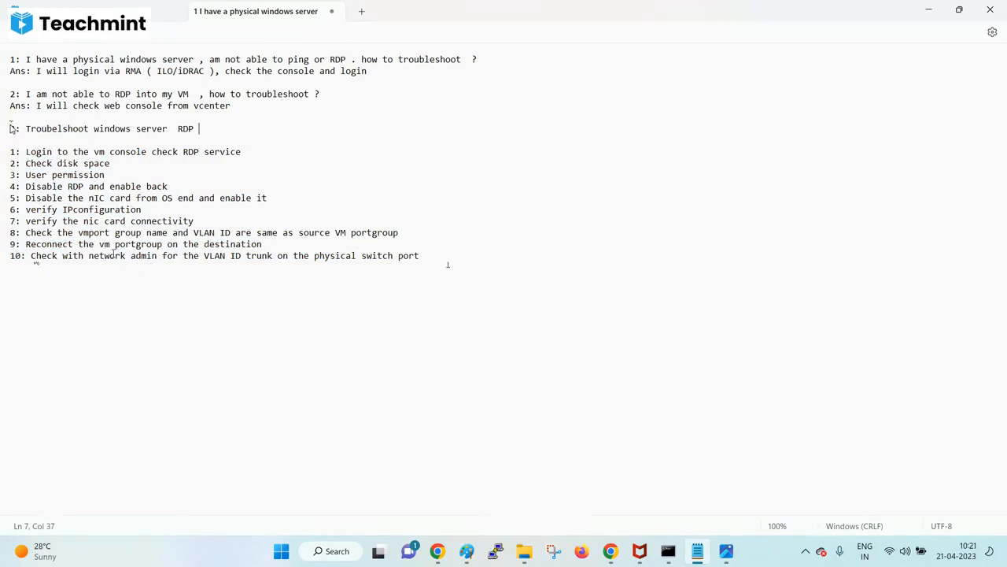
text(issue)
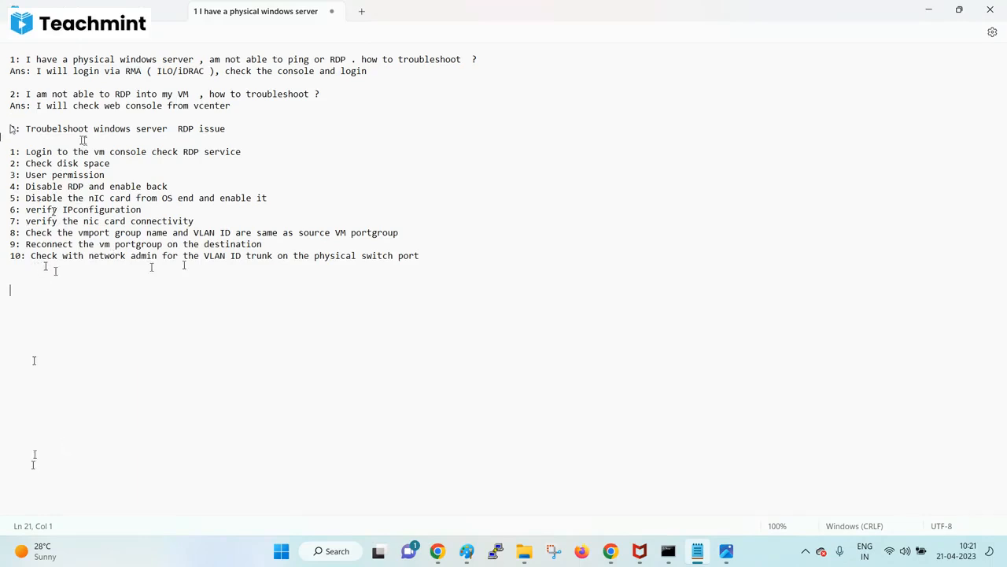
mouse_move(788, 491)
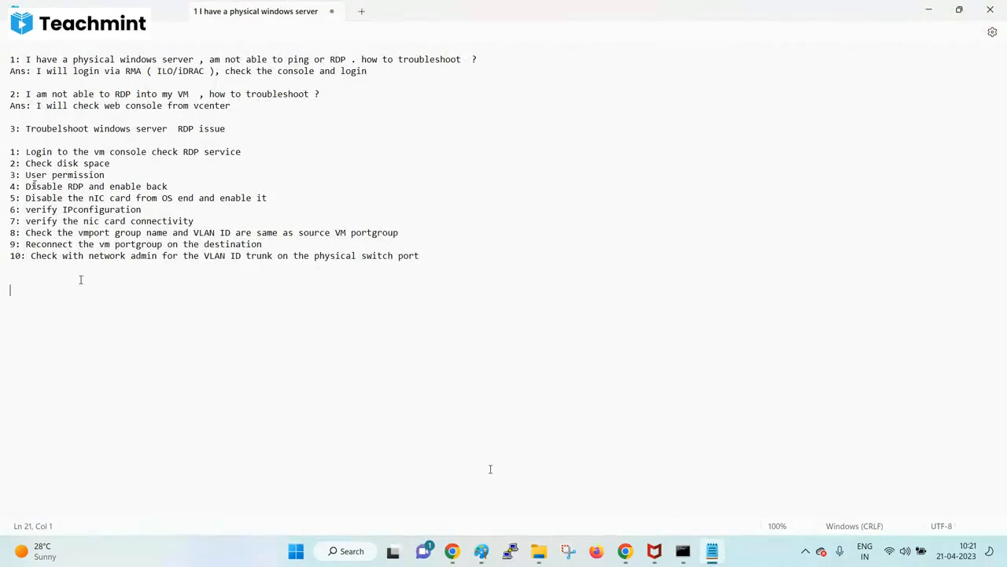
mouse_move(99, 321)
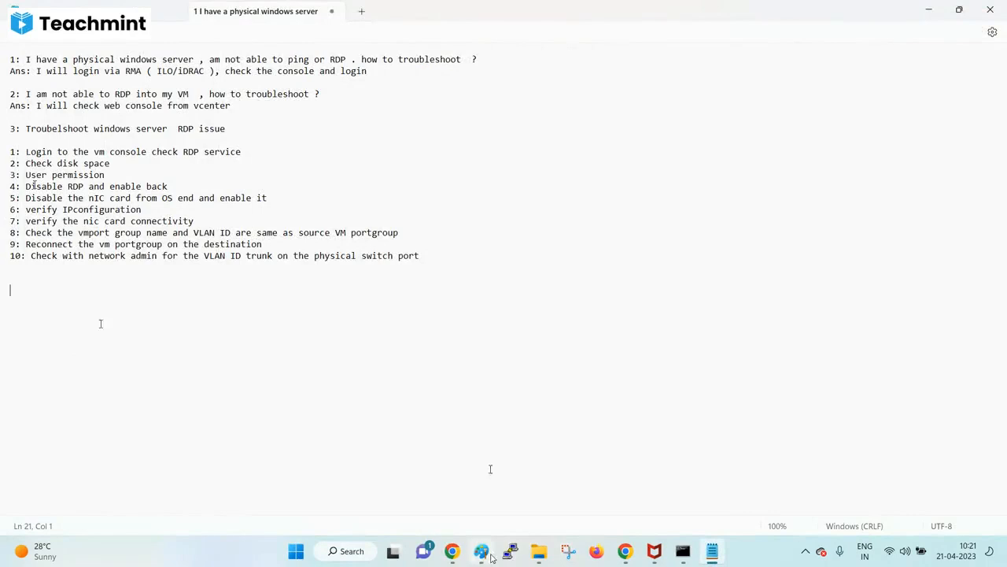
click(481, 551)
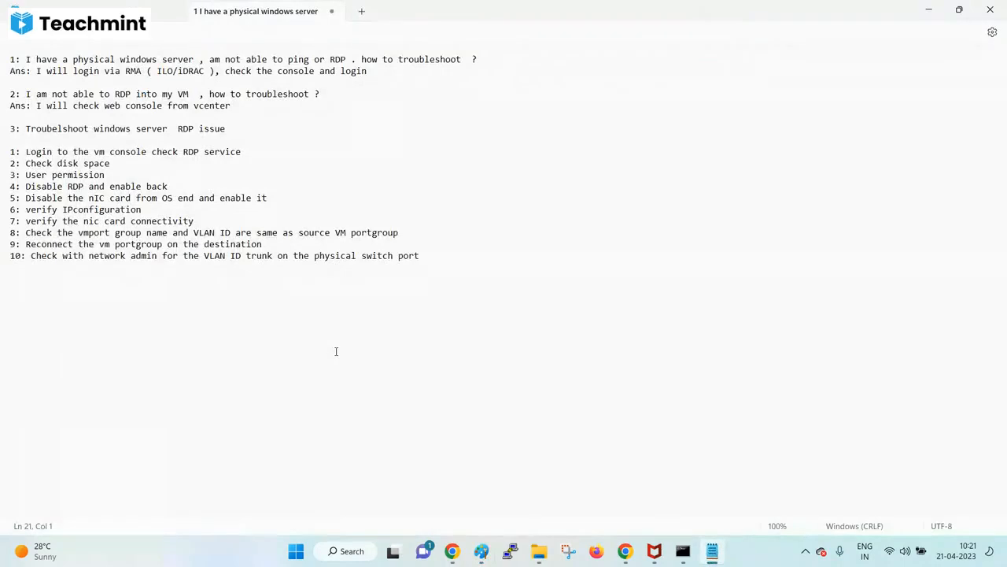
mouse_move(88, 93)
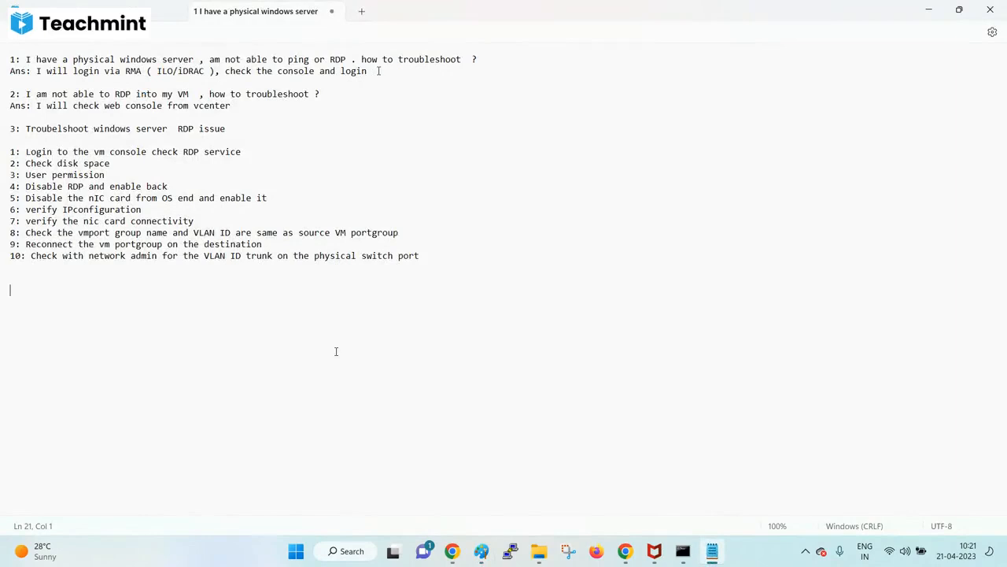
mouse_move(249, 321)
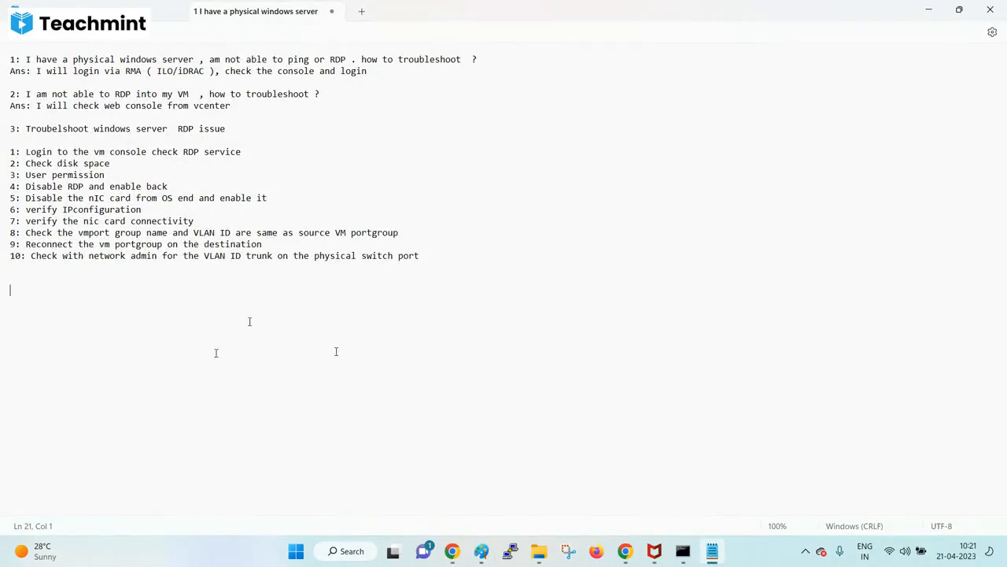